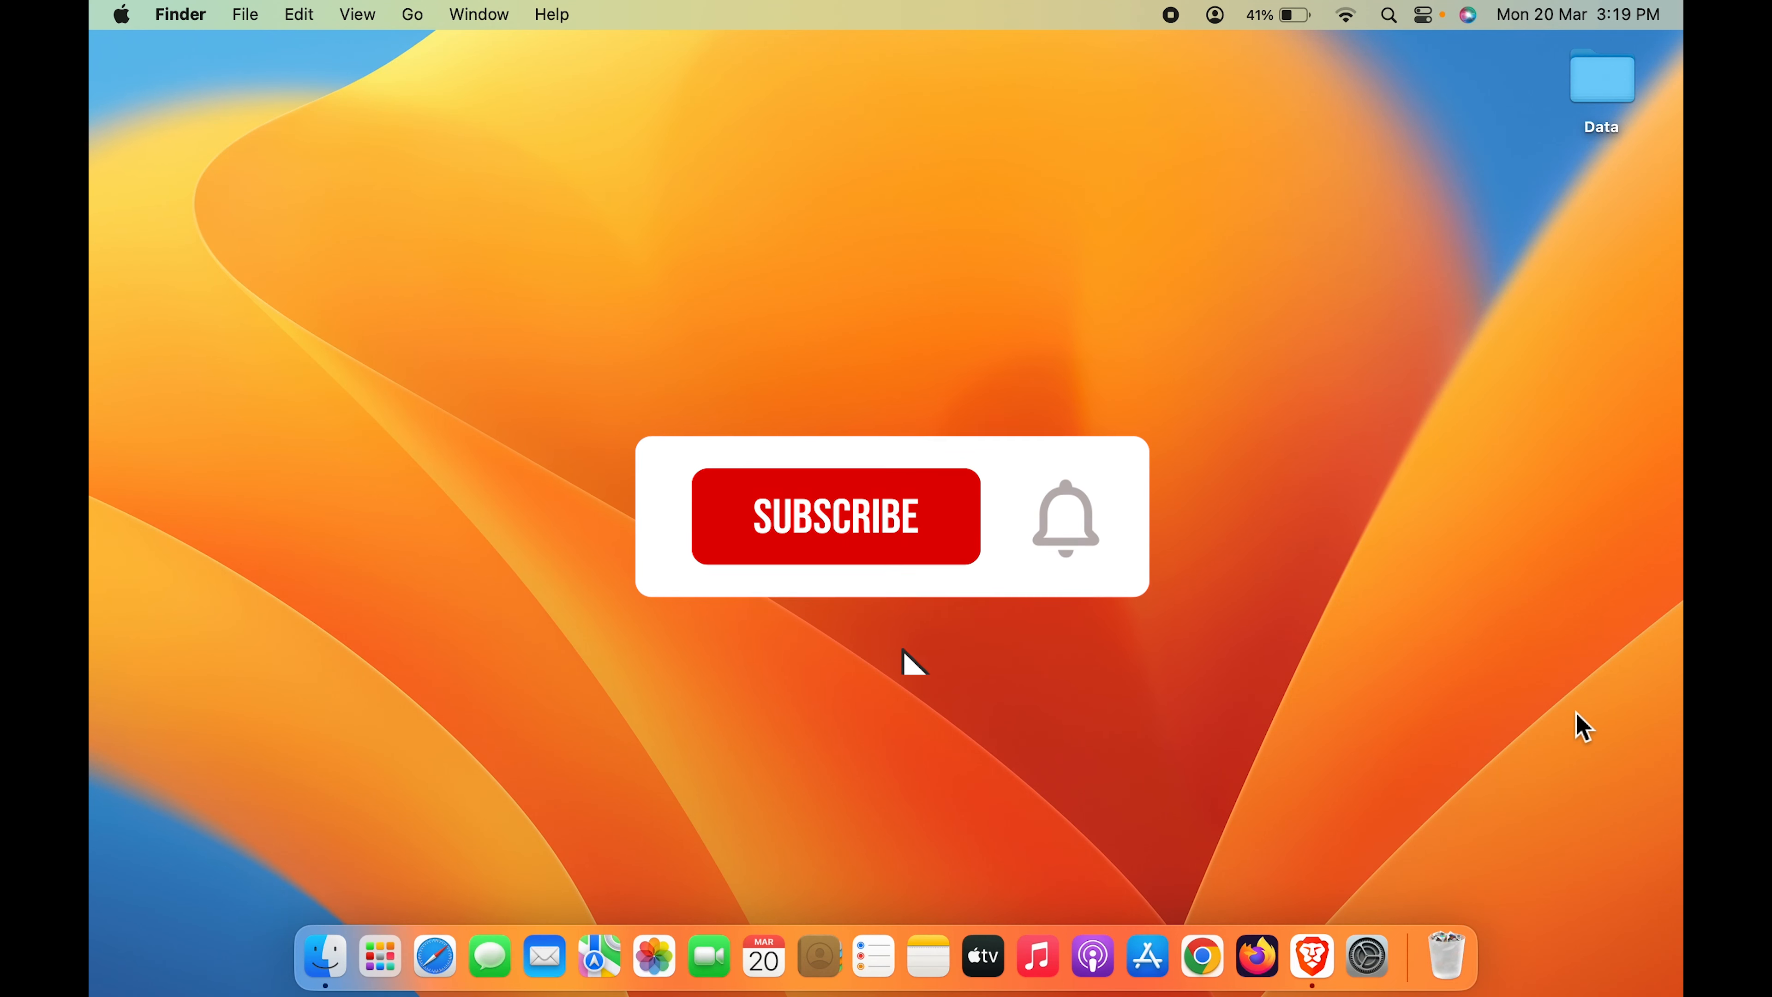
Turn on Do Not Disturb from the menu-bar Control Centre's Focus options.
left_click(835, 515)
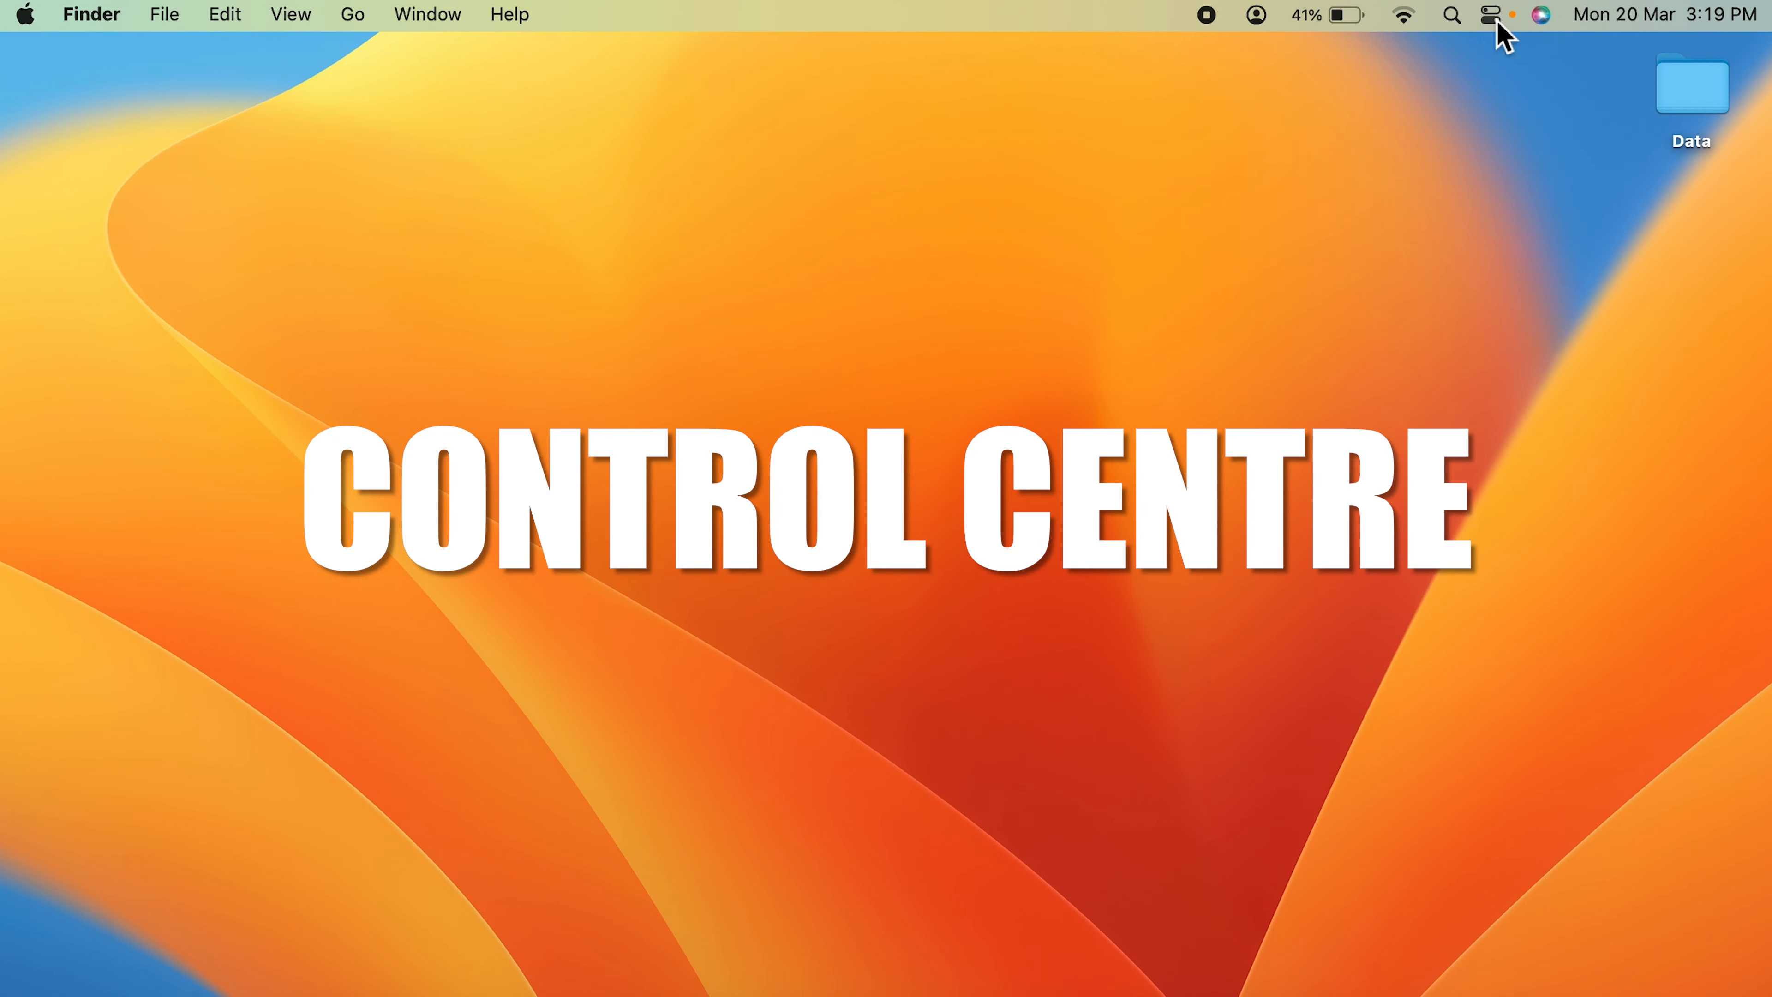
left_click(1489, 14)
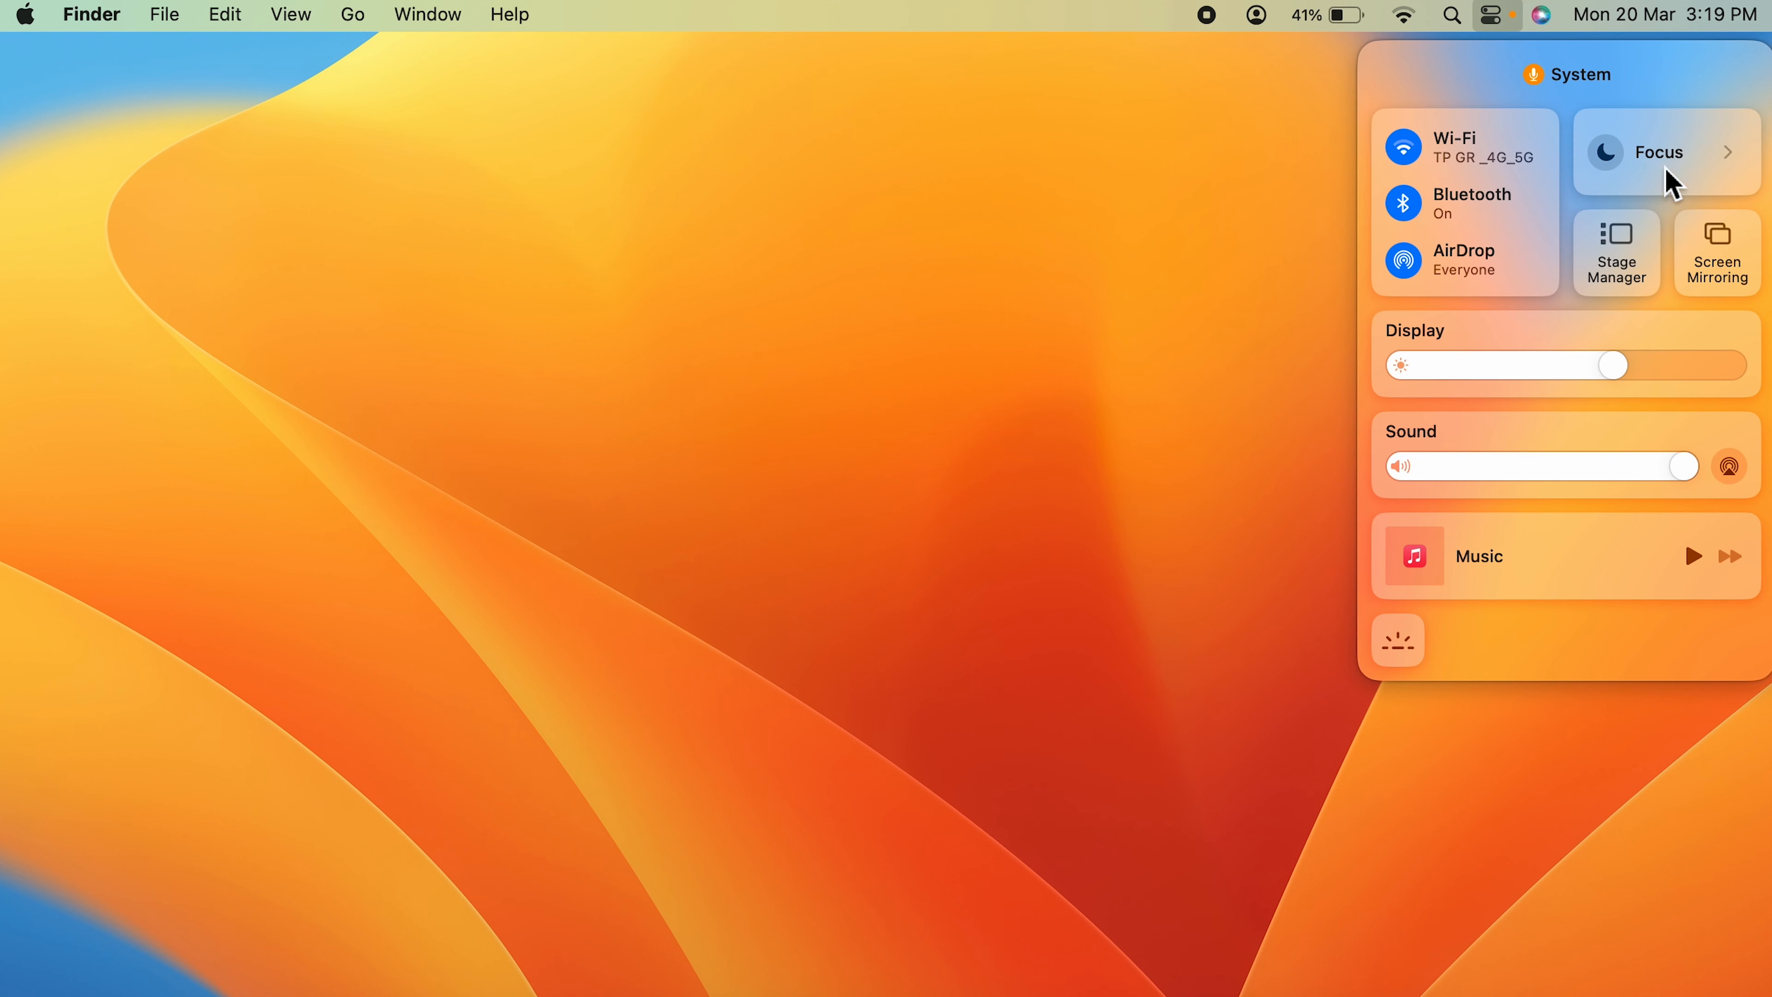
left_click(1660, 151)
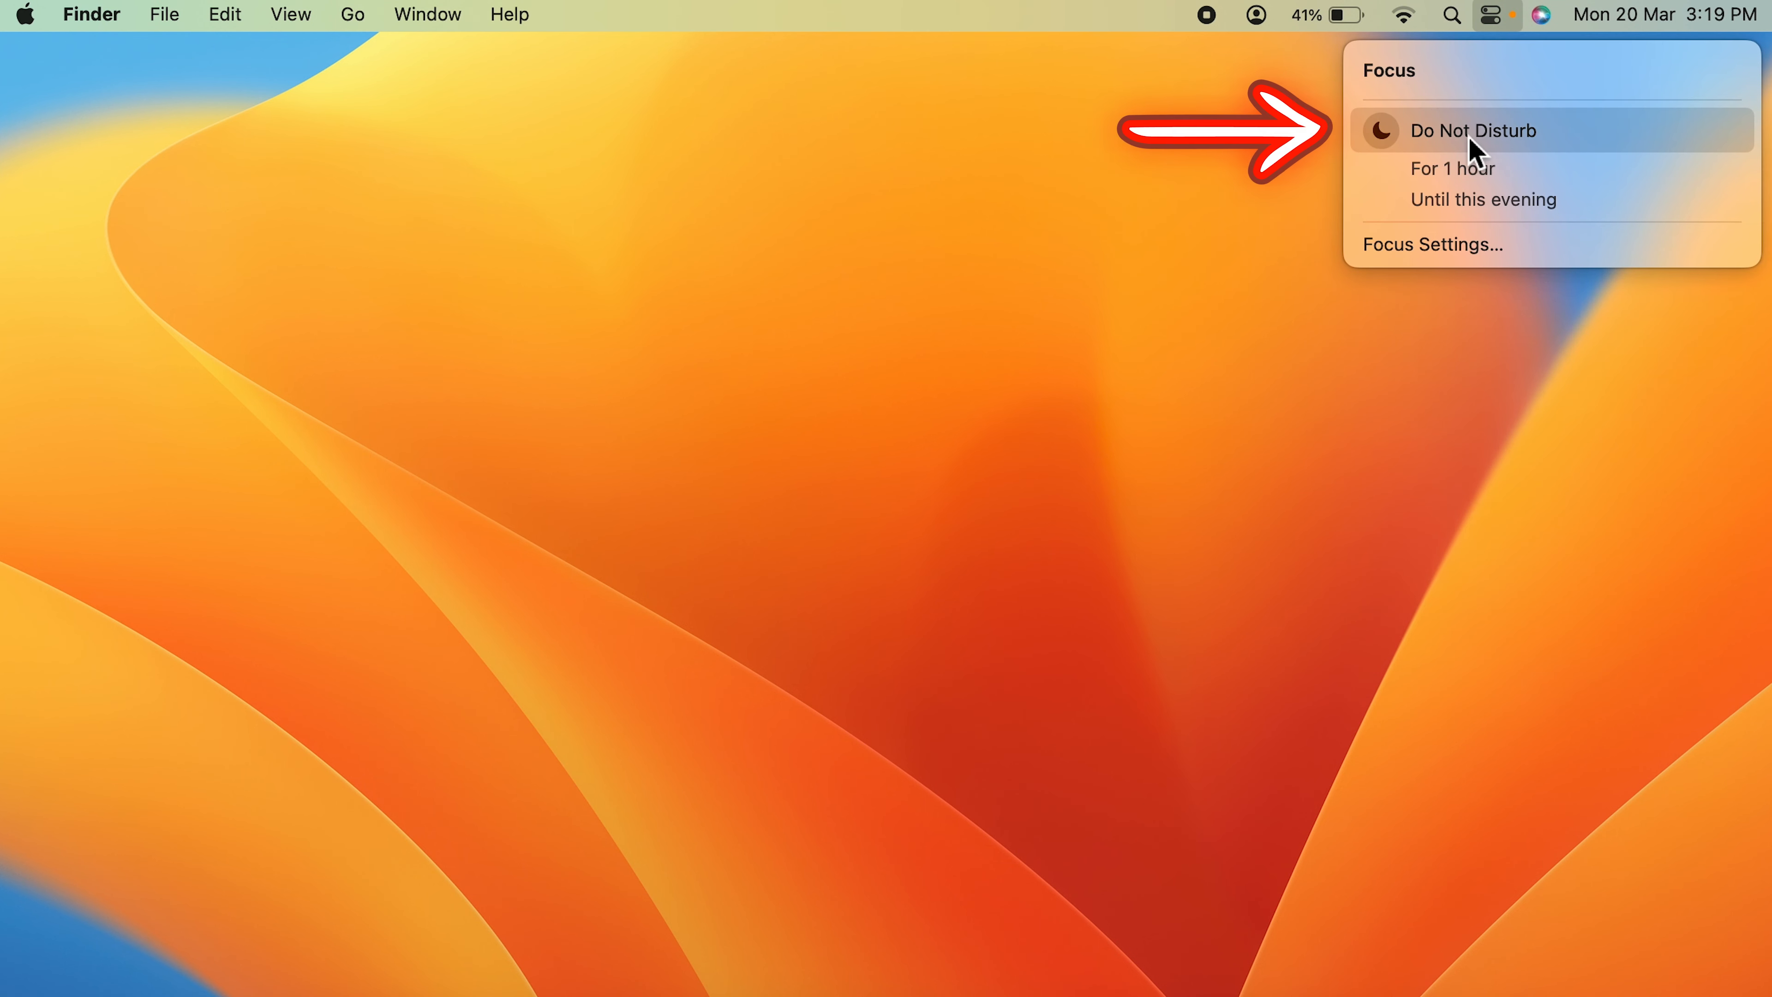
left_click(1470, 130)
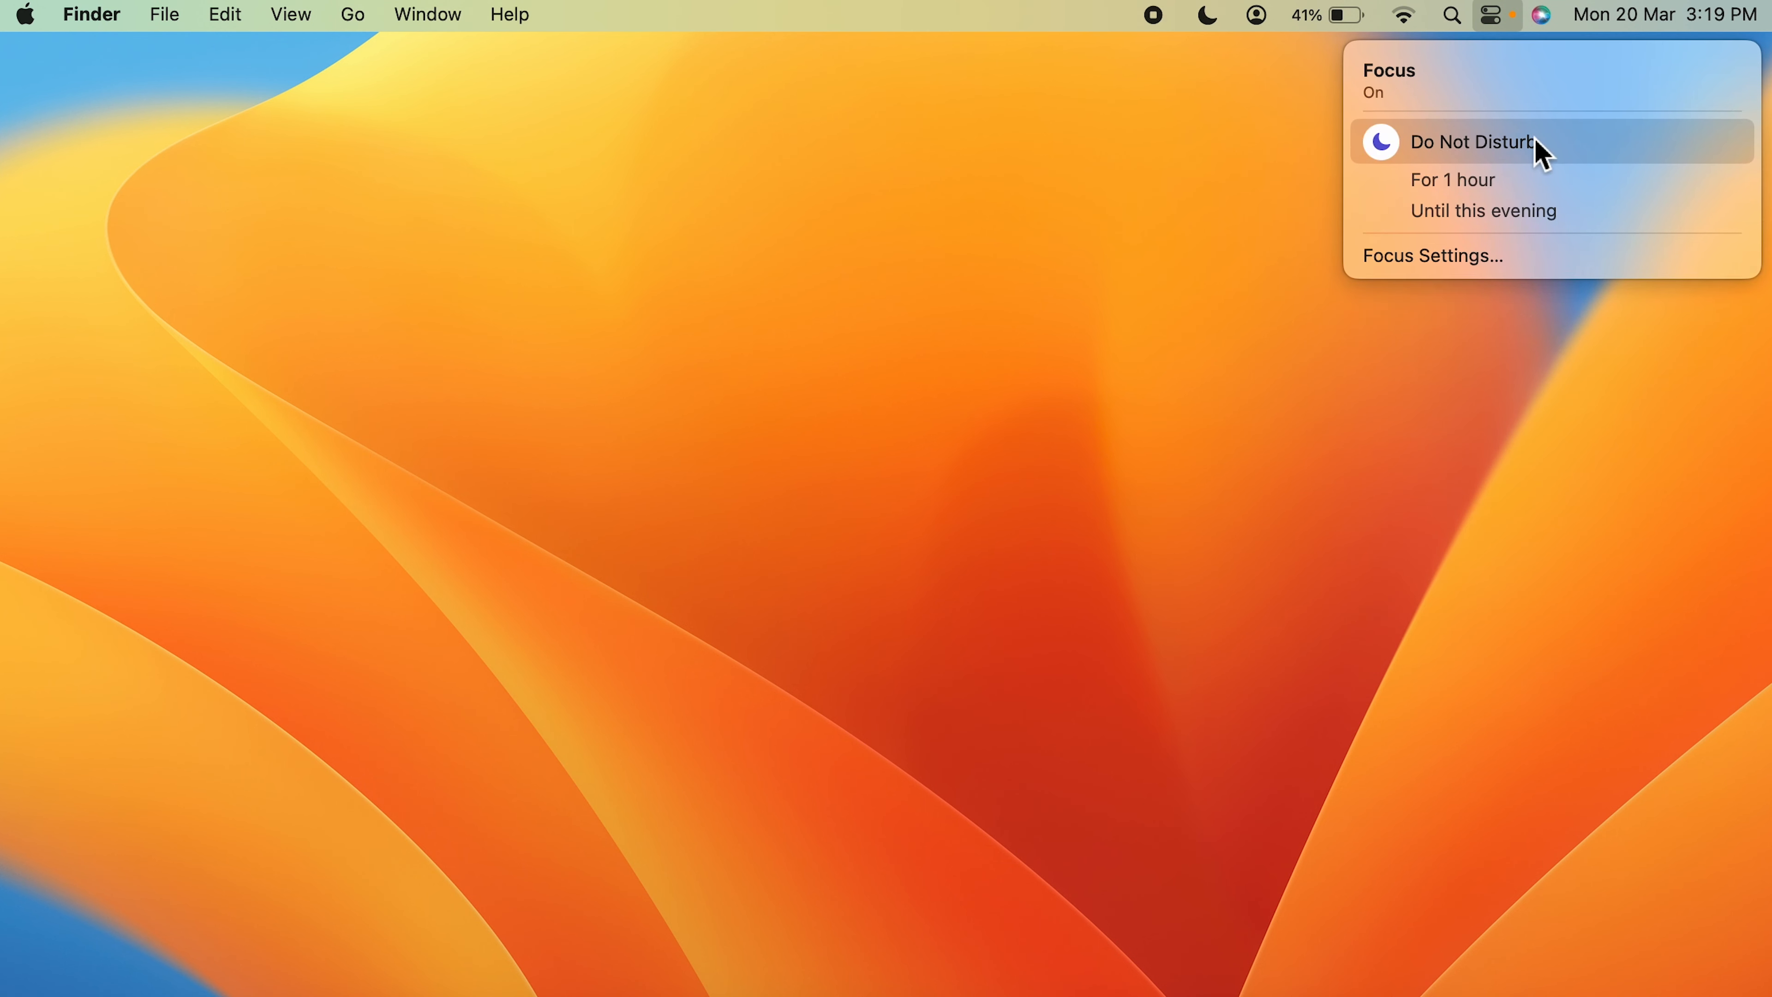
mouse_move(1211, 36)
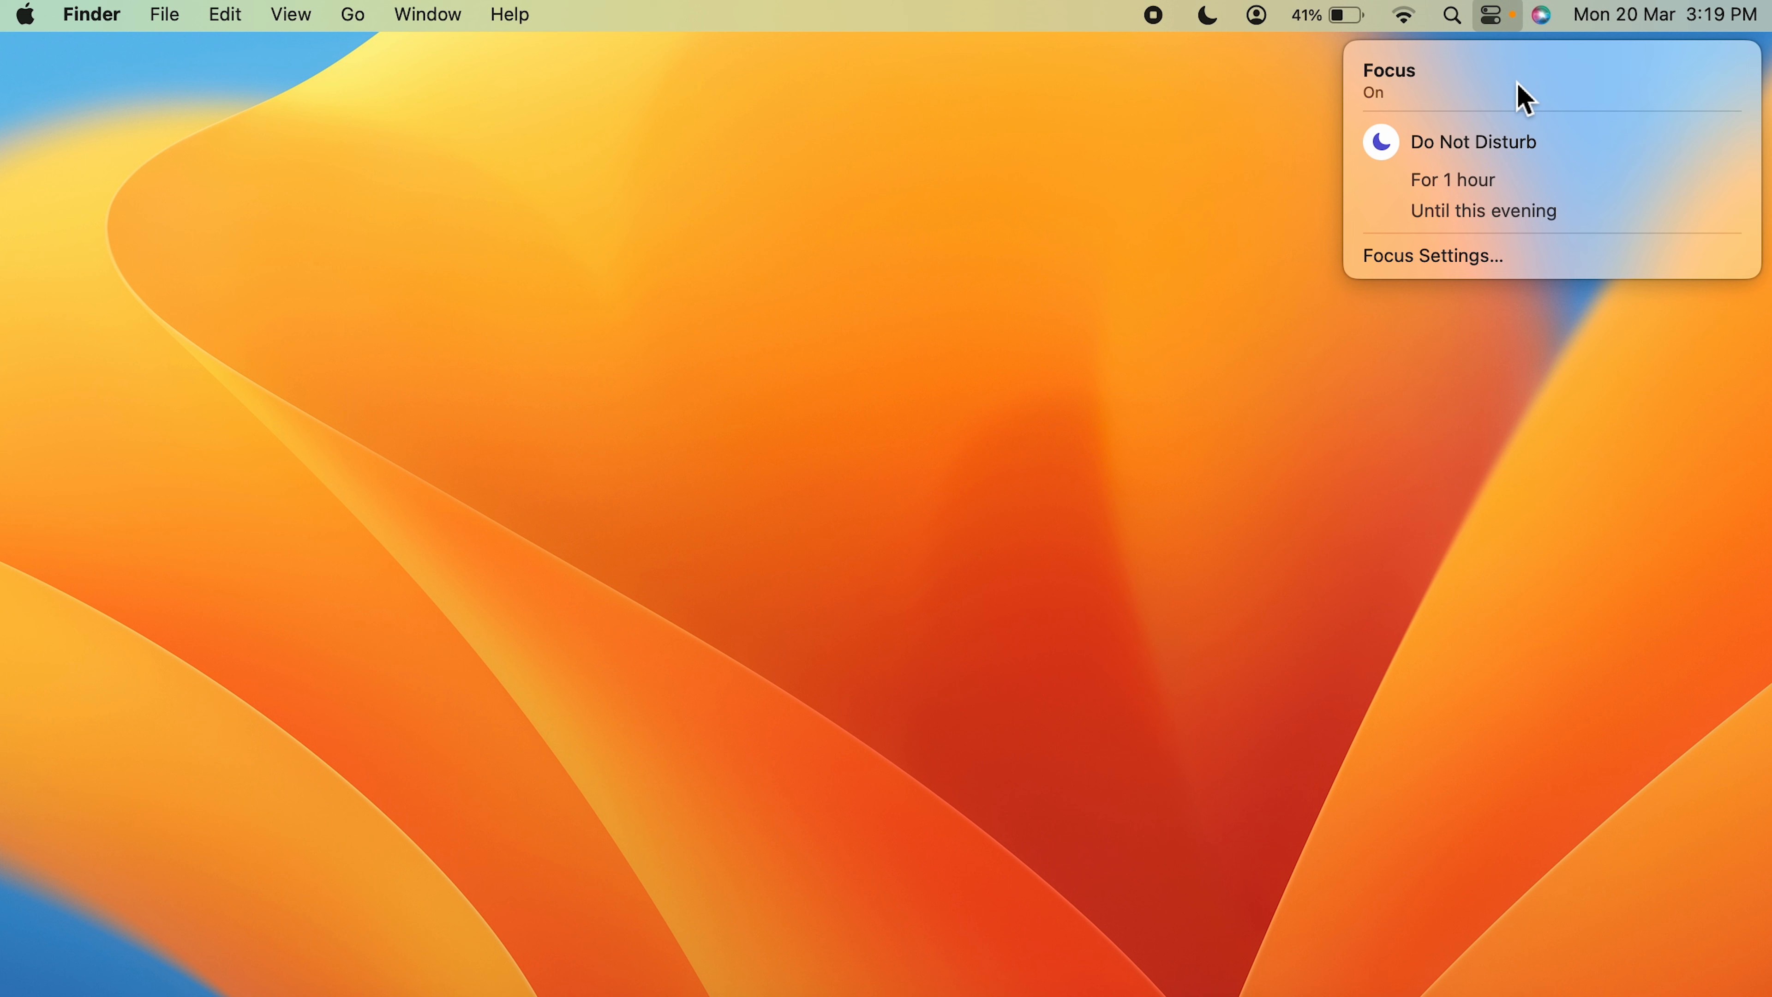
mouse_move(1571, 99)
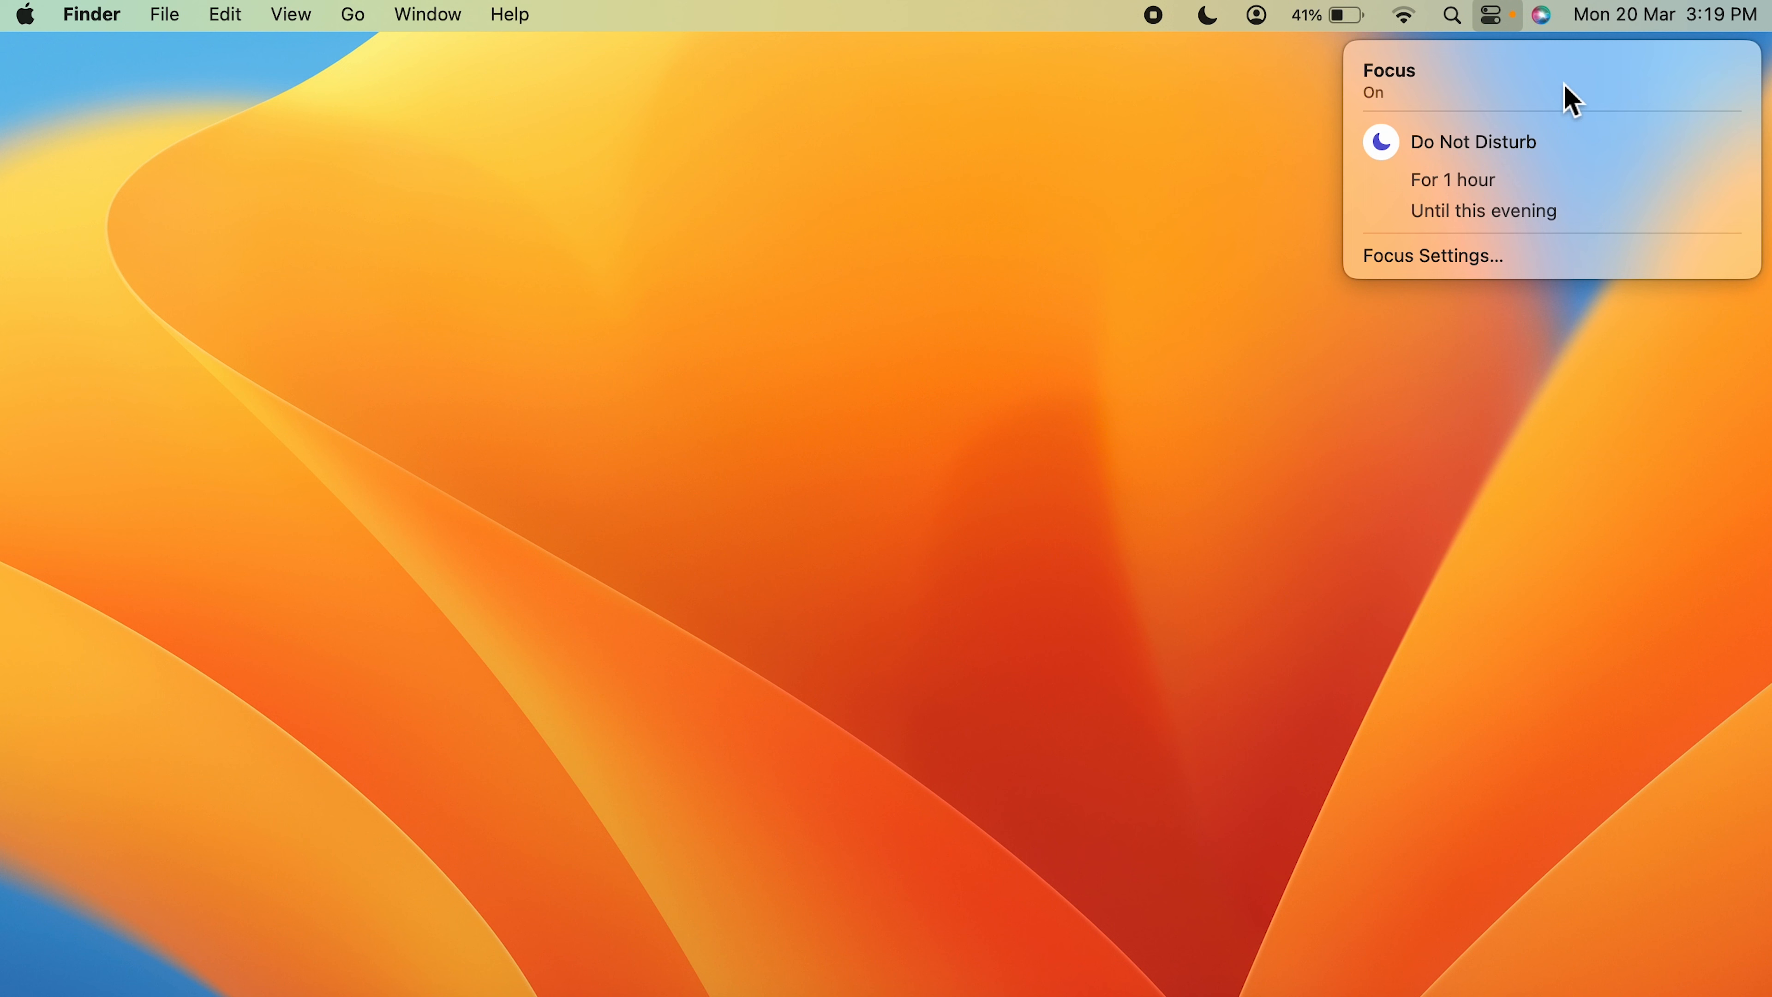
mouse_move(1486, 156)
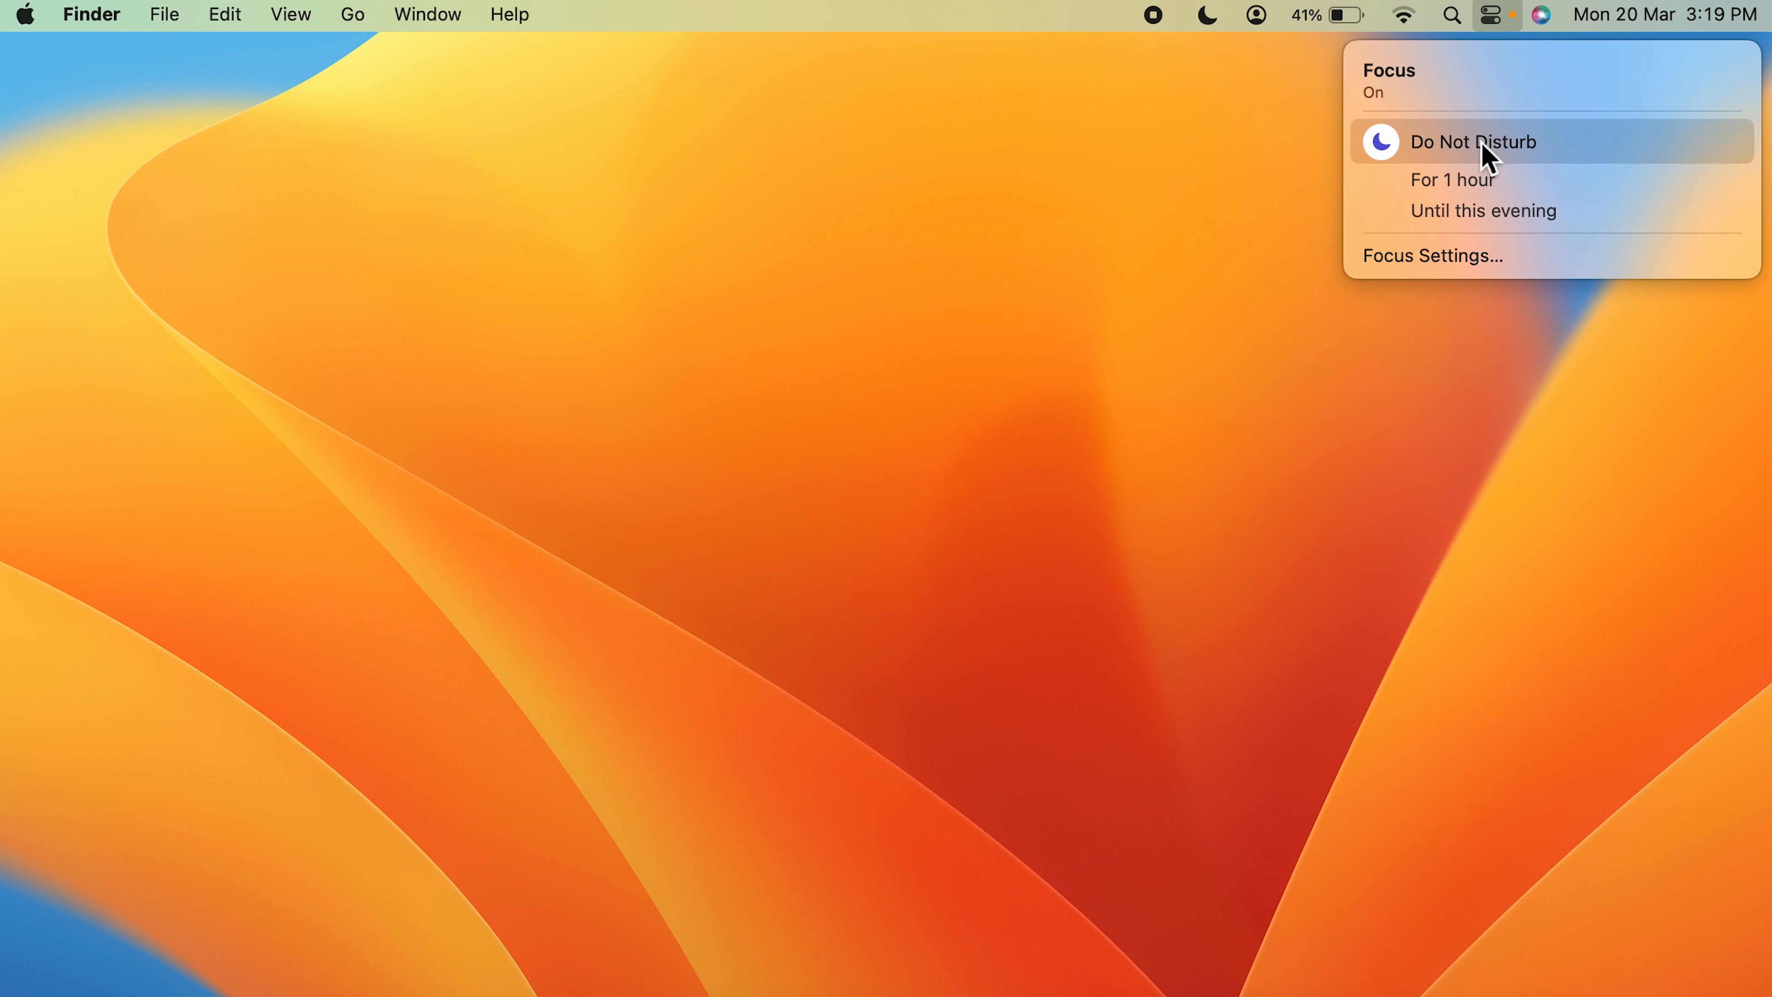
mouse_move(1550, 155)
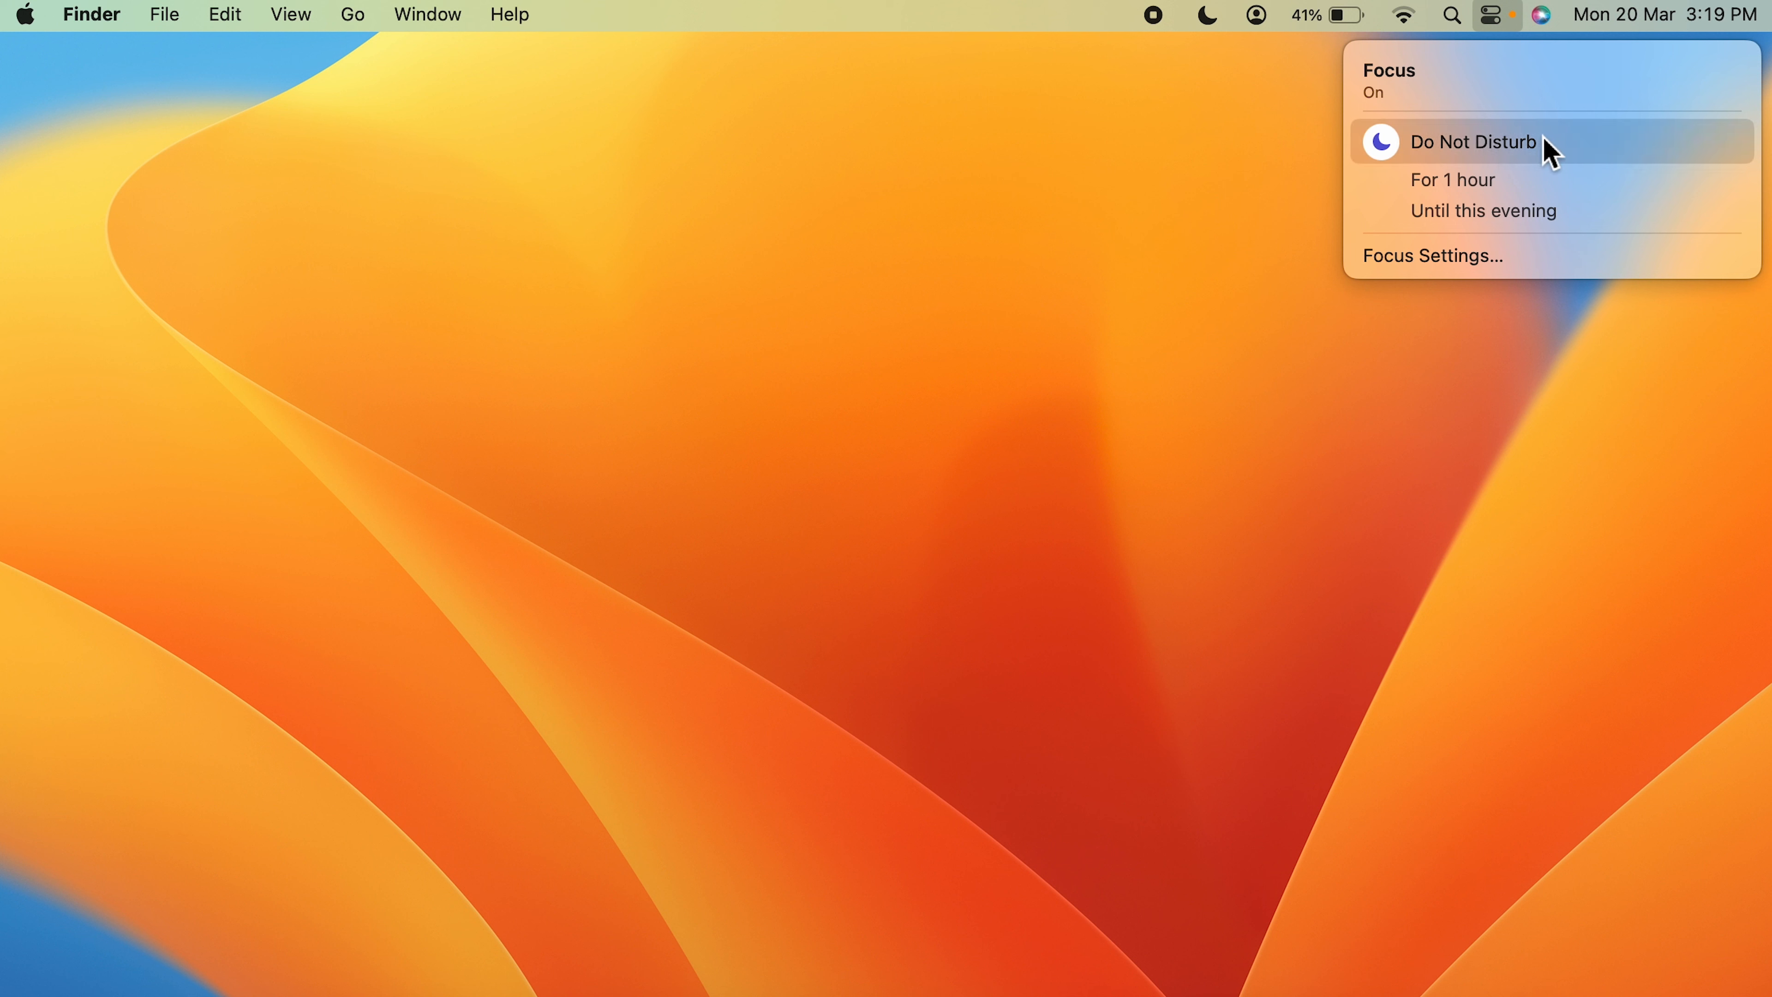
Turn Do Not Disturb back off and launch System Settings from the Dock.
left_click(1472, 141)
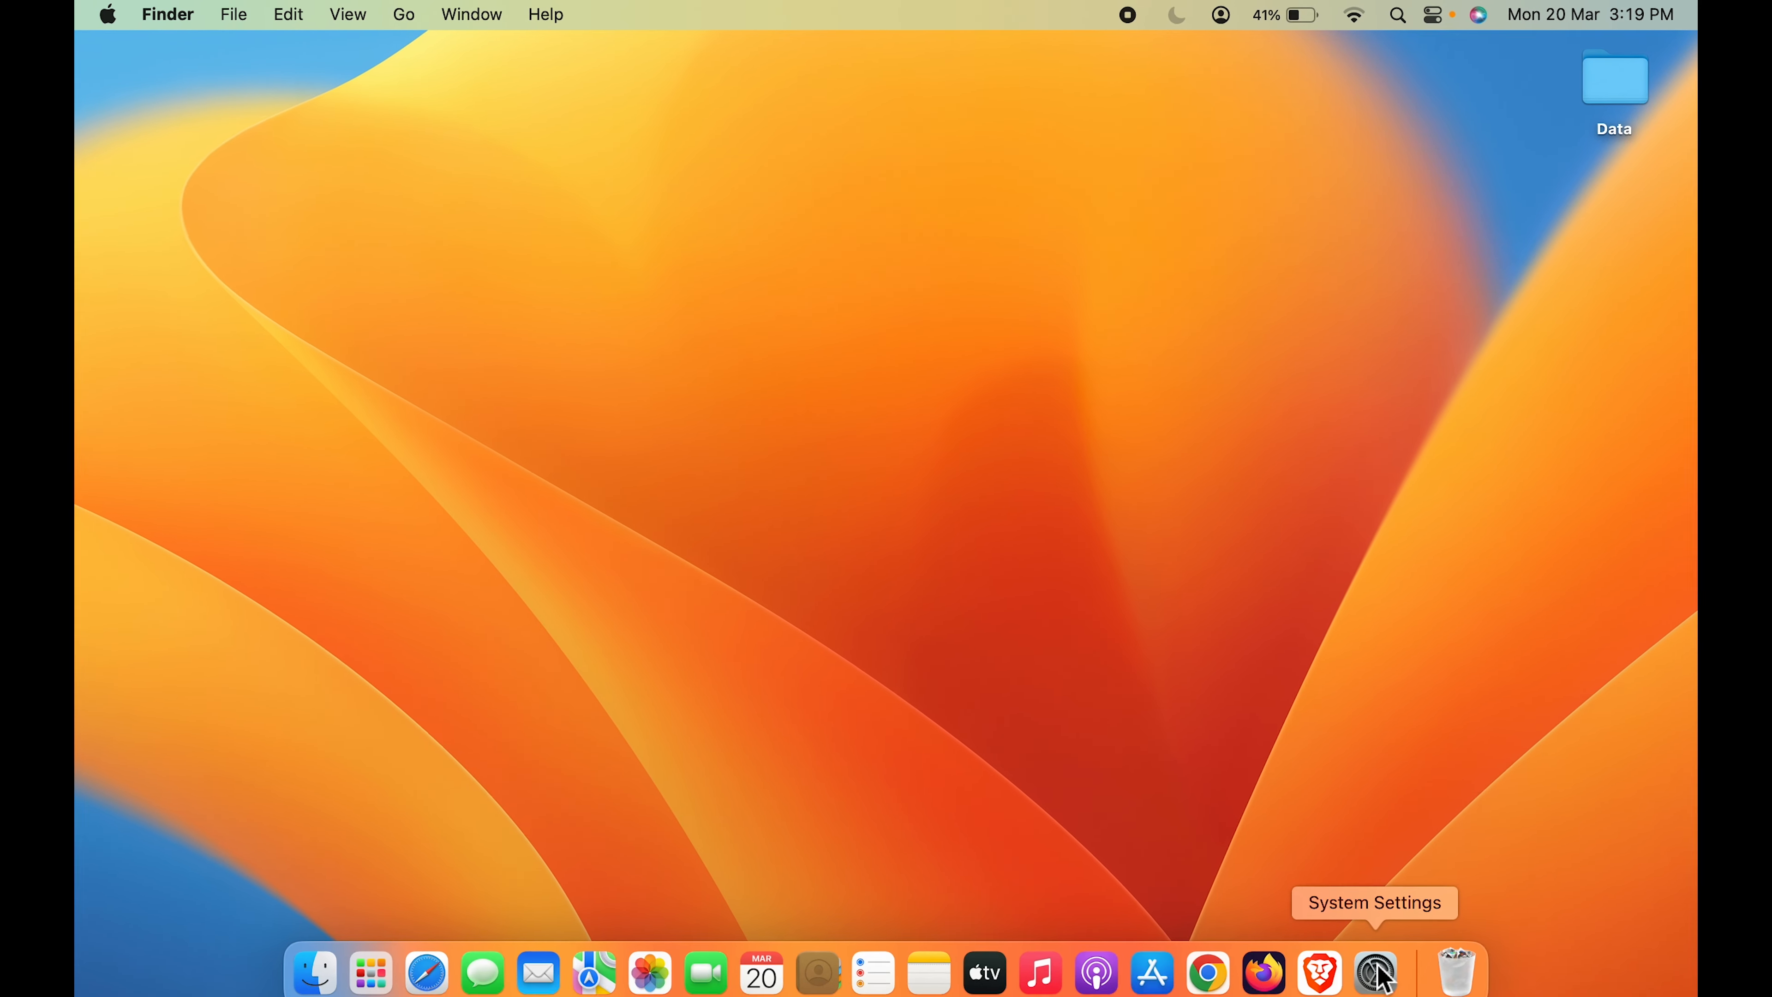
left_click(1374, 972)
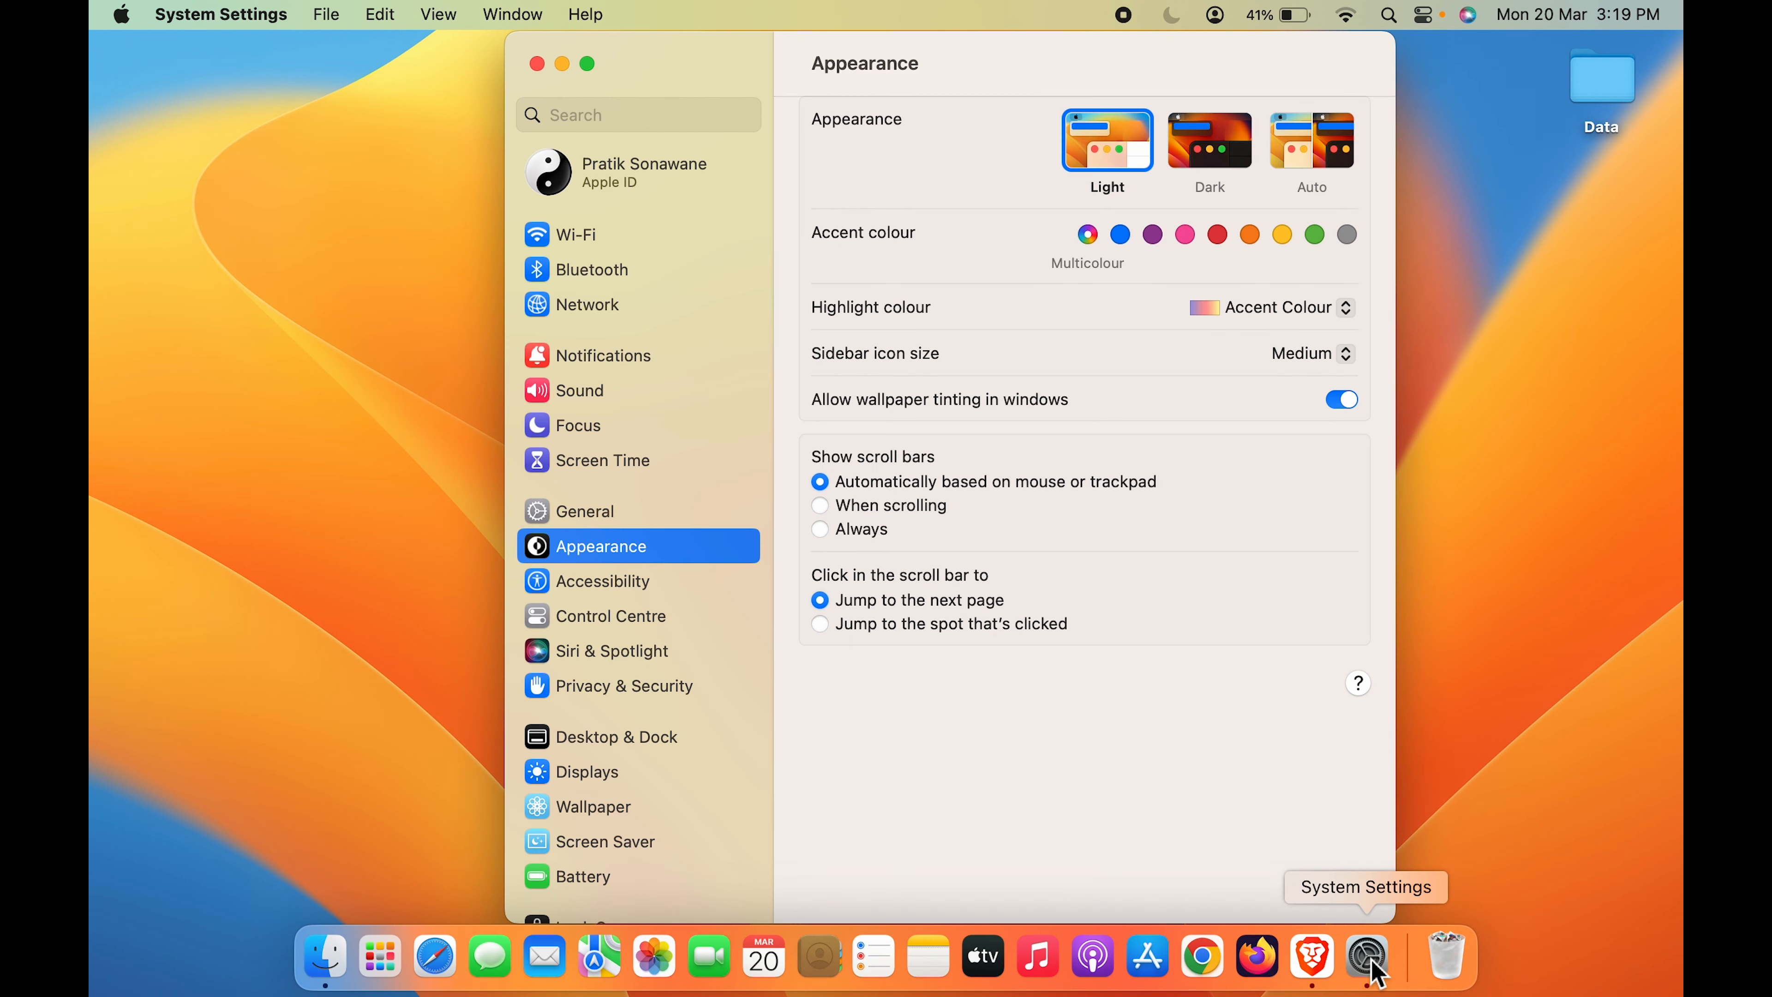
mouse_move(690, 355)
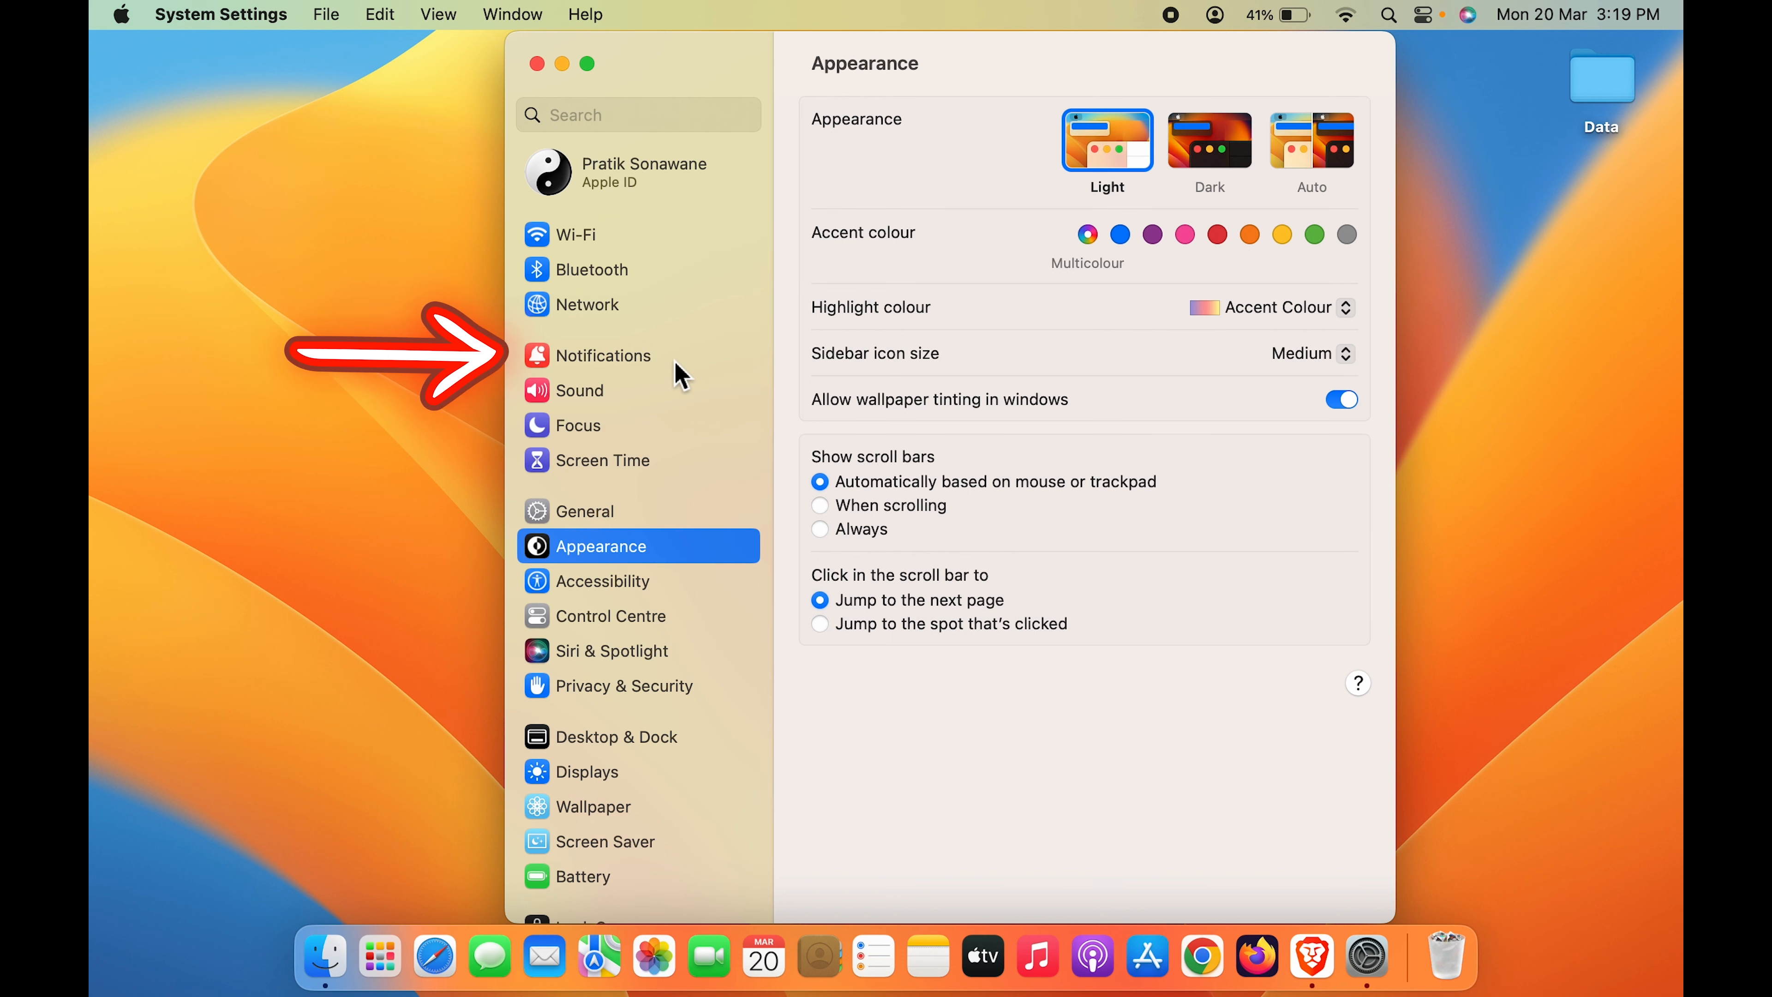
Show the Notifications page and look through the Application Notifications list.
left_click(604, 355)
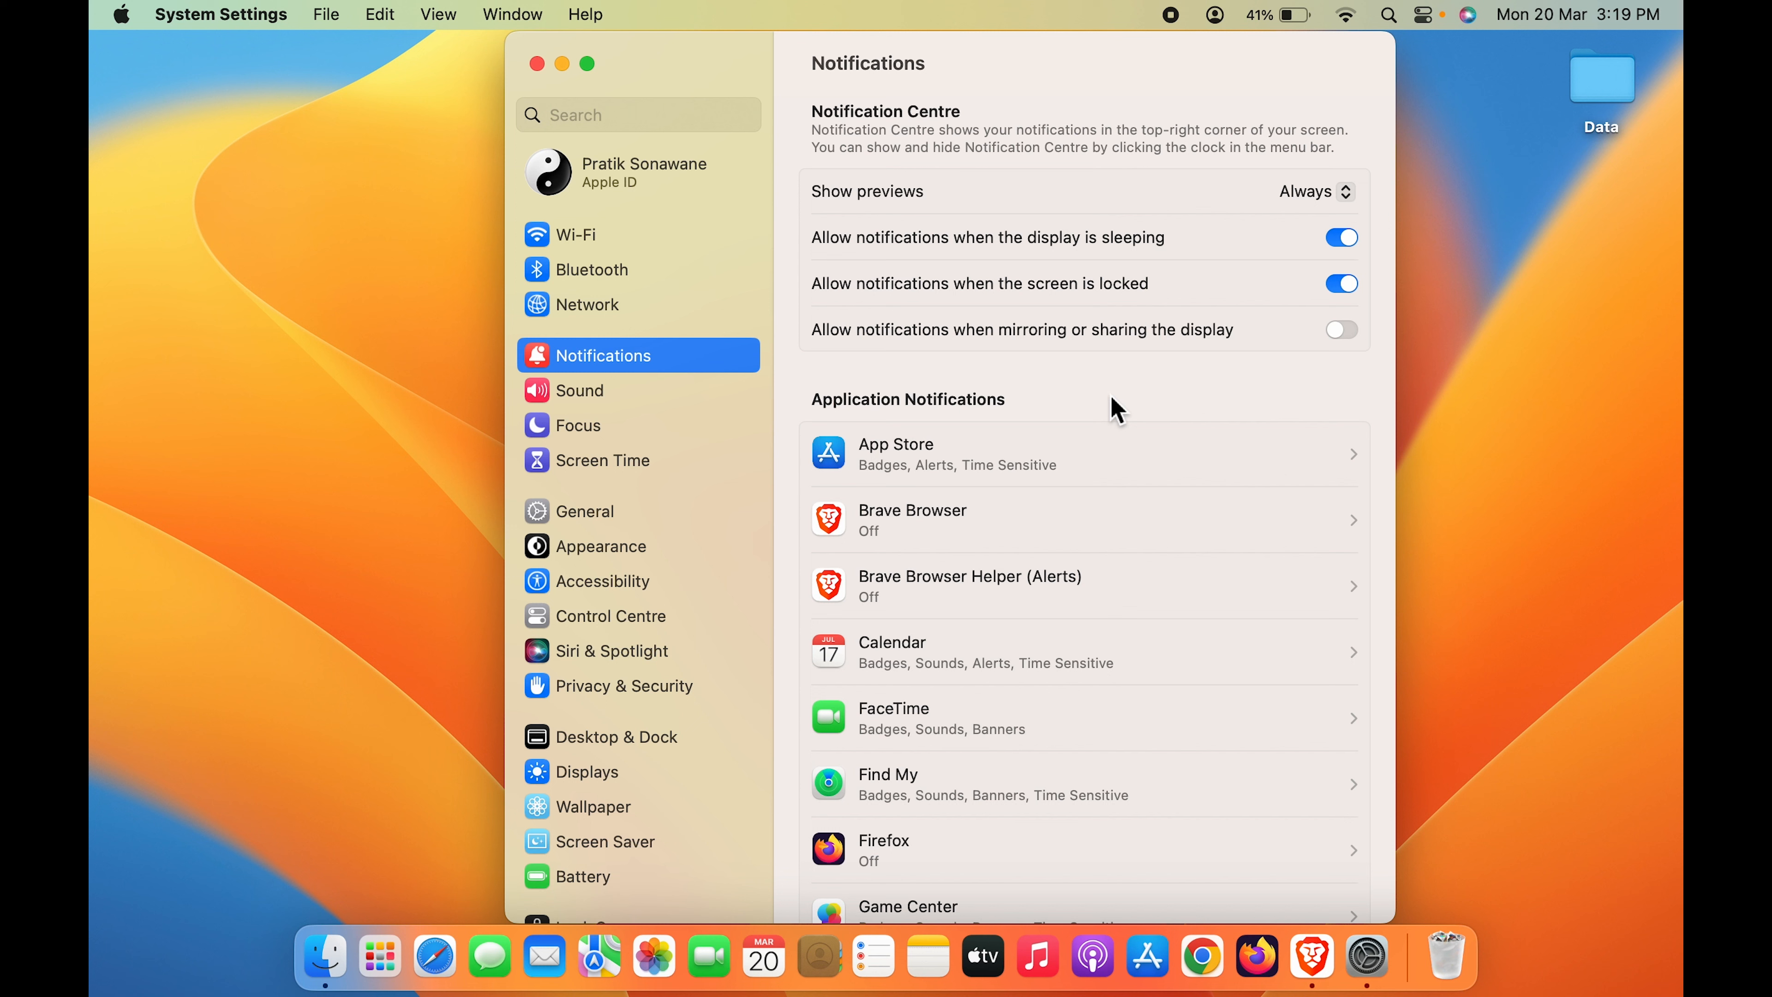
mouse_move(1117, 203)
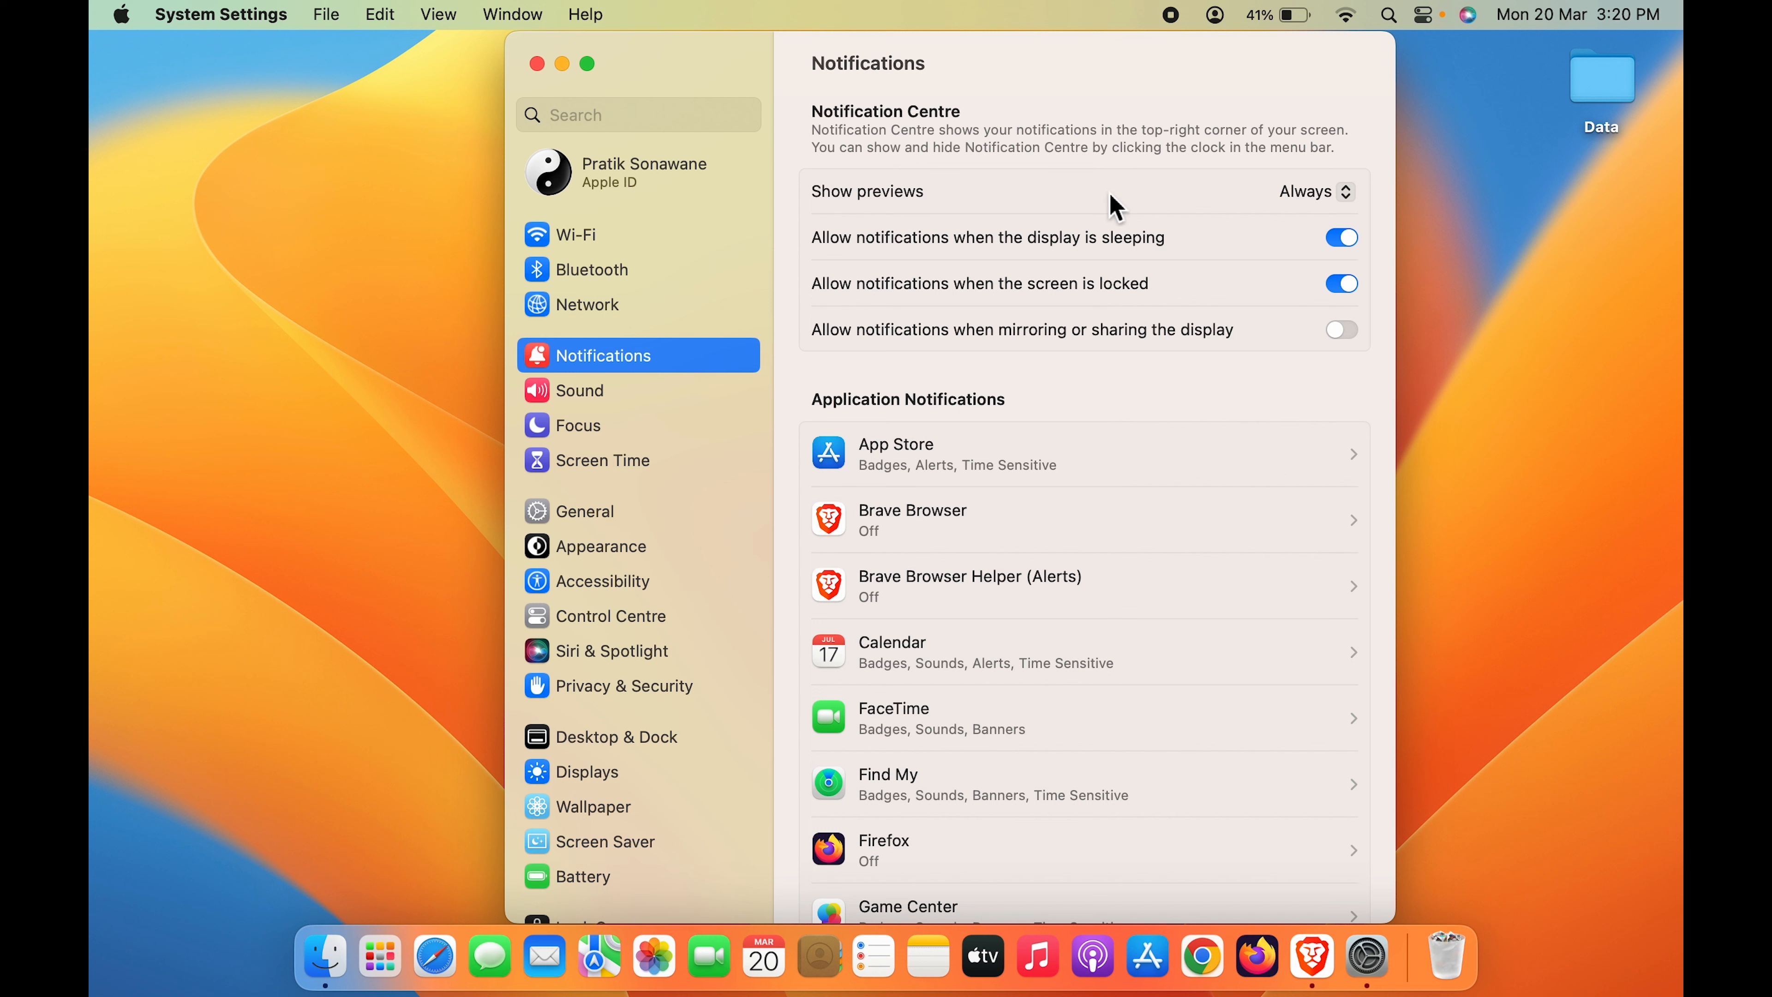
mouse_move(1164, 412)
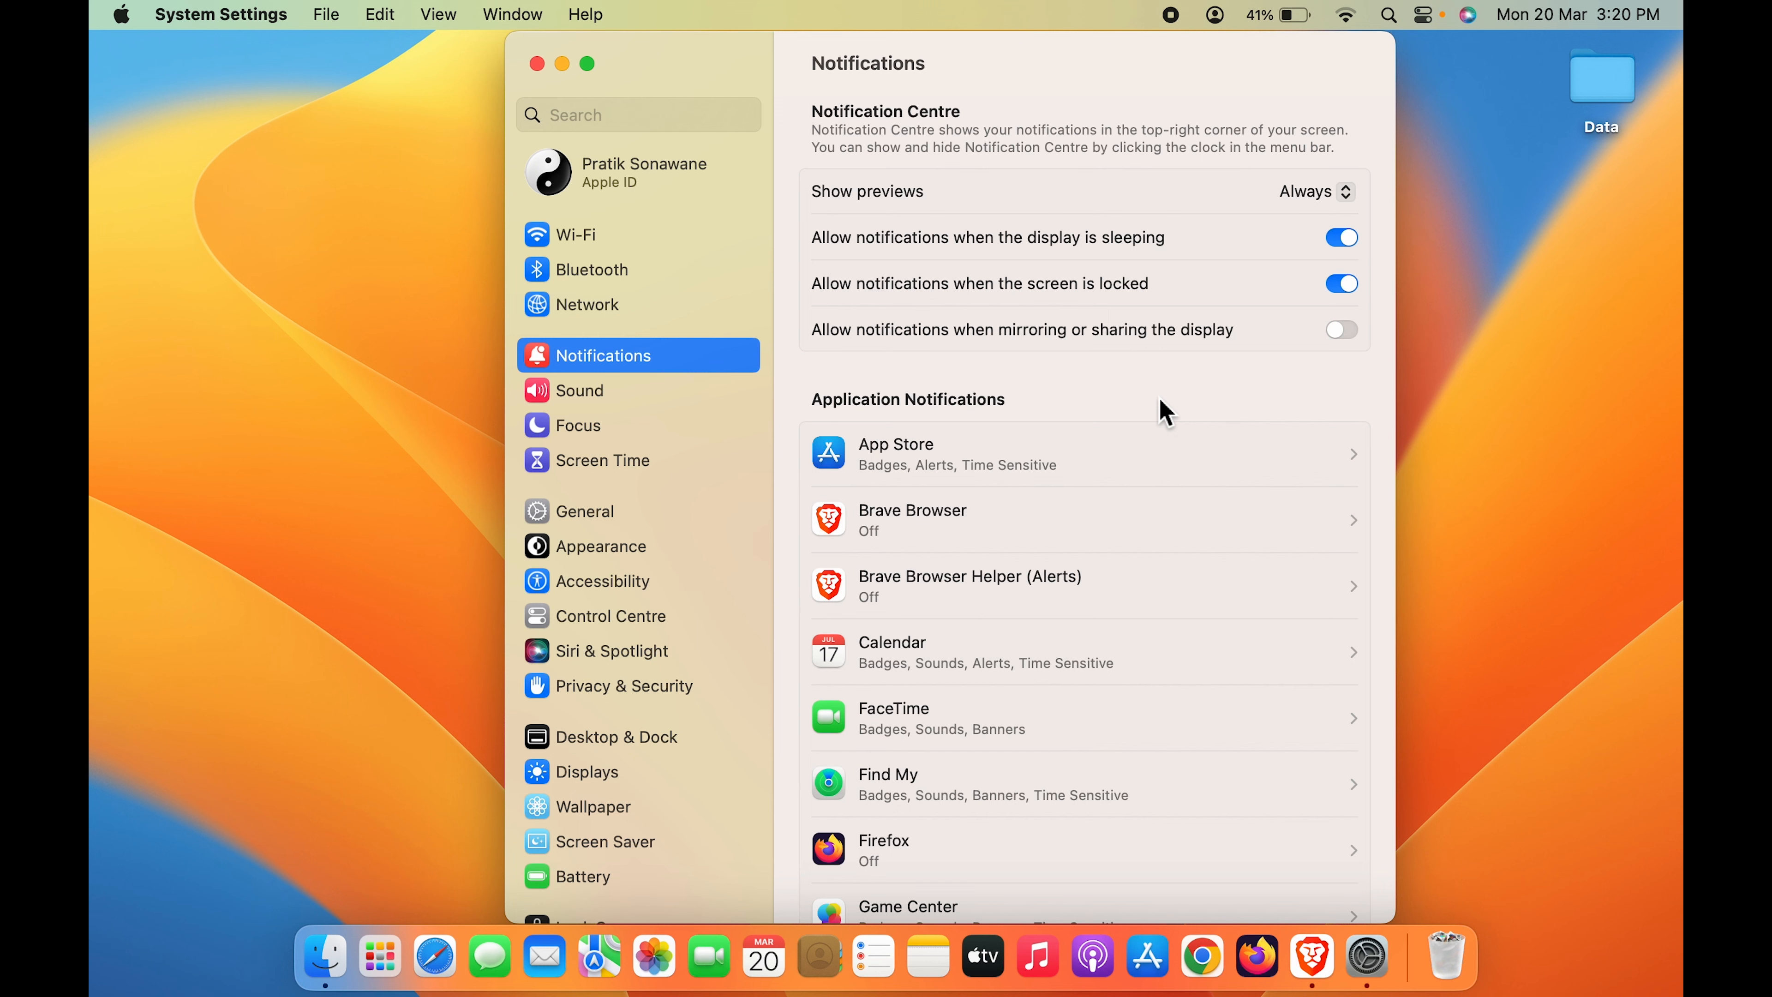
scroll("down", 3)
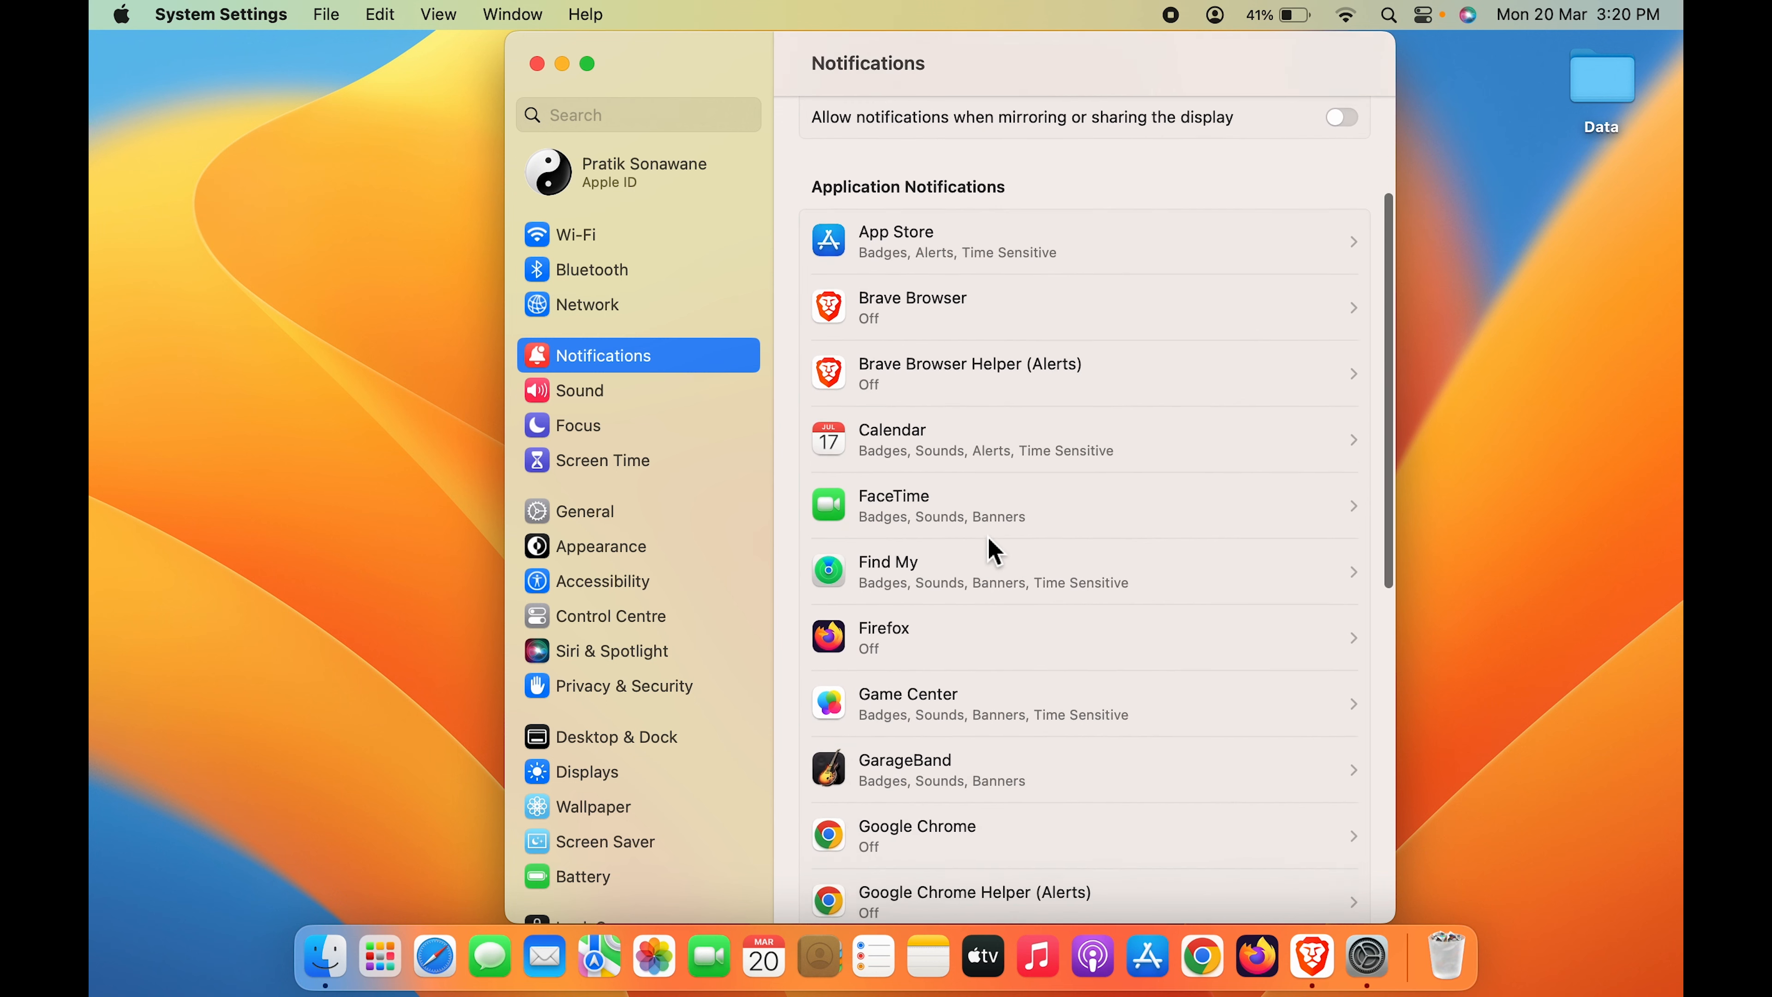
scroll("down", 3)
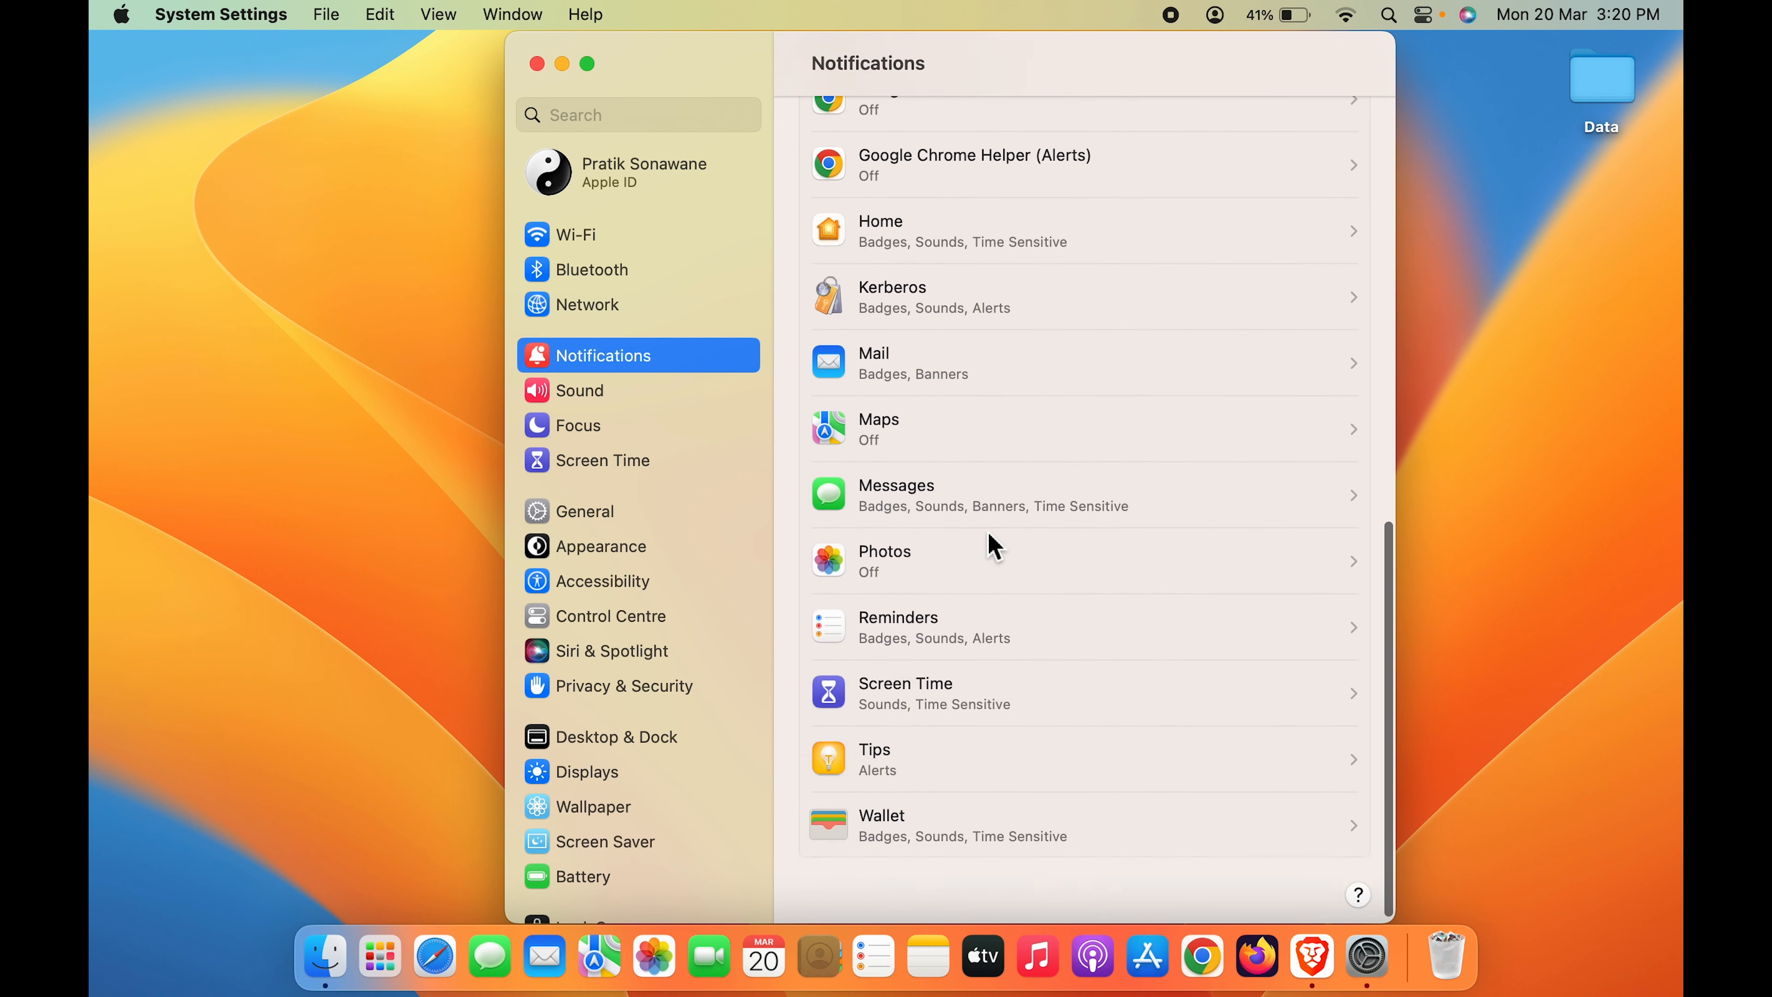
scroll("up", 3)
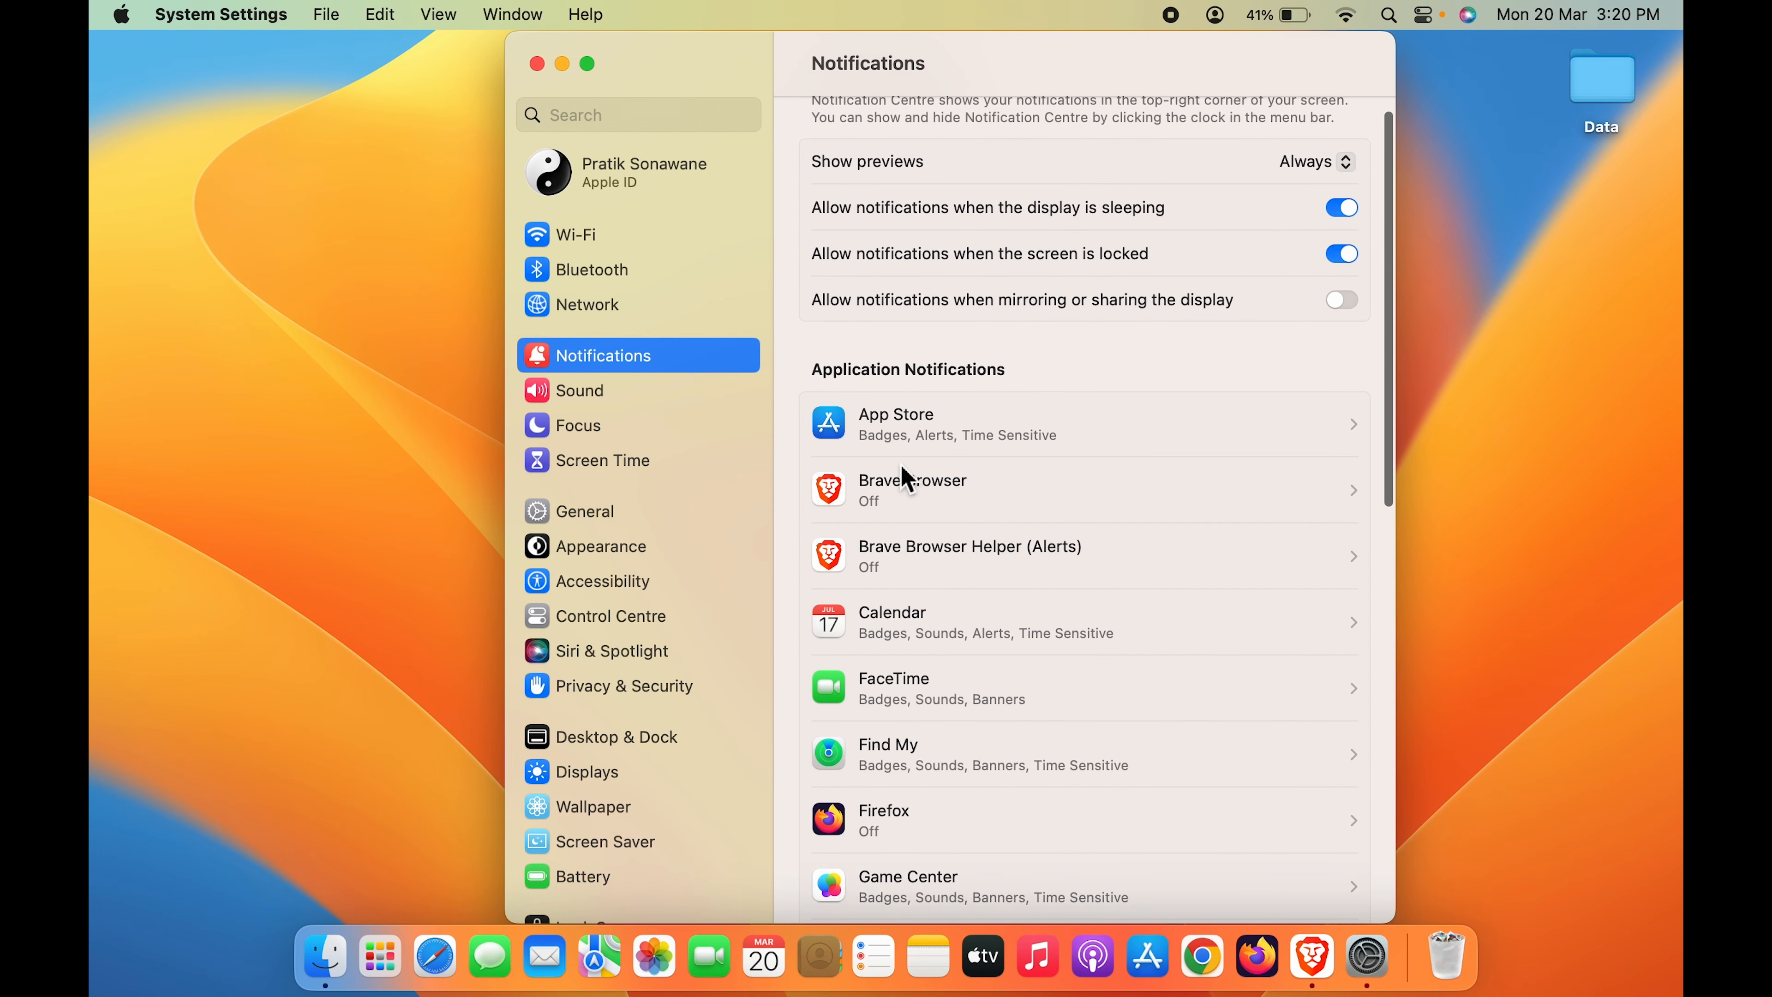
mouse_move(1071, 562)
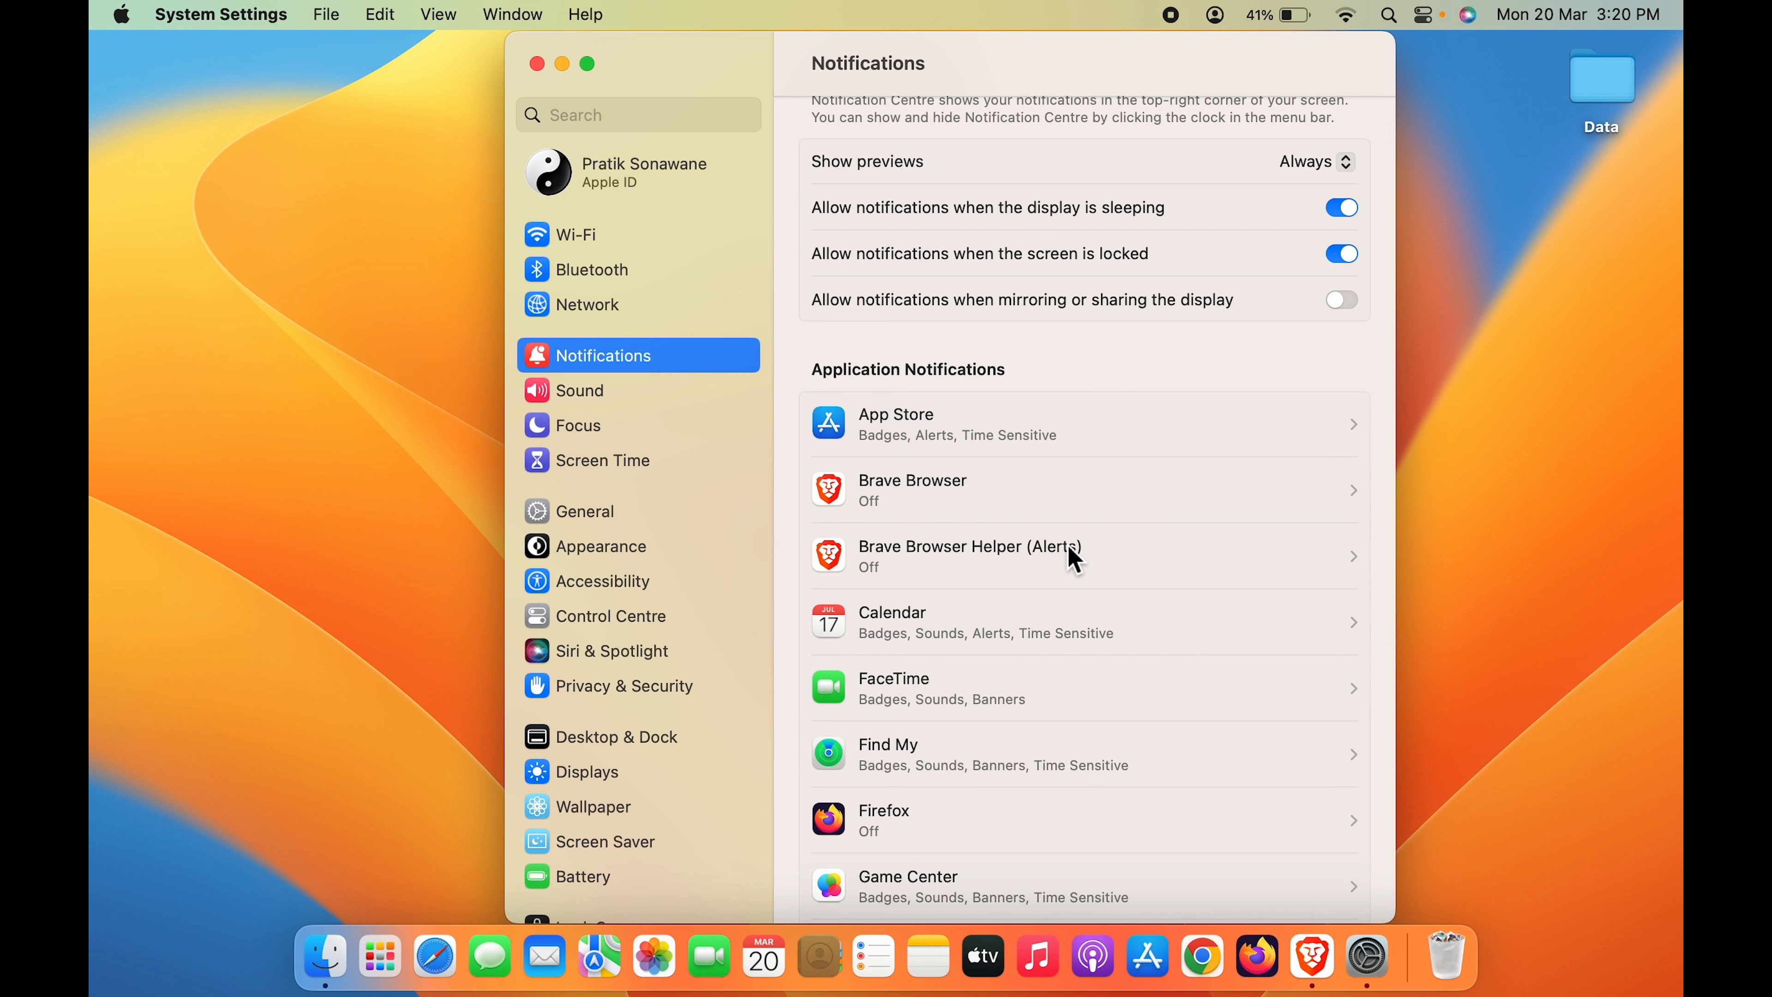
mouse_move(870, 439)
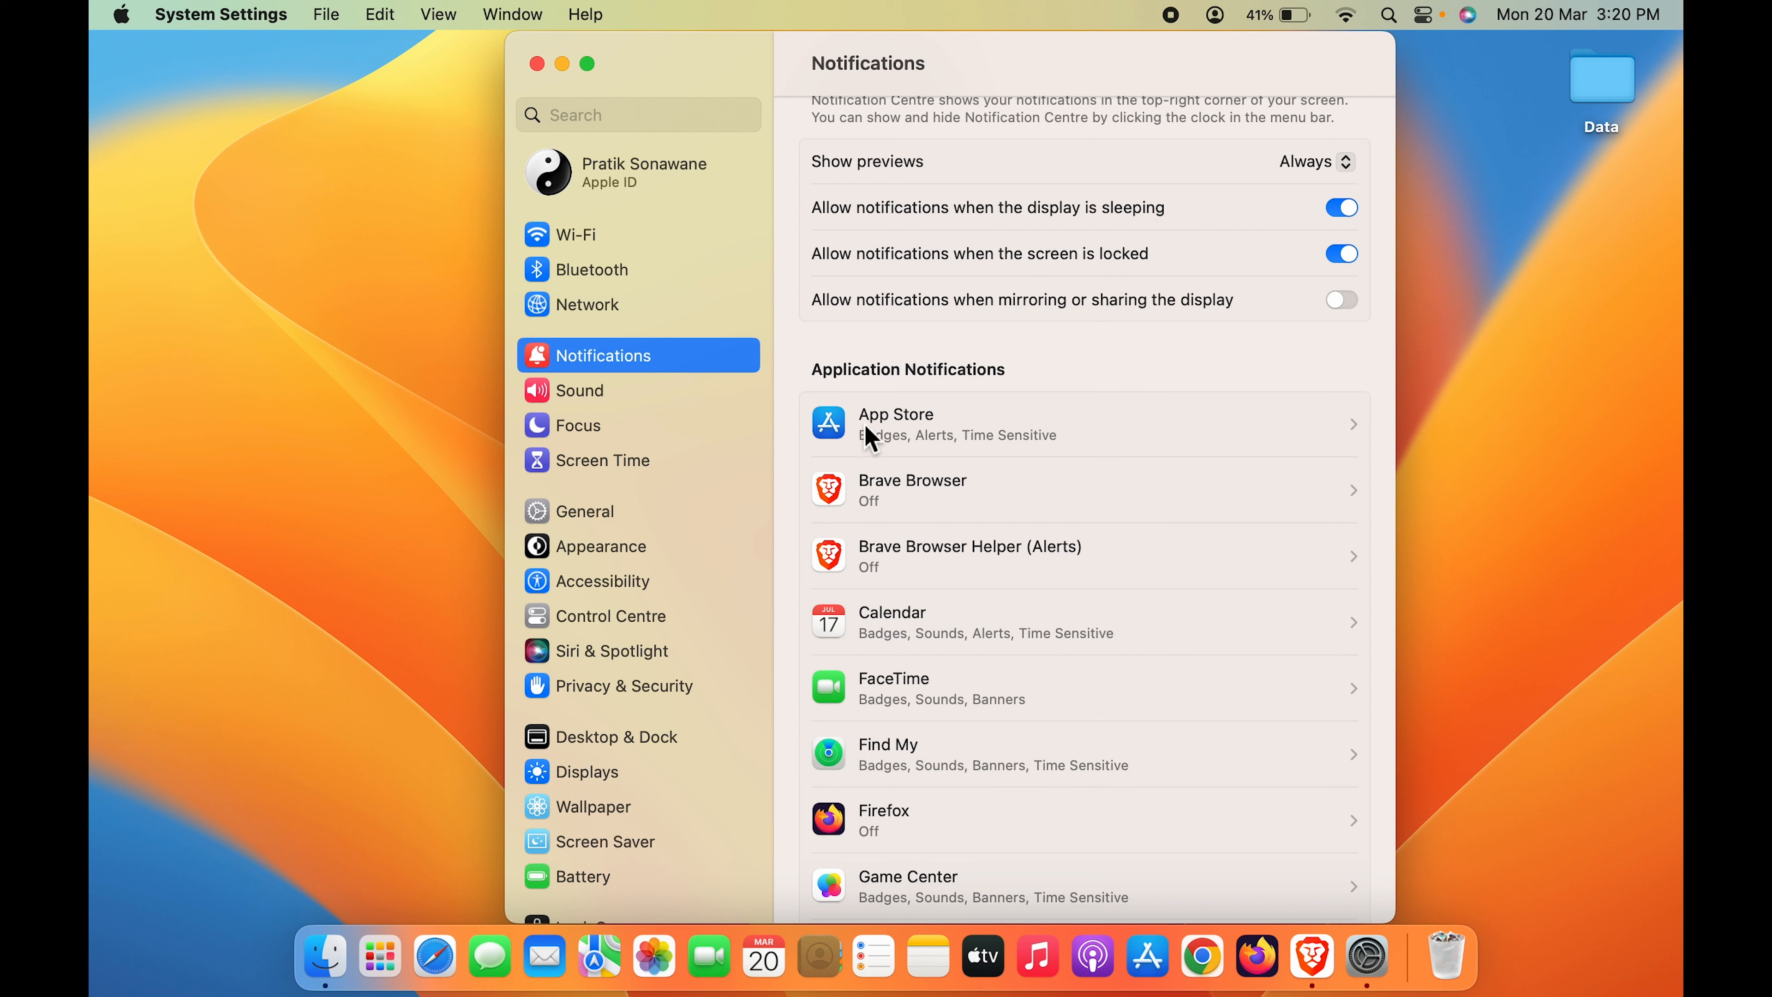
mouse_move(1214, 443)
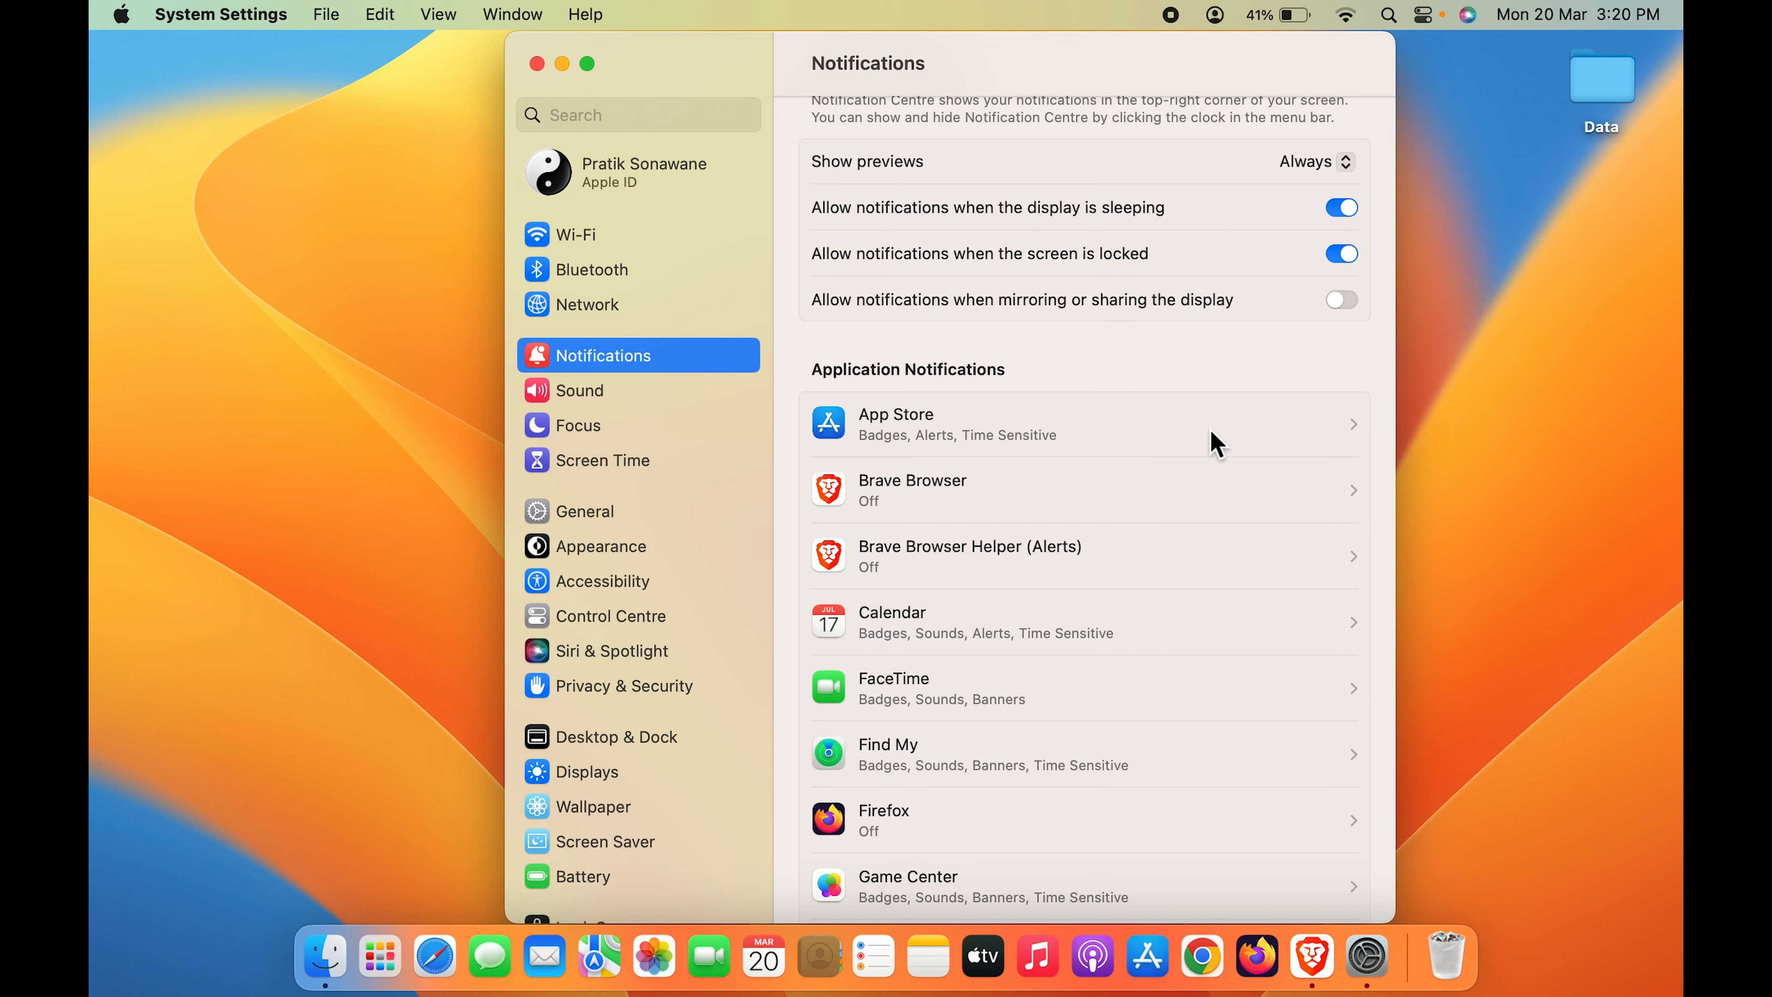
Toggle App Store's Allow notifications switch off and back on.
left_click(1079, 423)
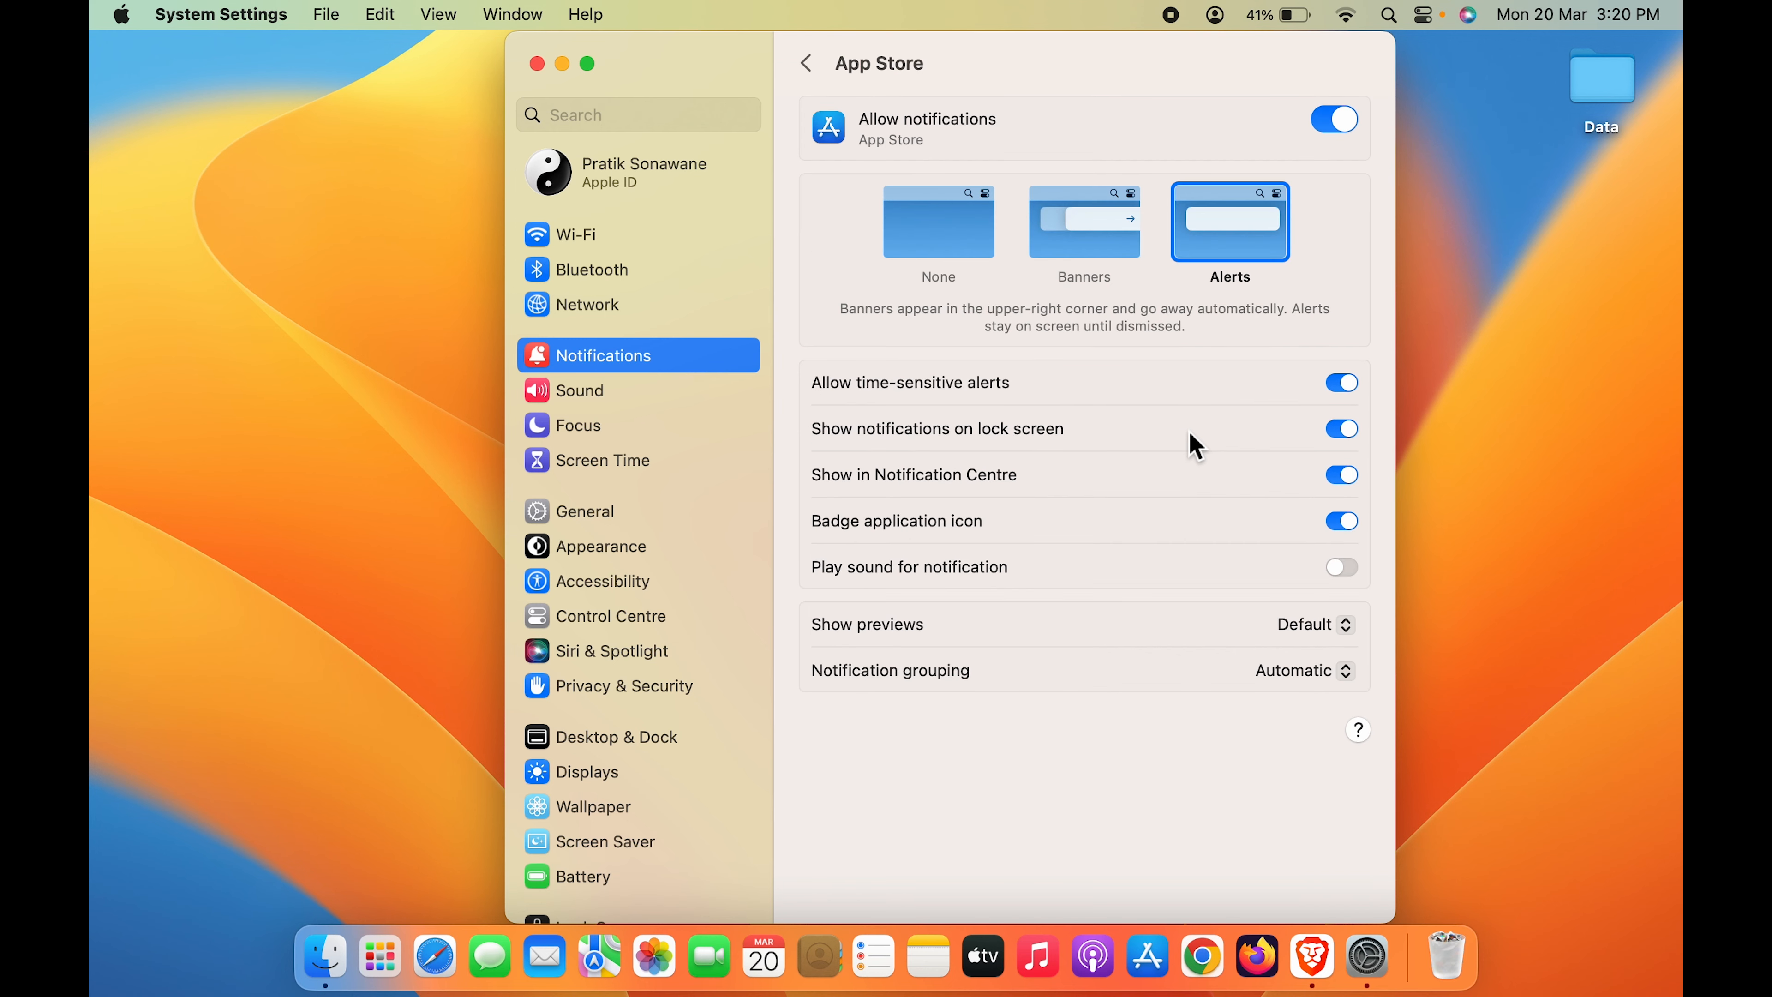
mouse_move(921, 152)
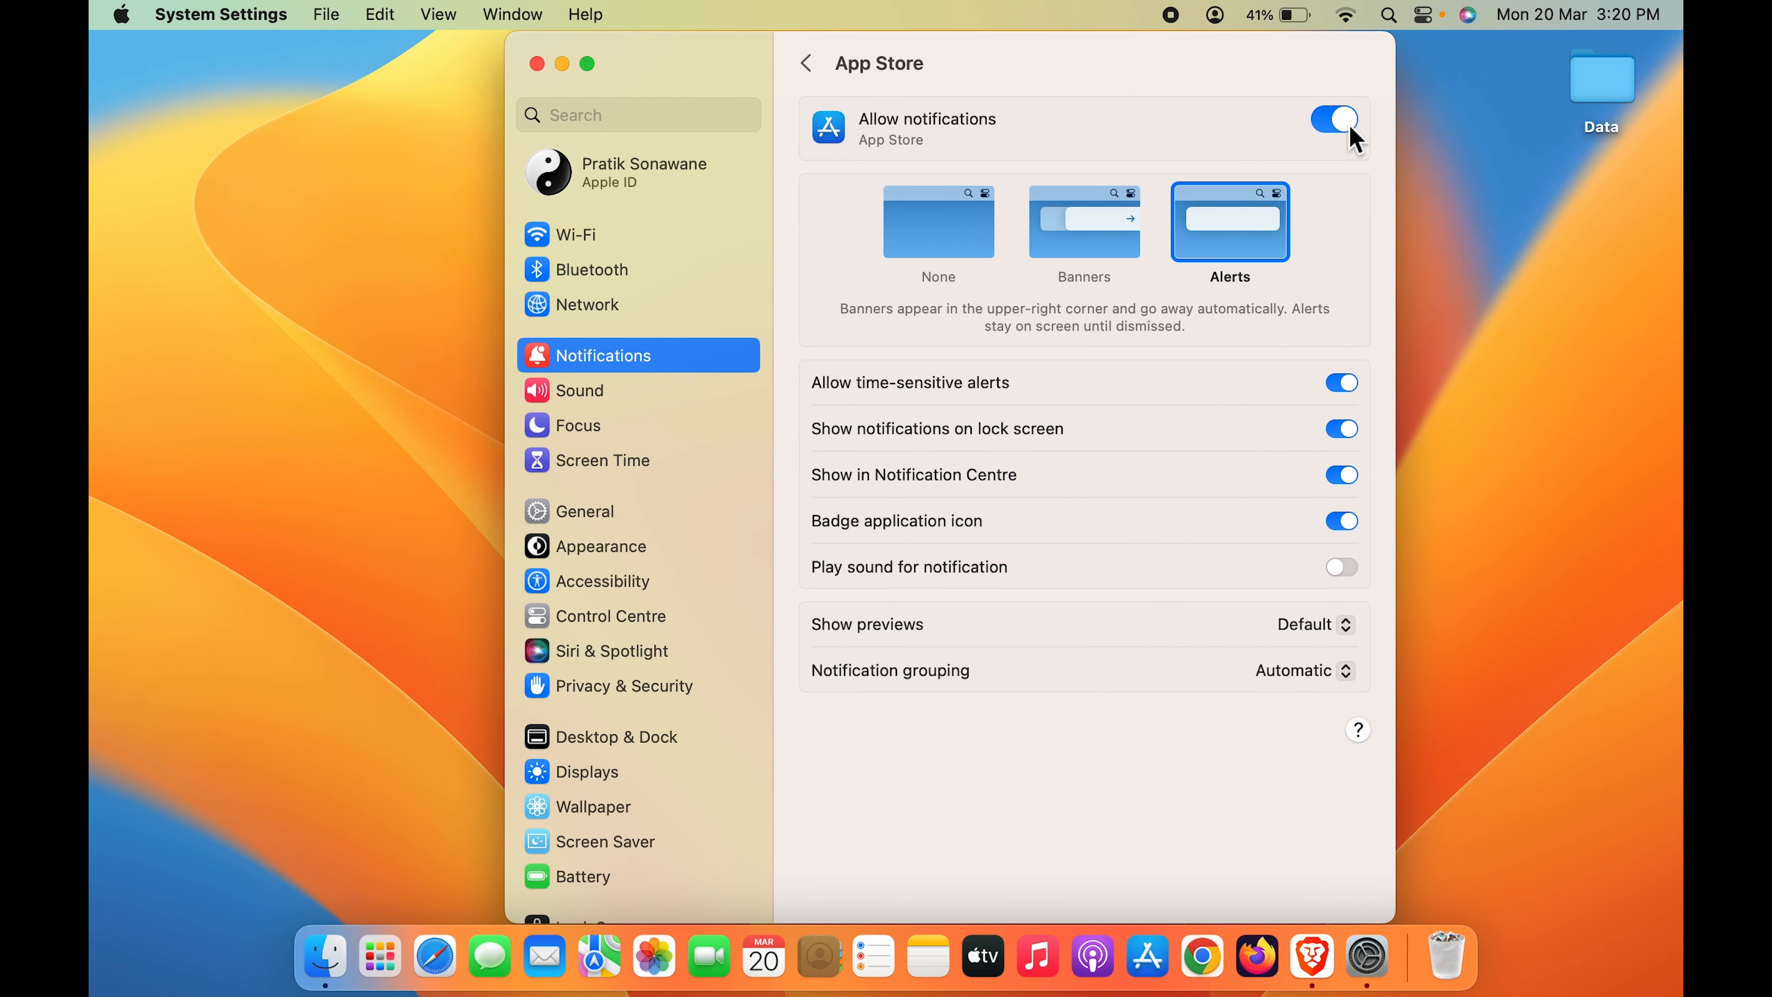
left_click(1333, 119)
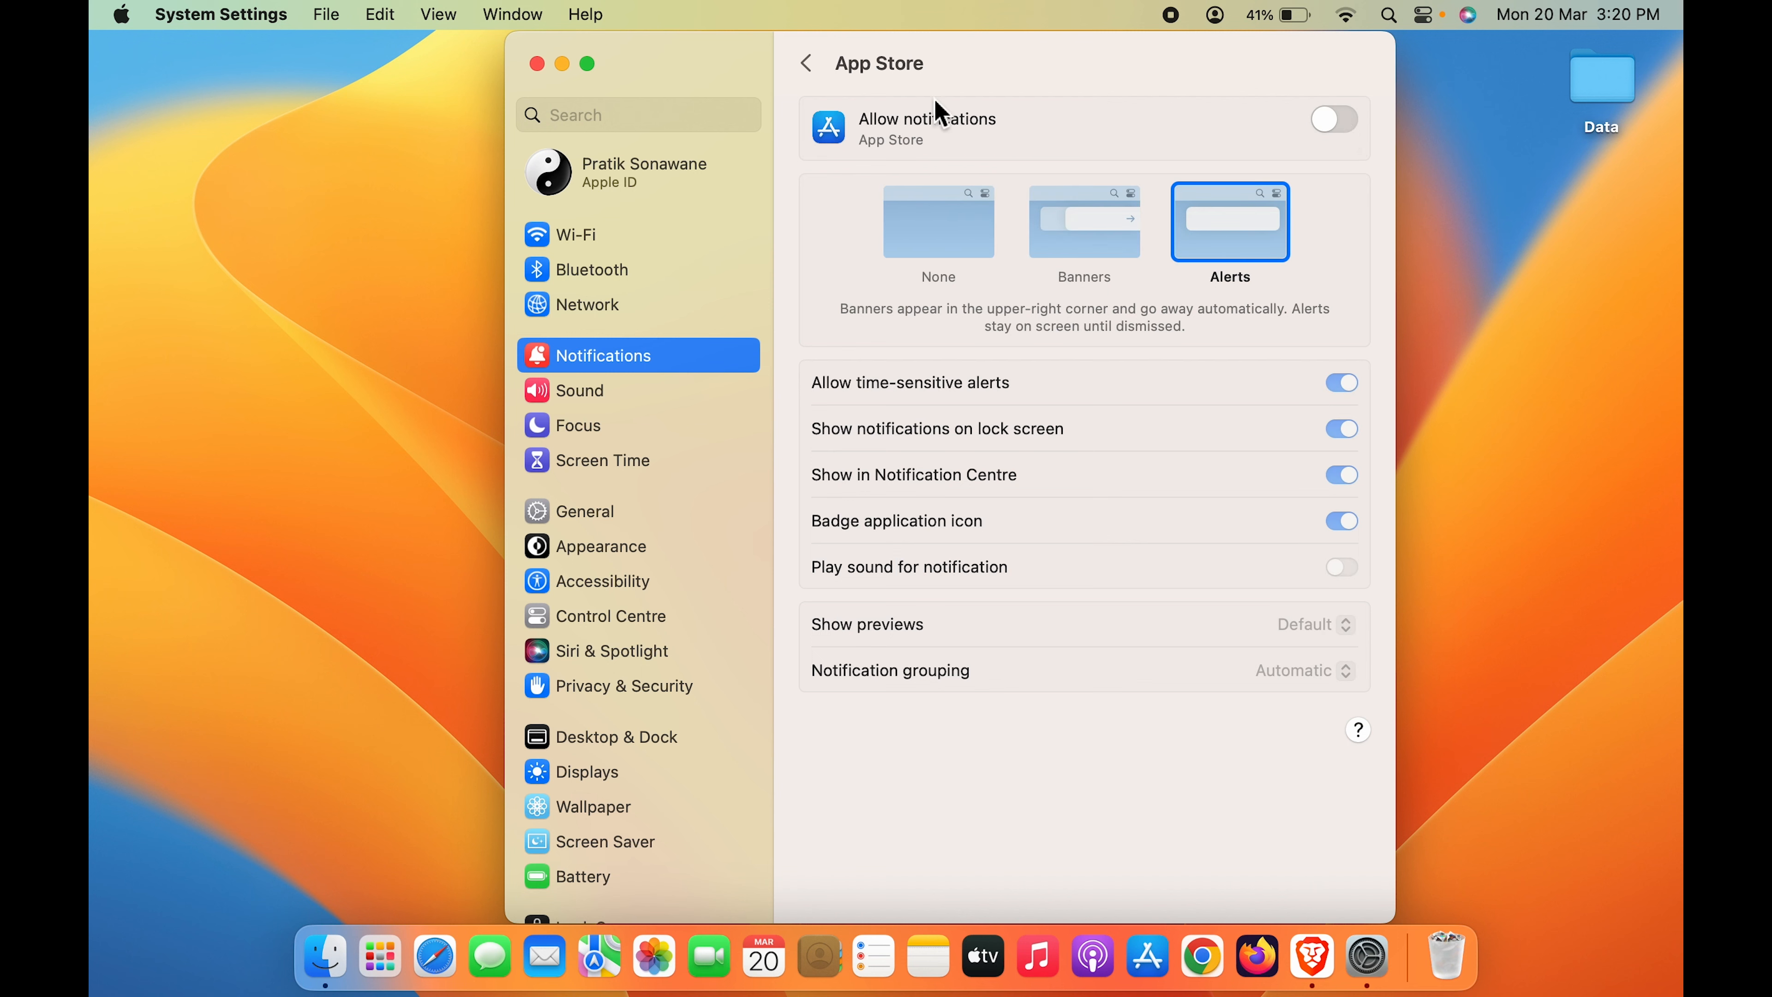
mouse_move(885, 87)
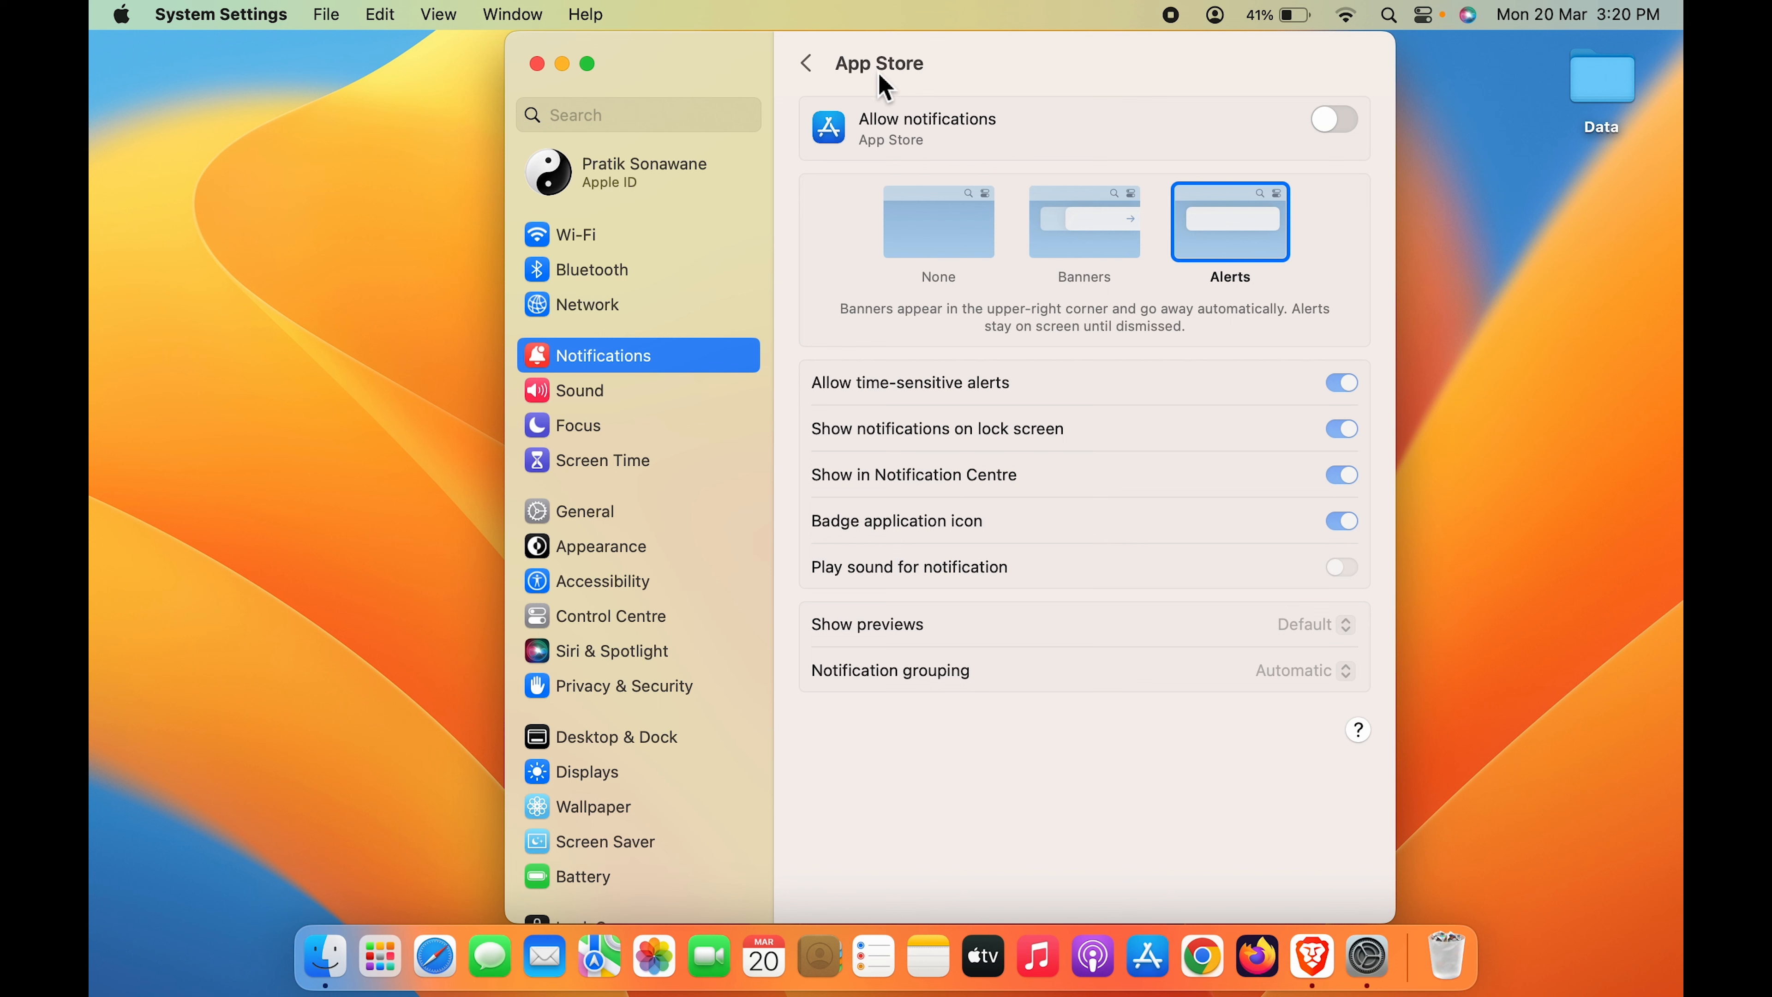
mouse_move(1356, 166)
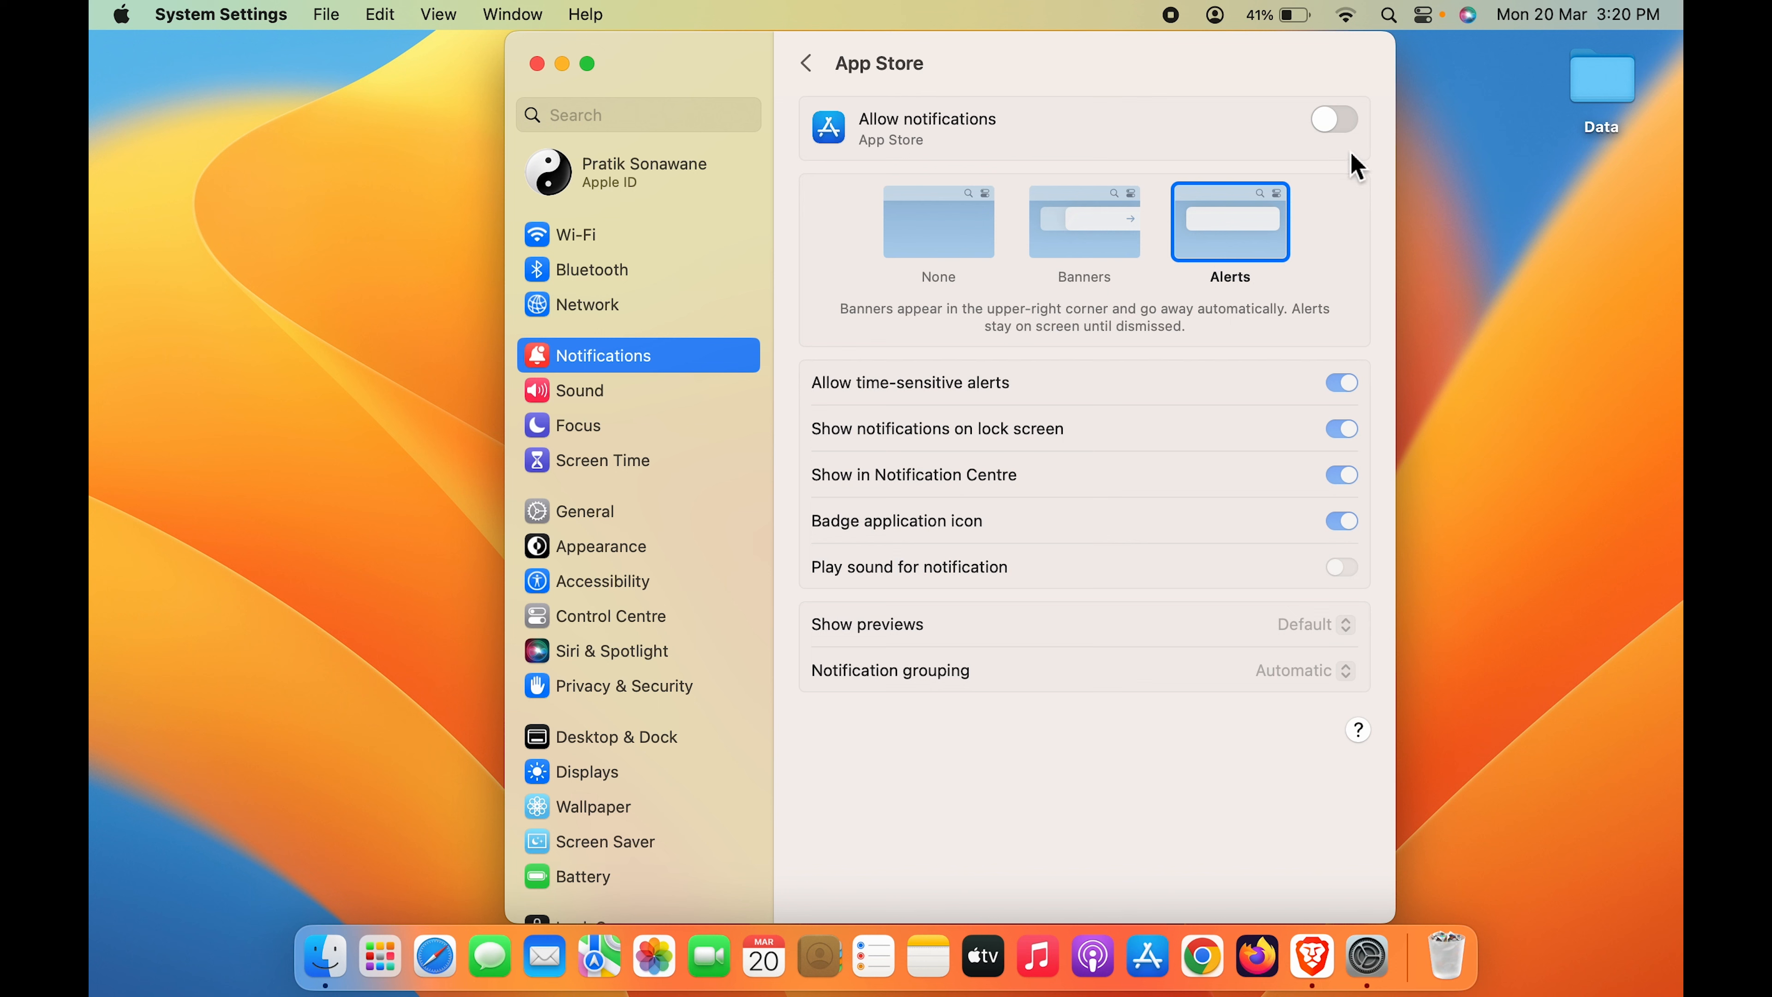
left_click(1334, 119)
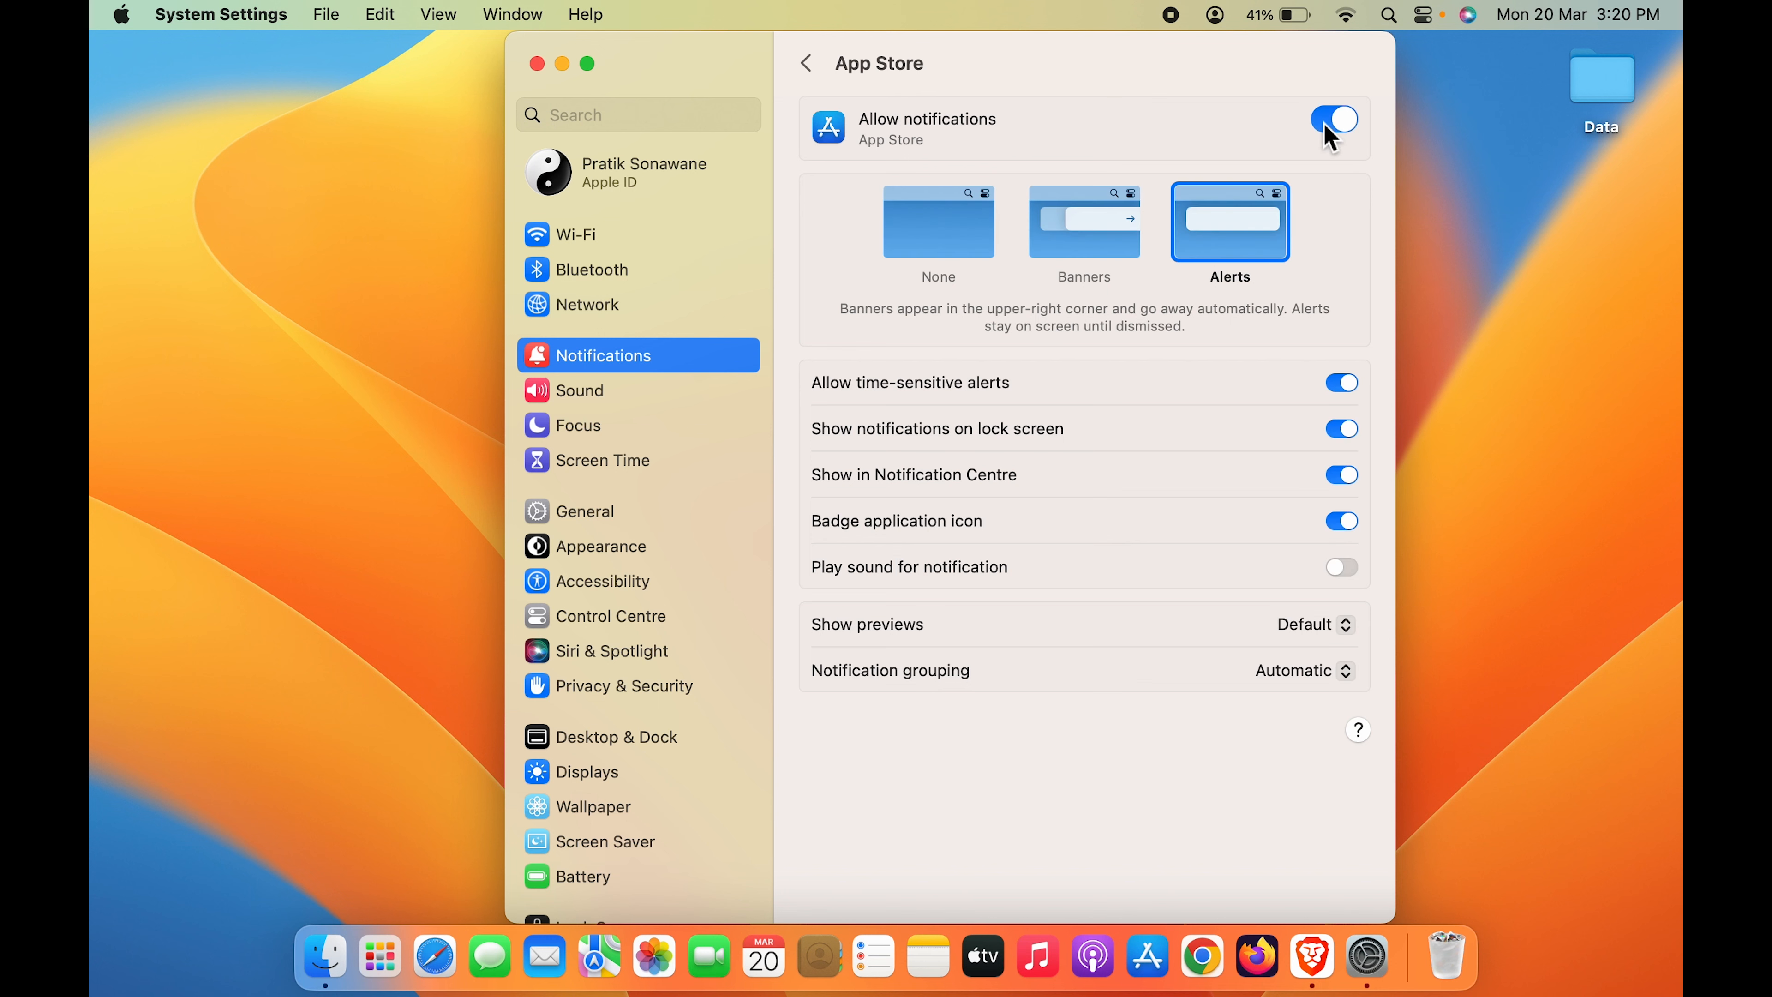
mouse_move(987, 102)
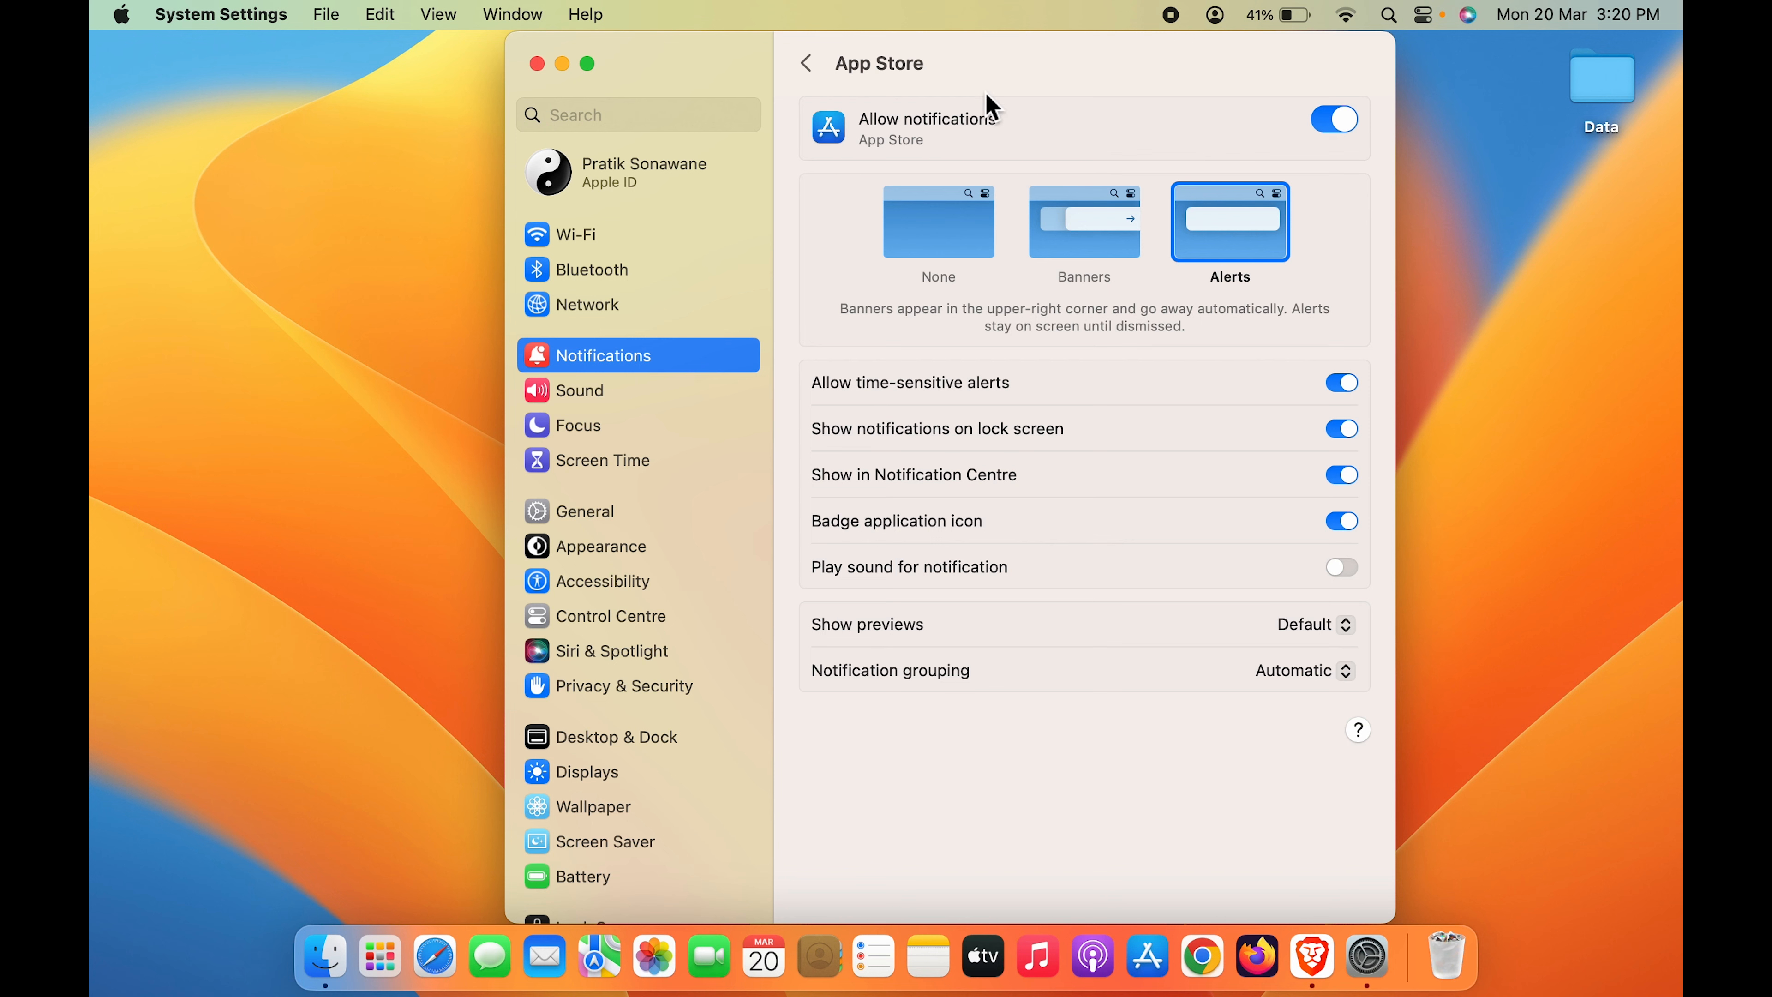
mouse_move(810, 88)
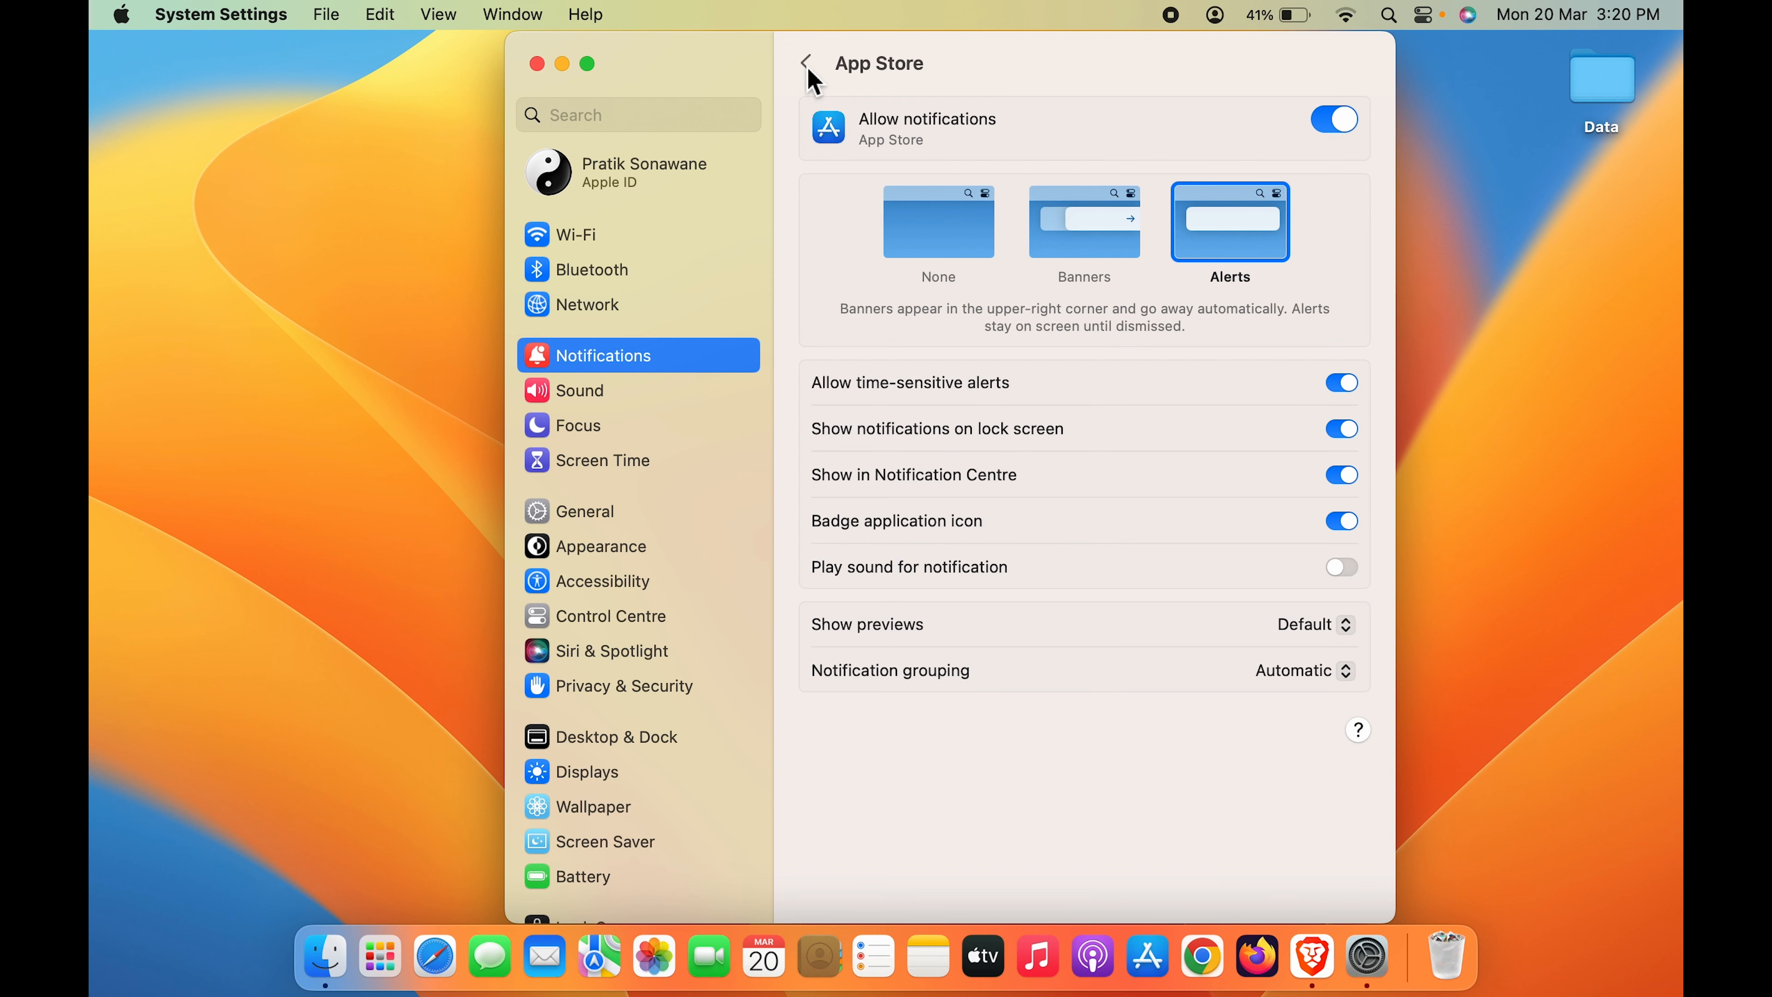
Return to the app list and bring up GarageBand's notification settings.
left_click(805, 62)
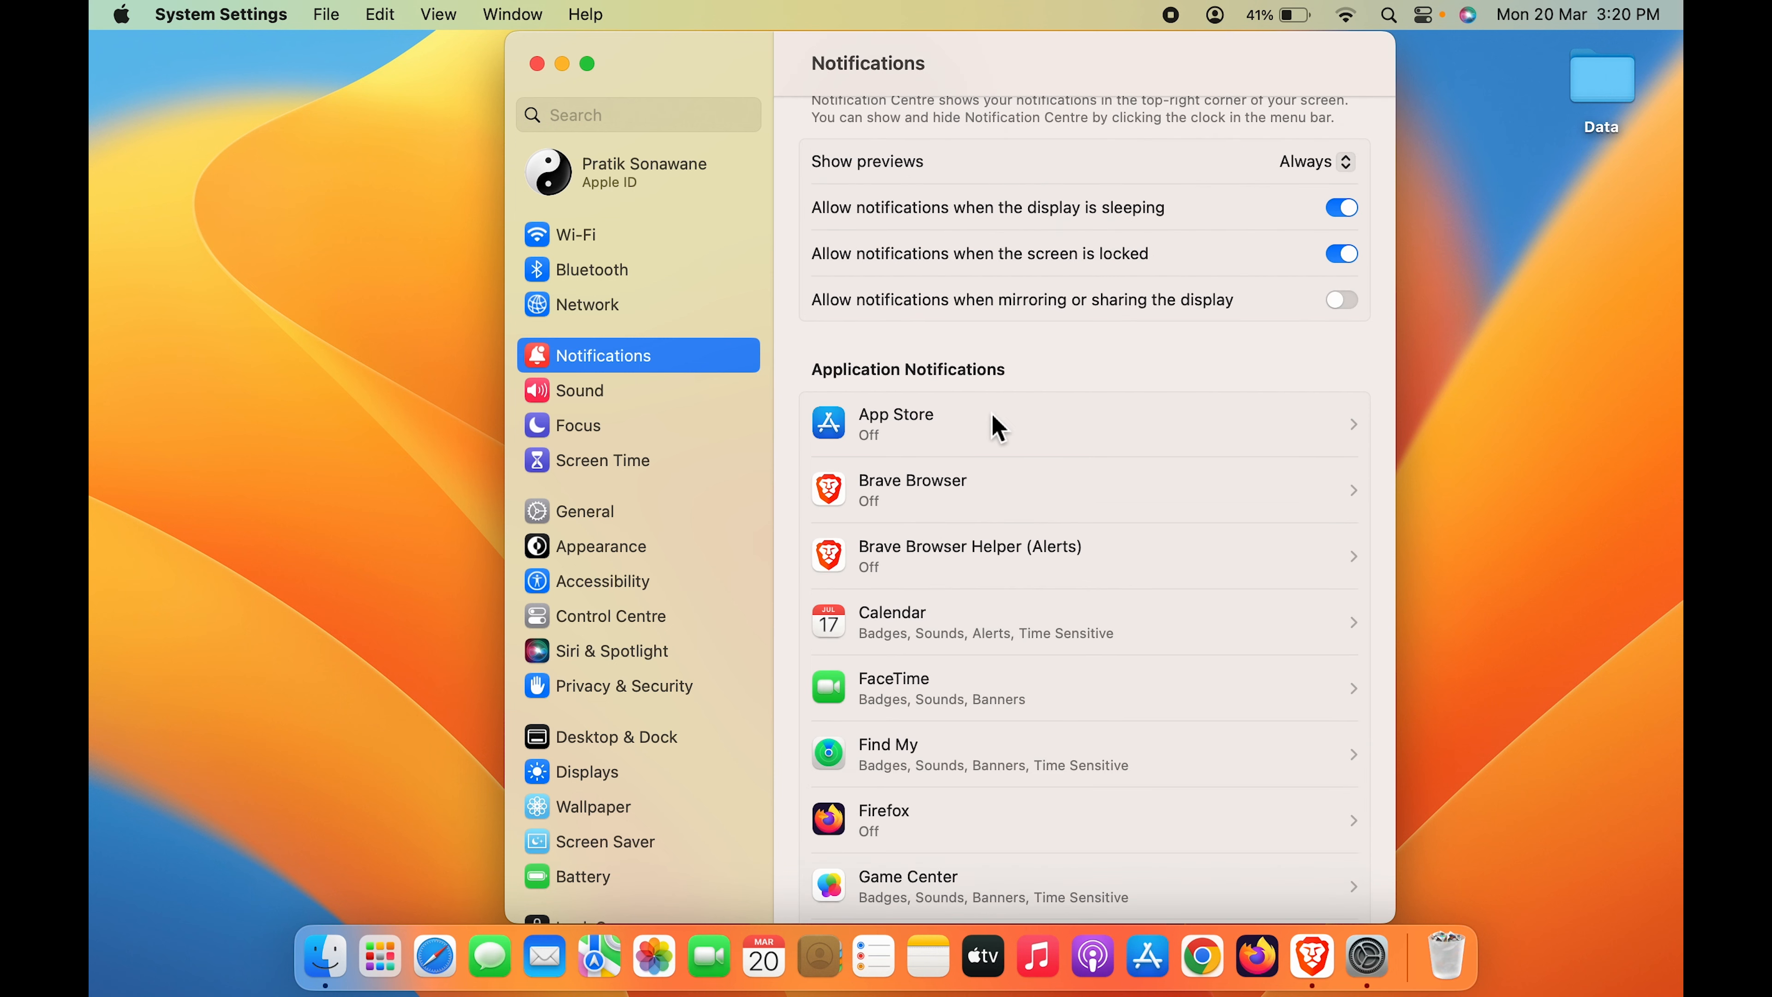
scroll("down", 3)
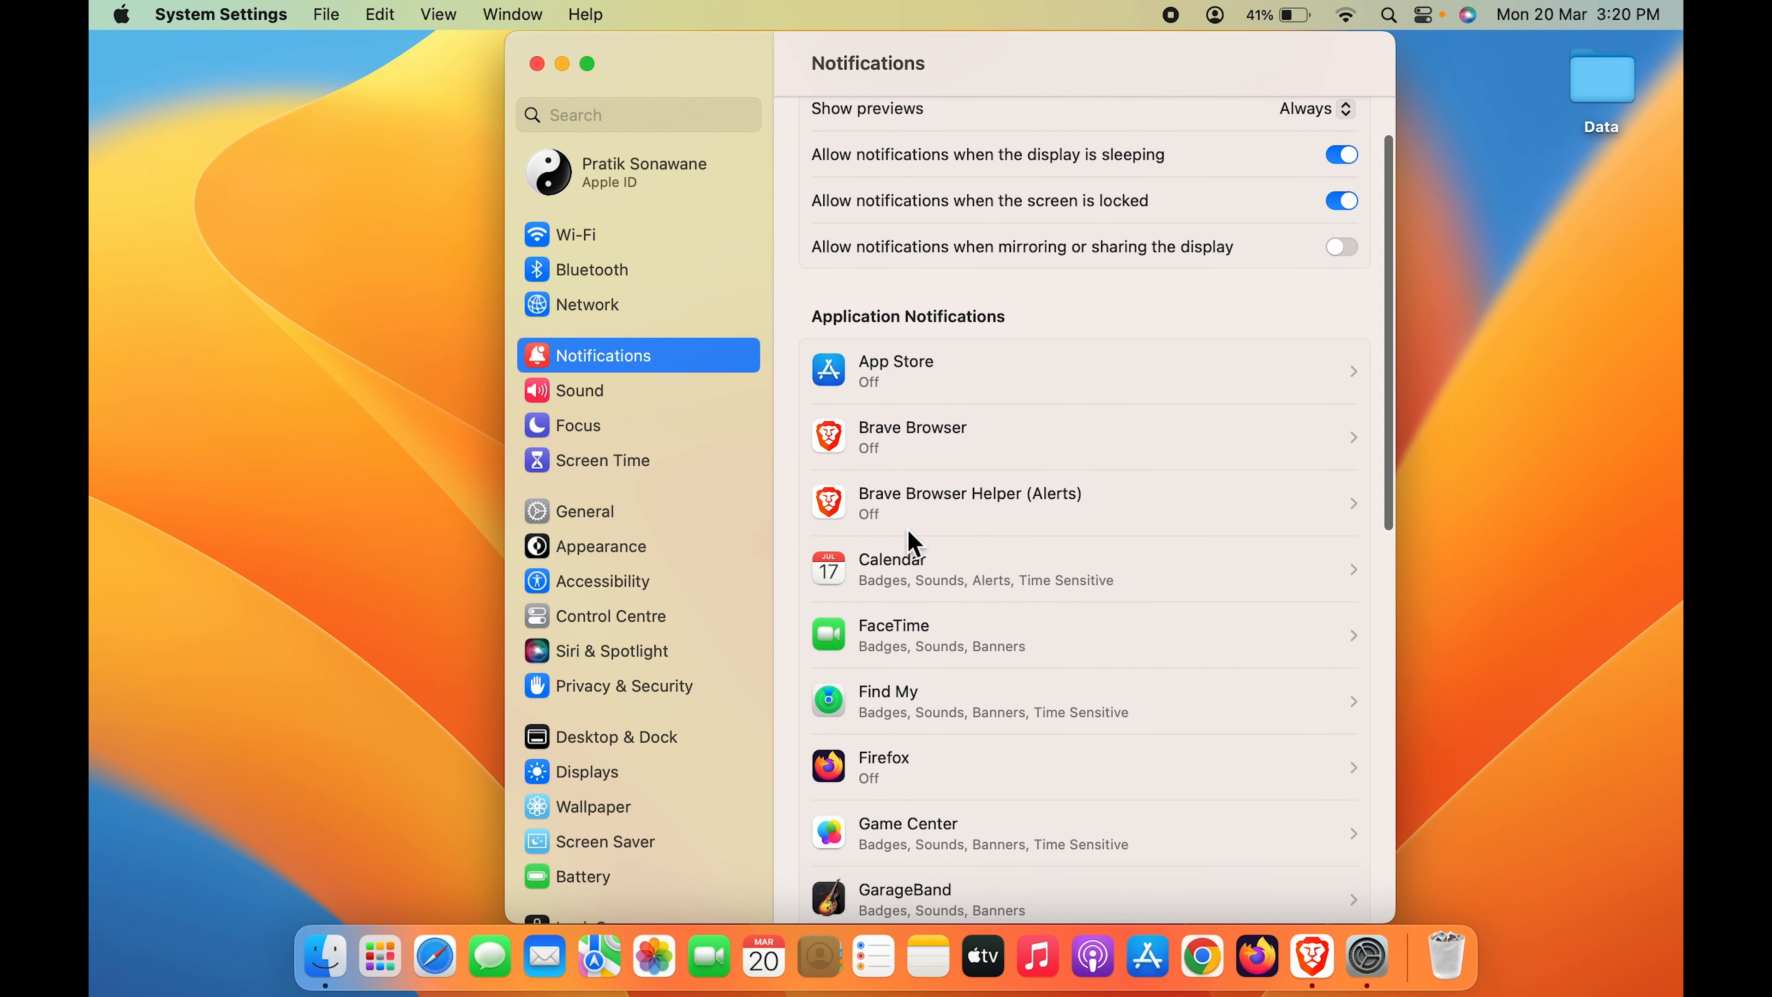
scroll("down", 3)
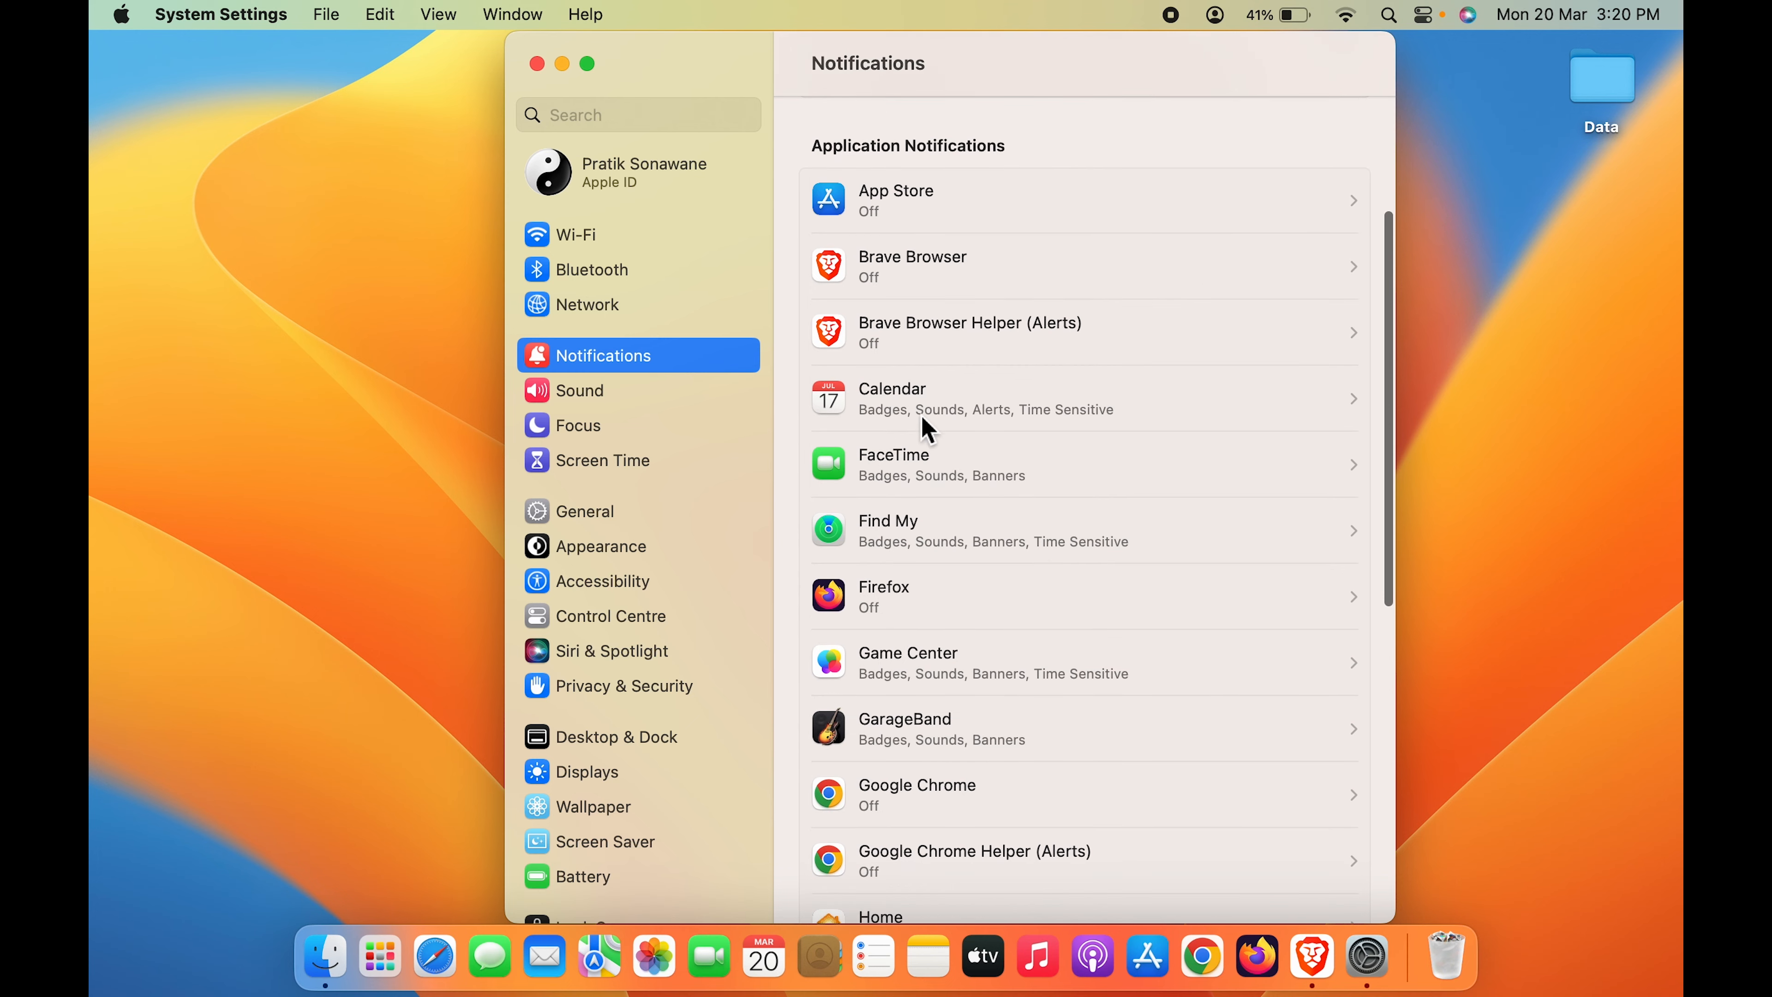
mouse_move(1092, 575)
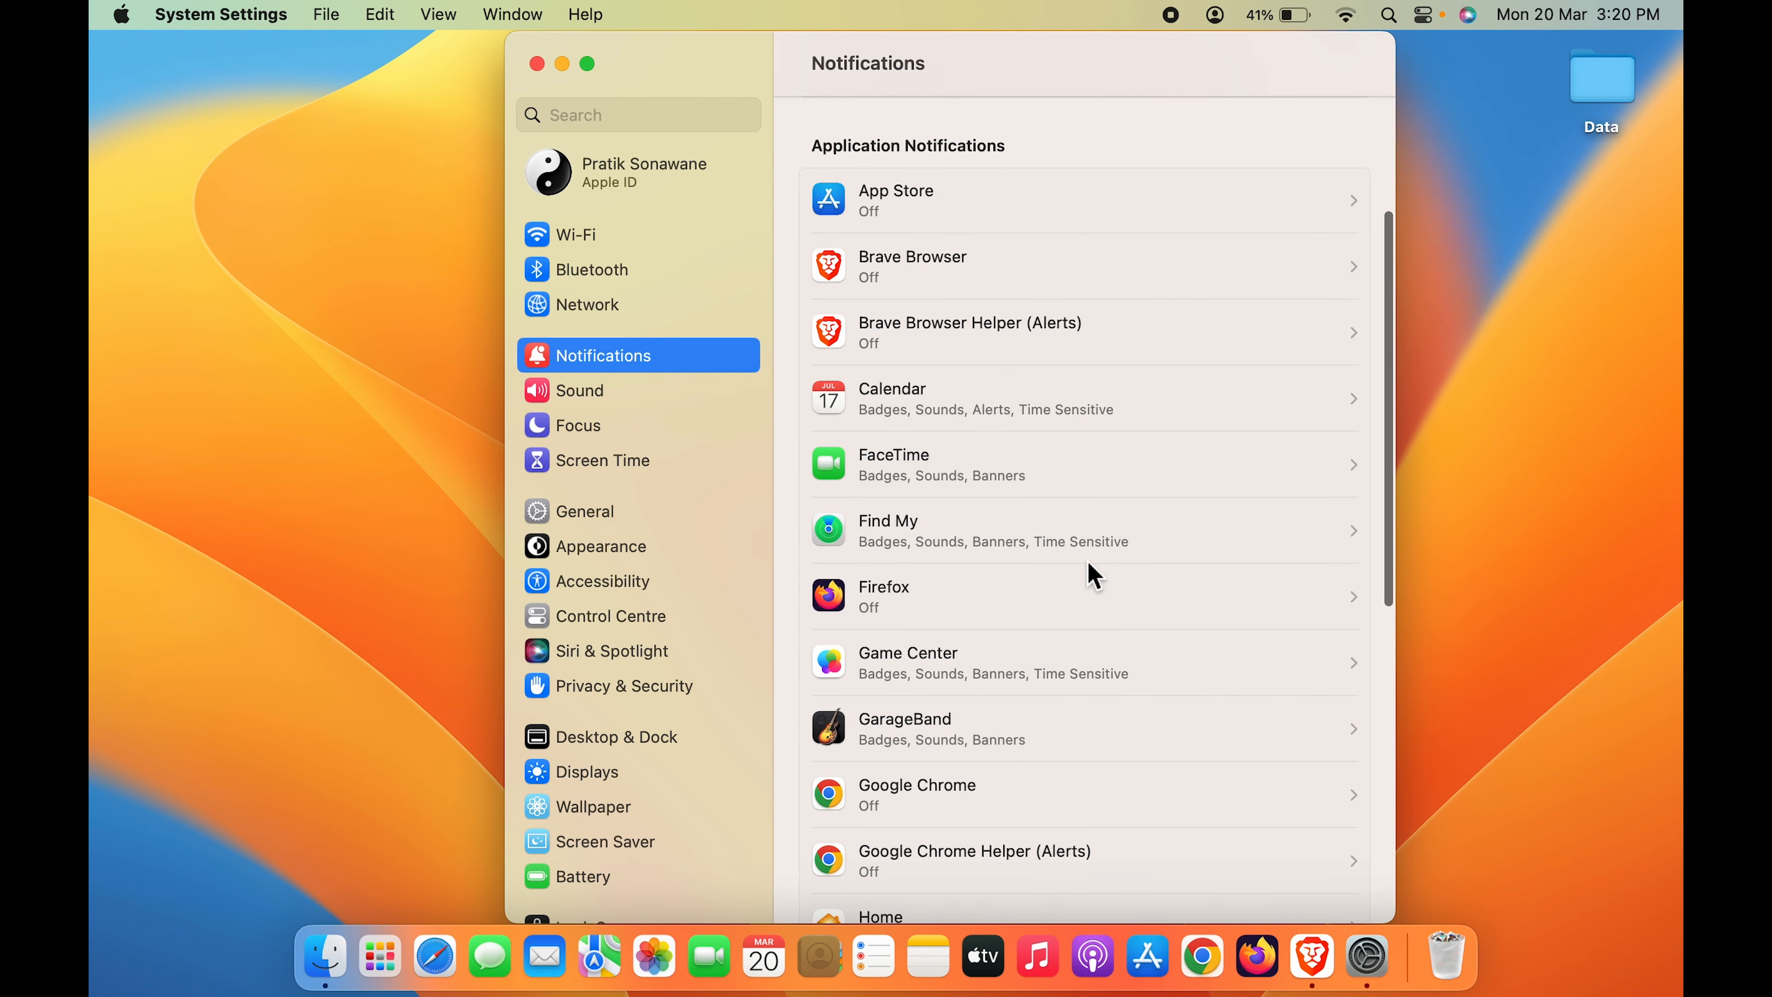
scroll("down", 3)
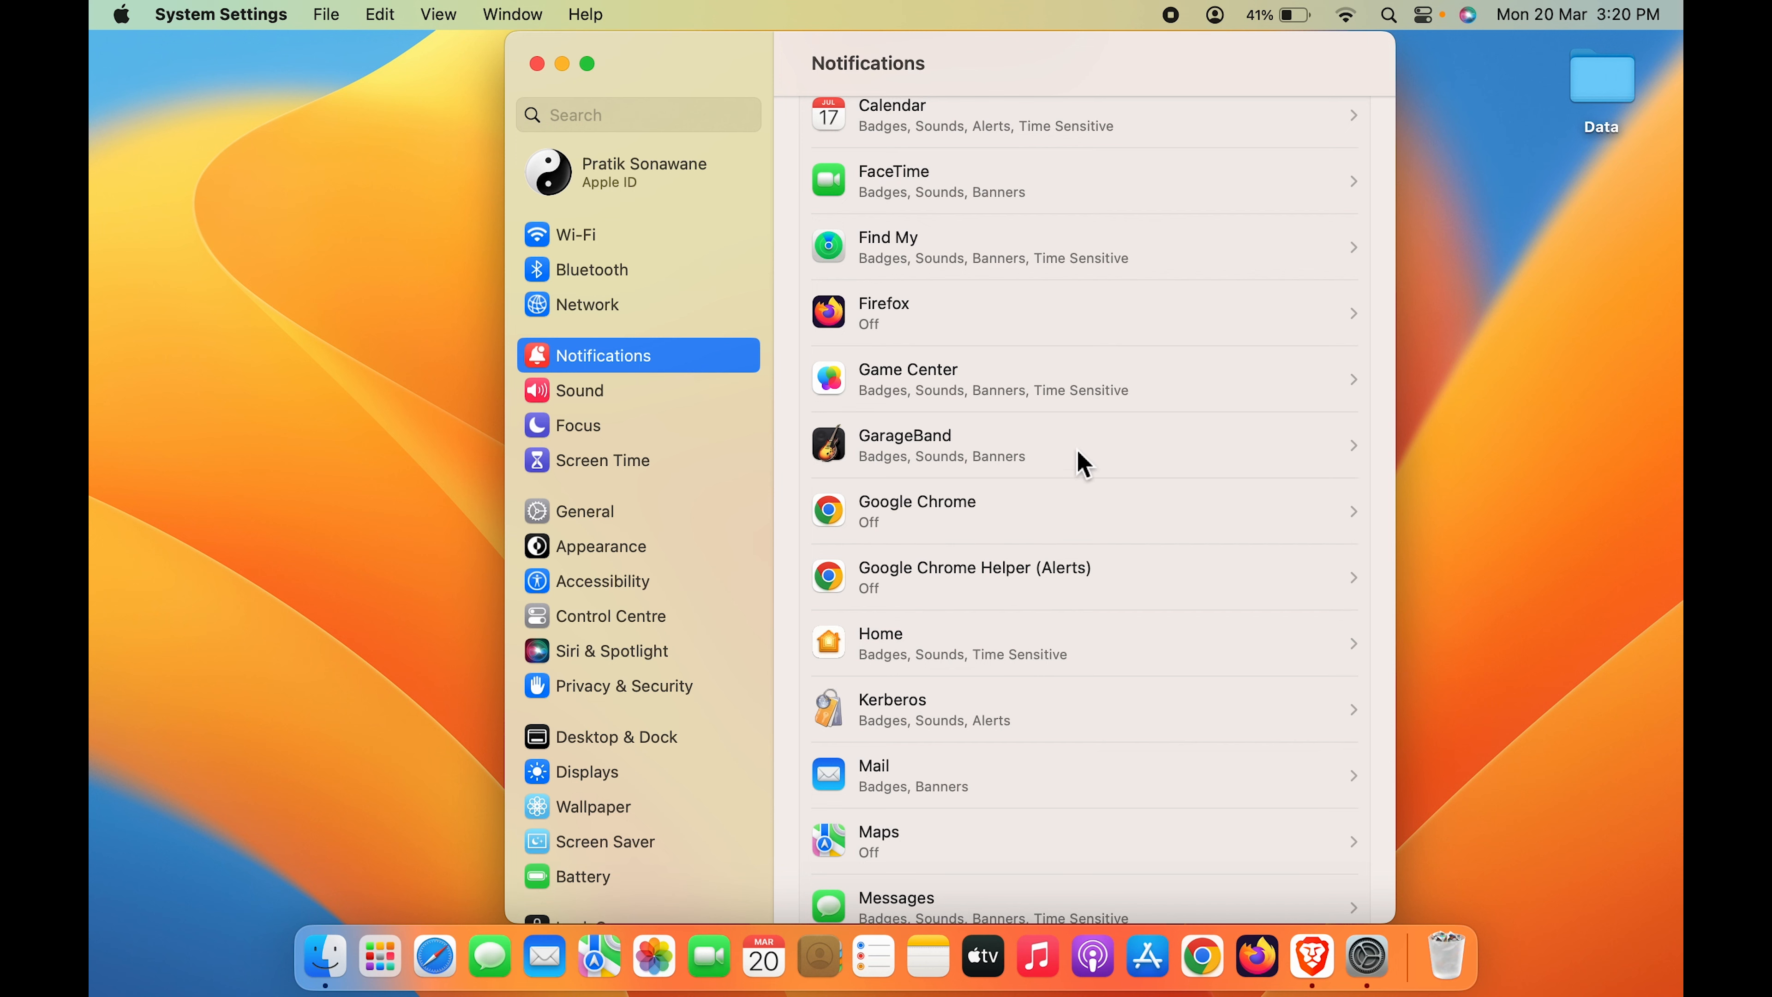
left_click(1081, 444)
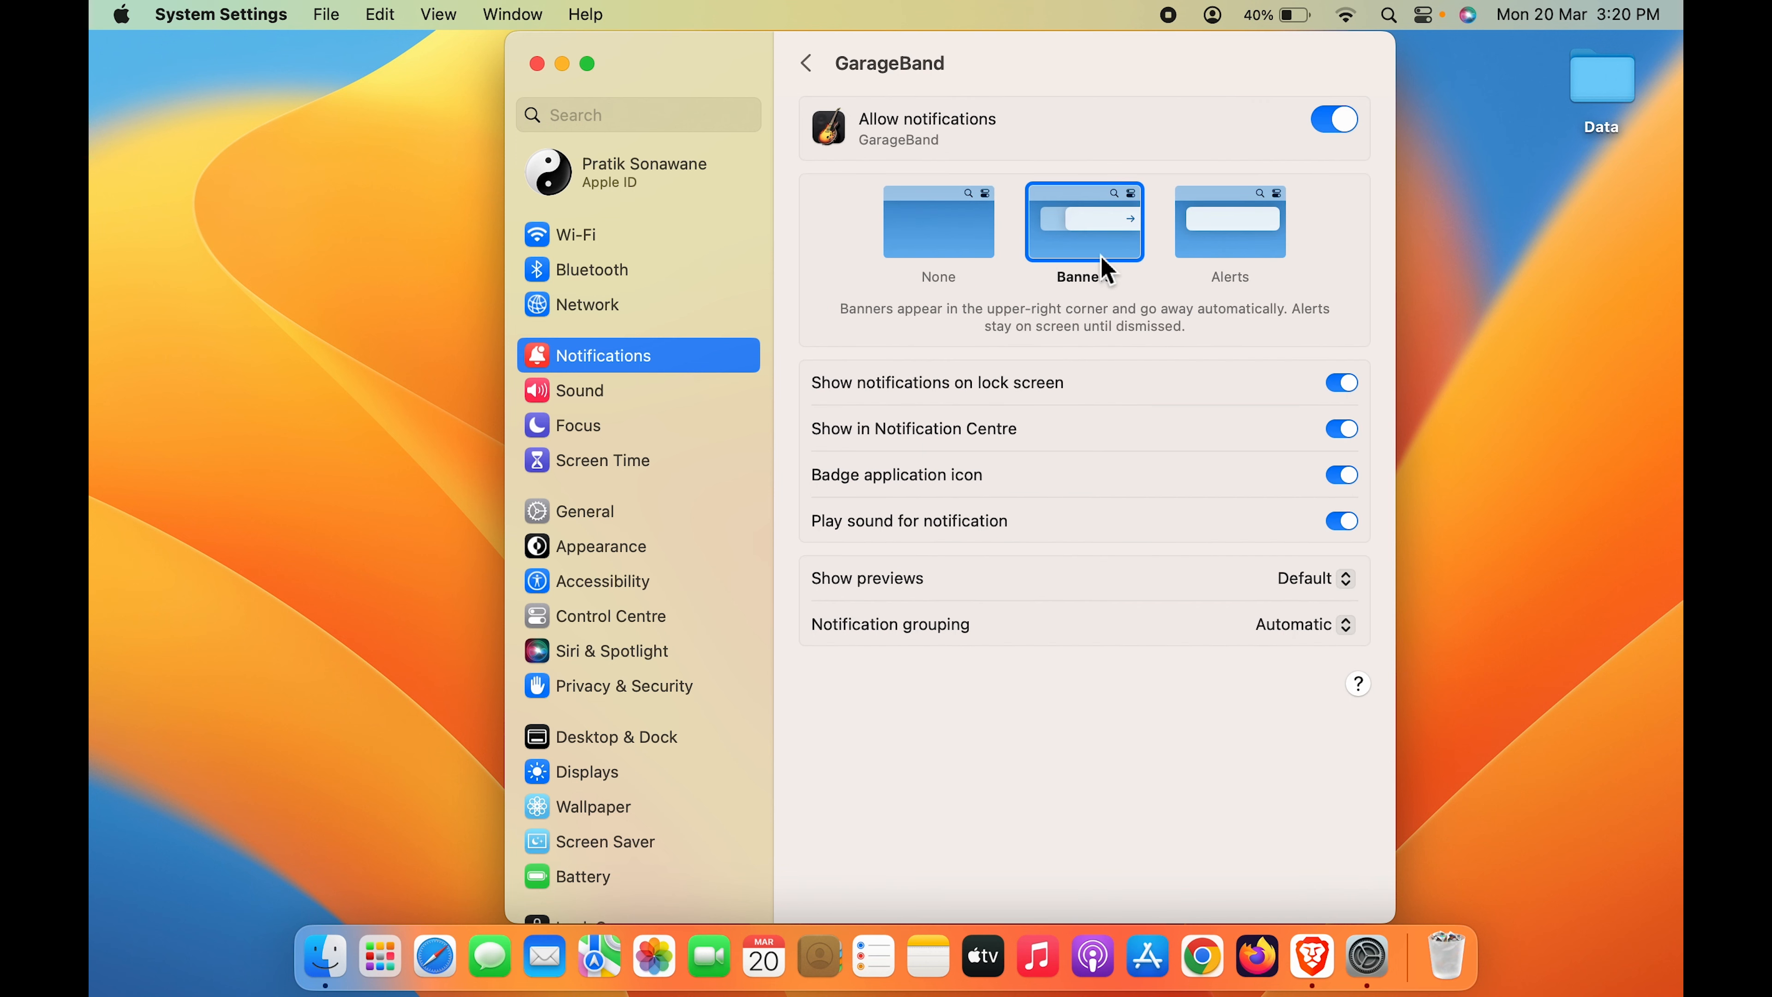
Leave GarageBand's Allow notifications switch turned off.
left_click(1333, 119)
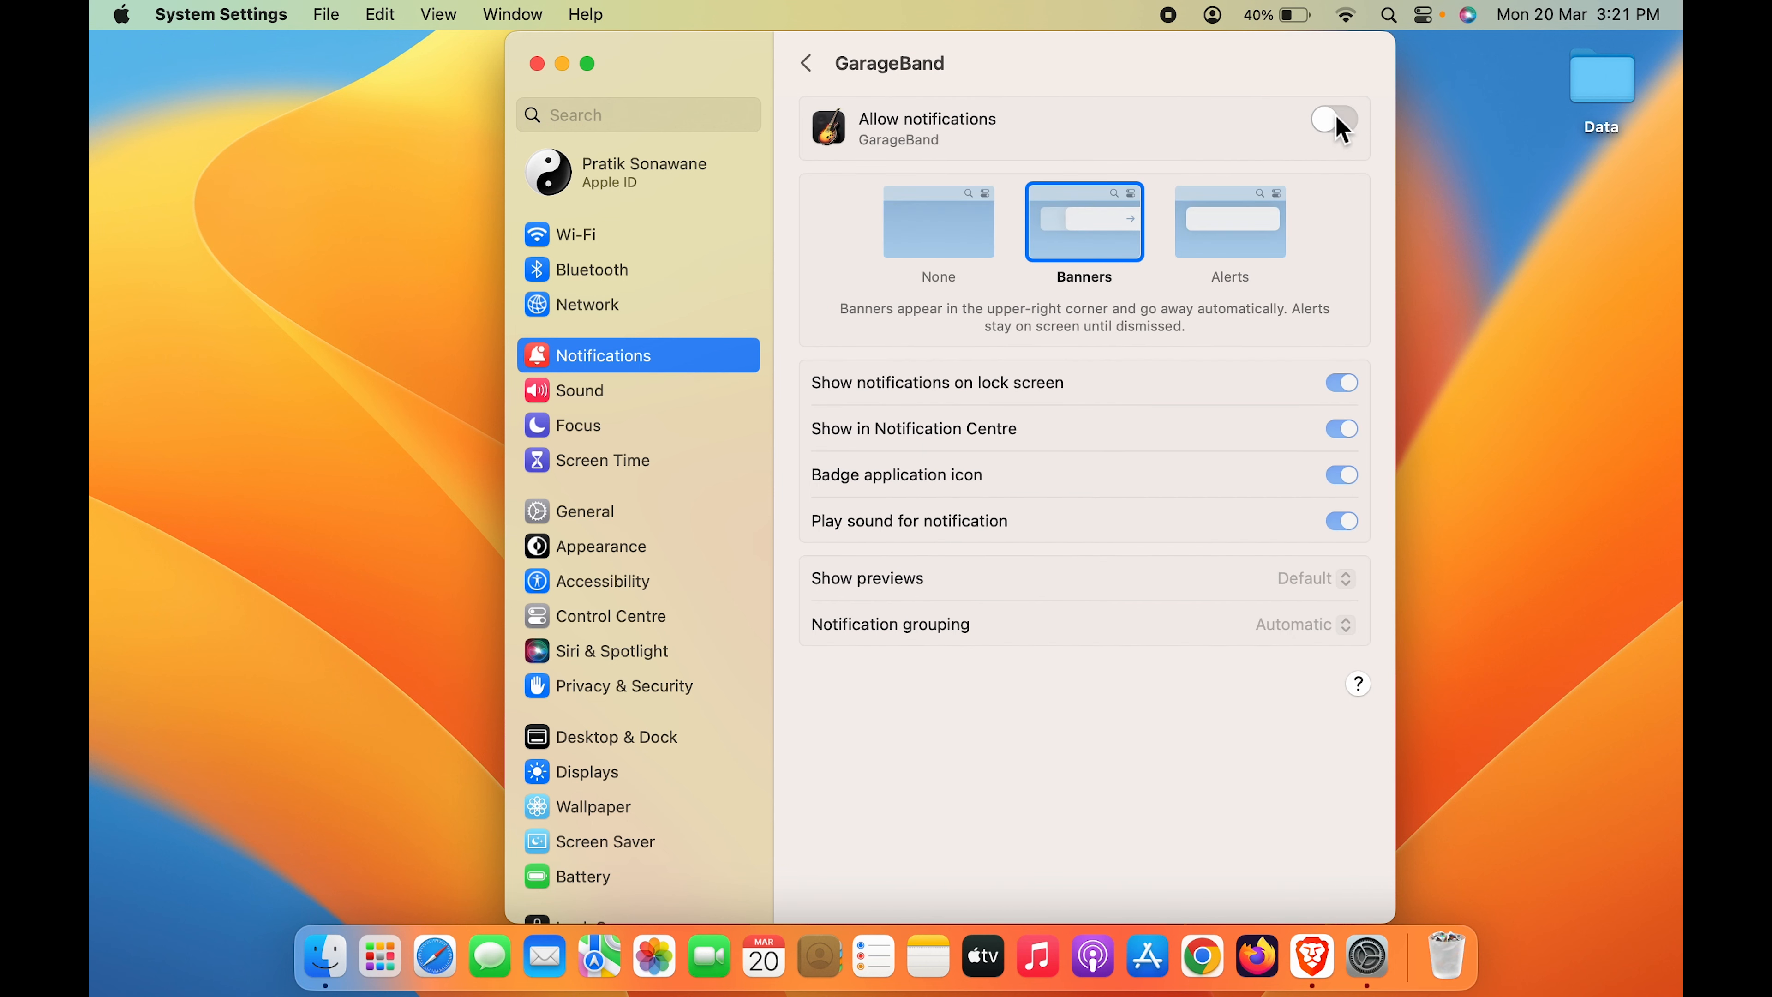
left_click(1334, 119)
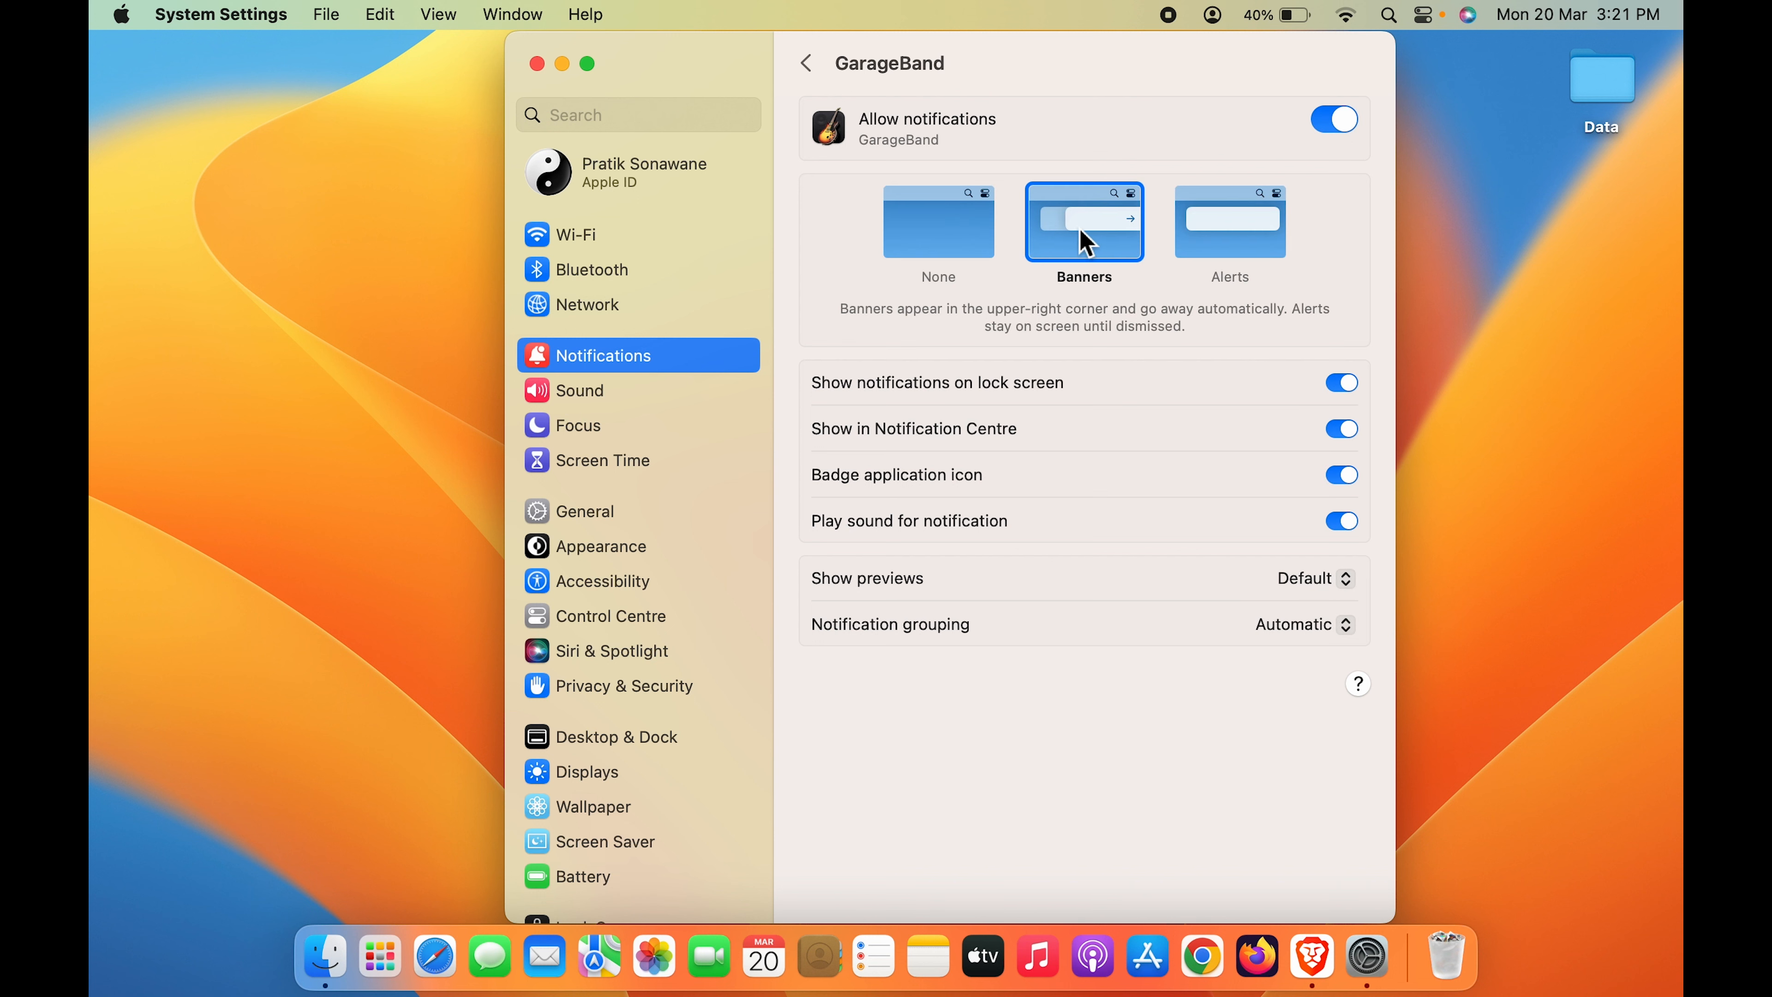
mouse_move(1181, 345)
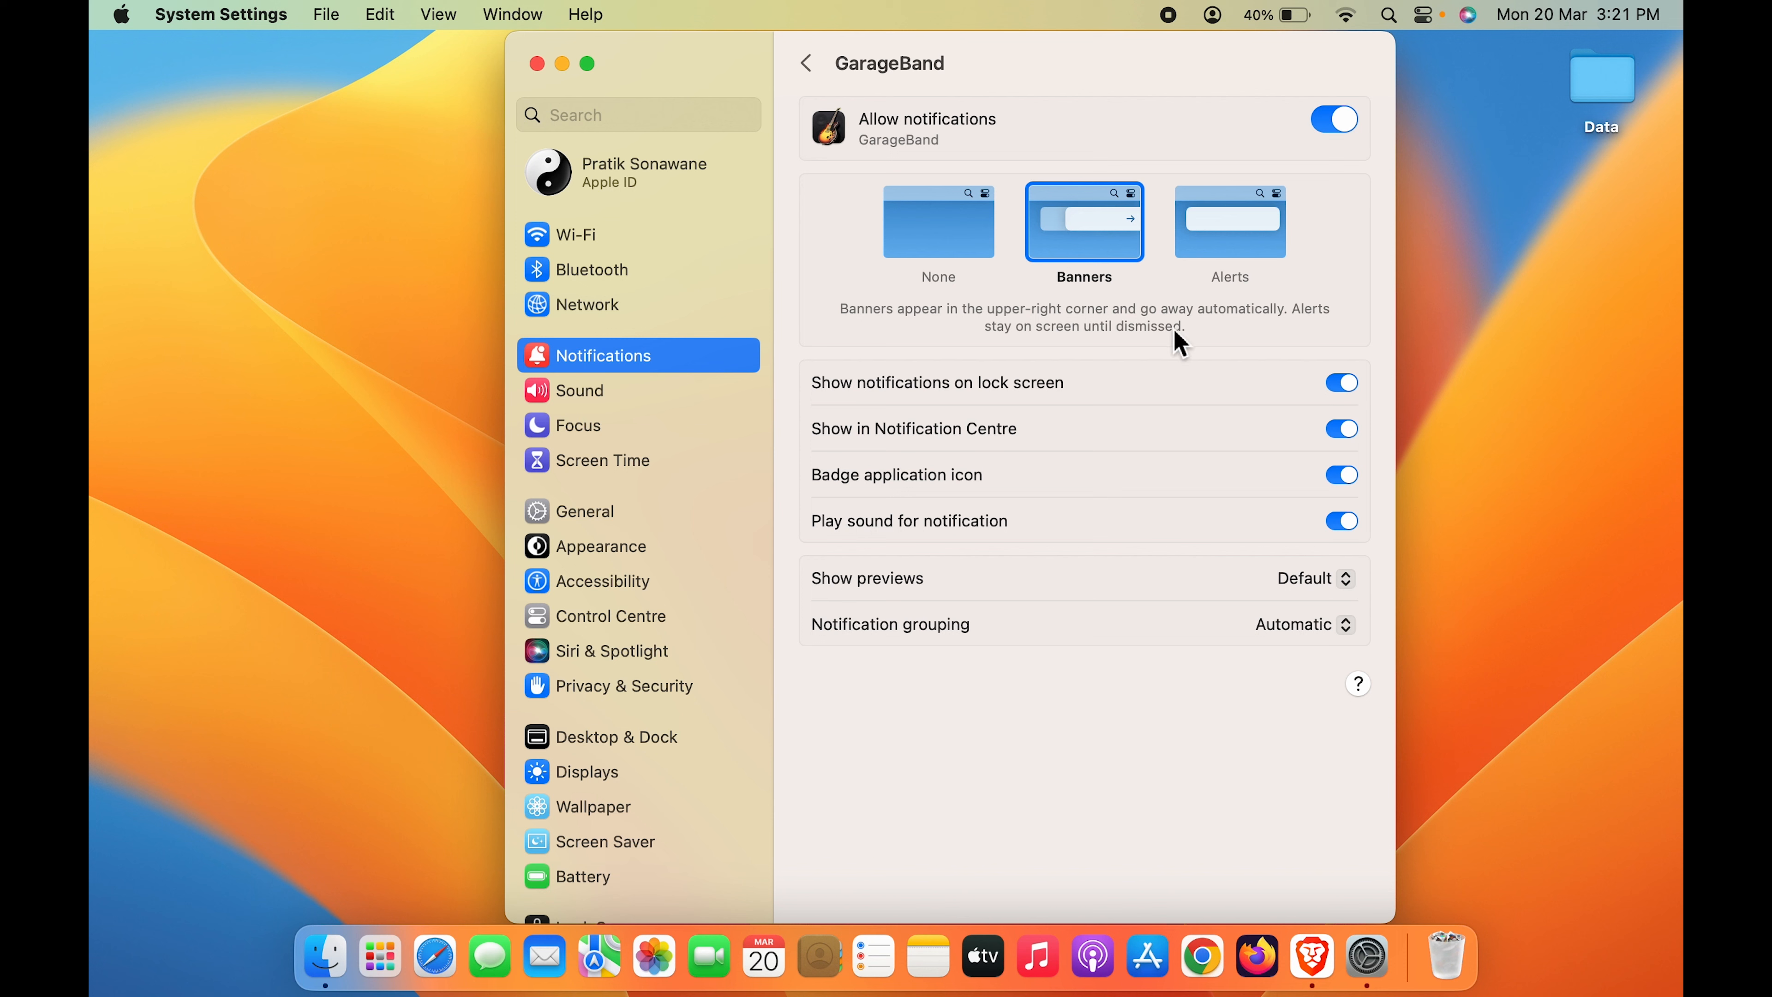
mouse_move(972, 457)
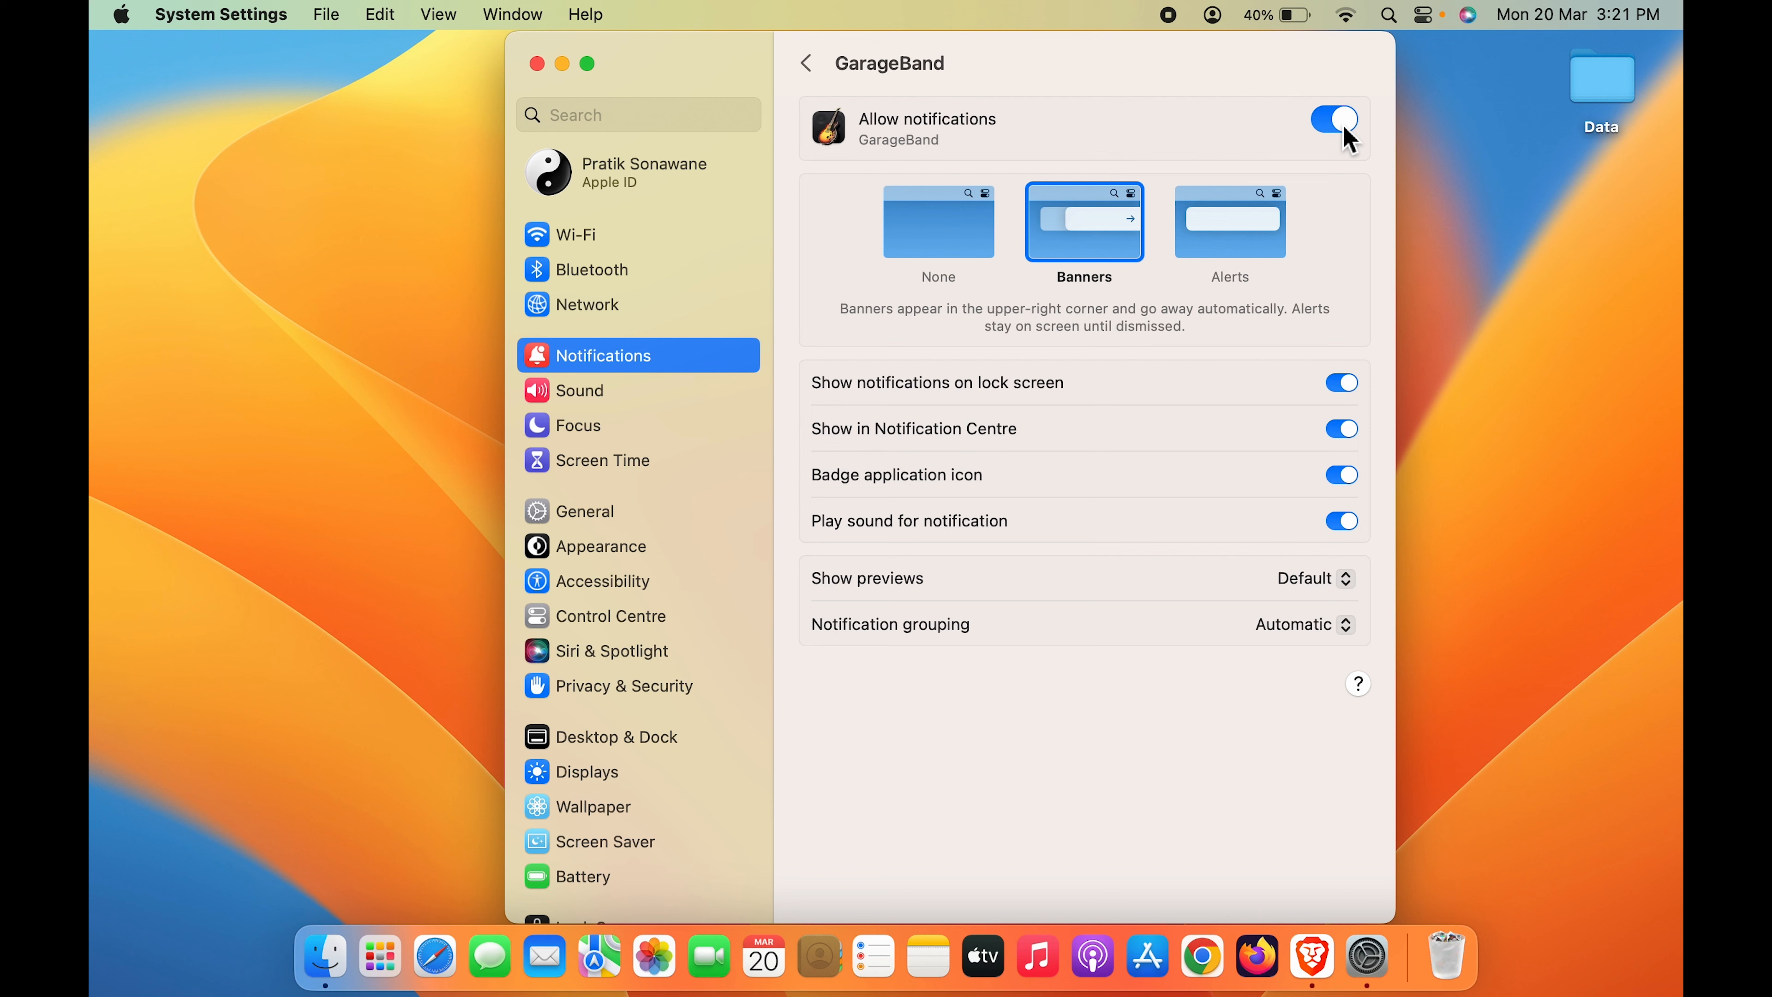
left_click(1333, 119)
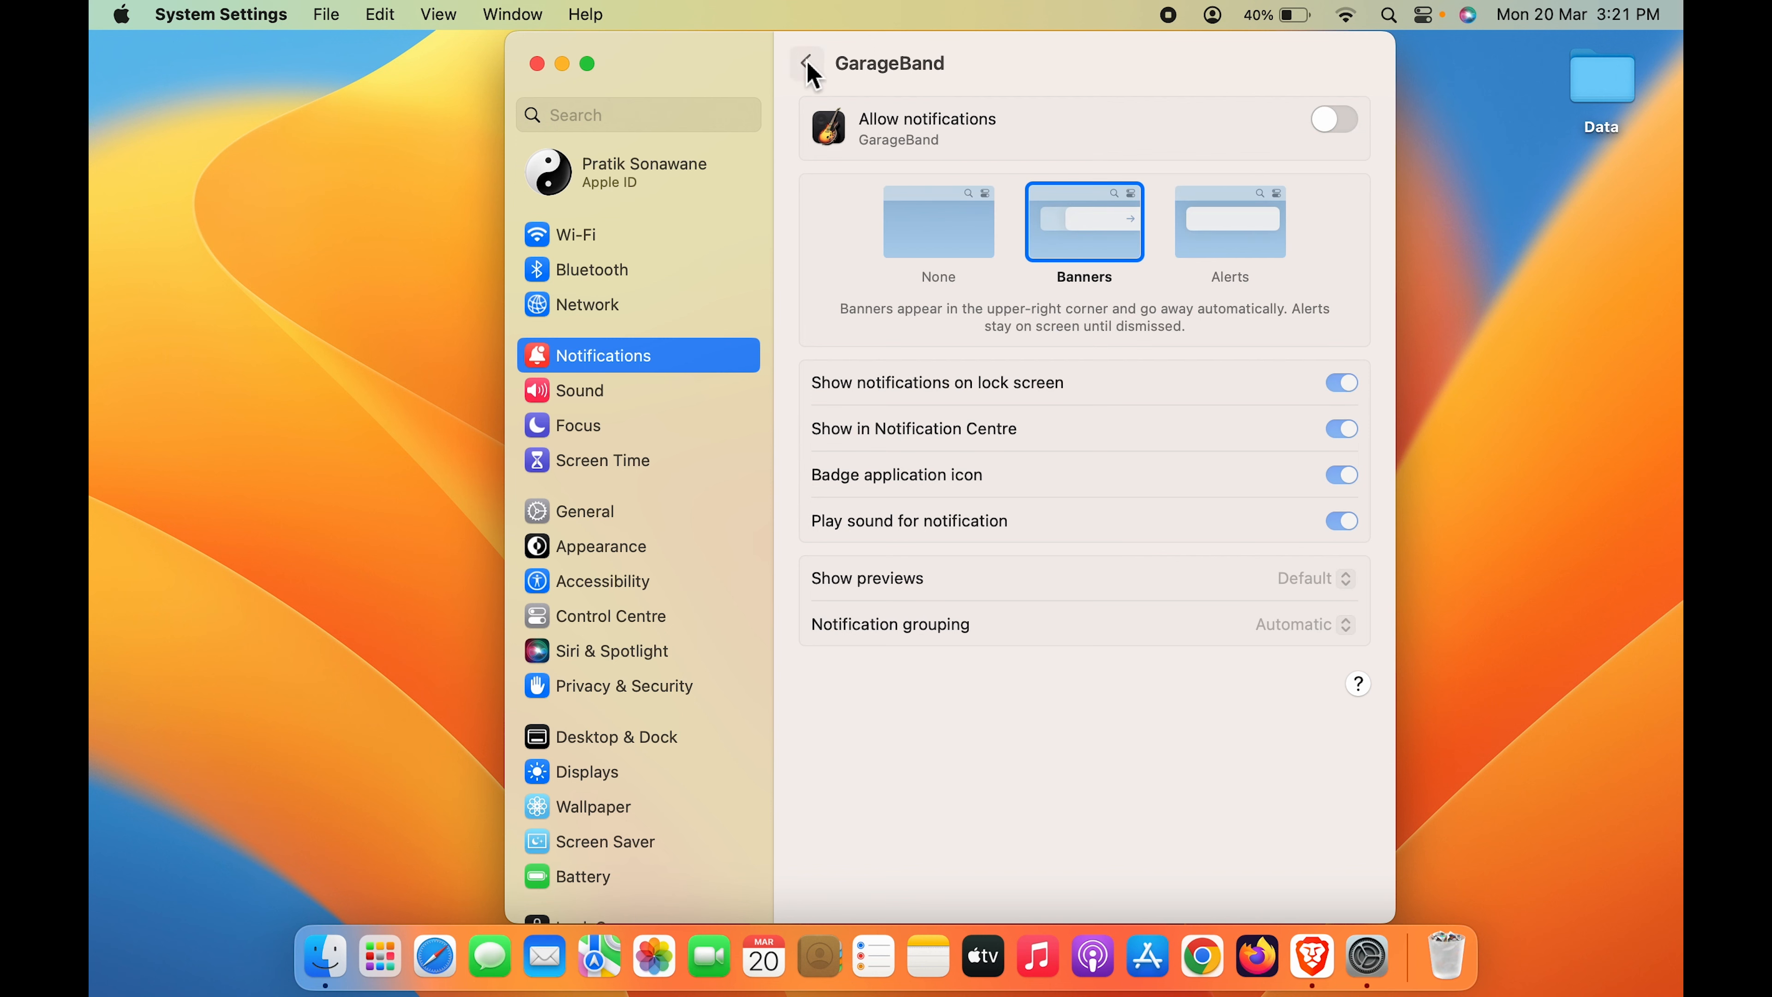
Return to the app list and close the System Settings window.
left_click(809, 64)
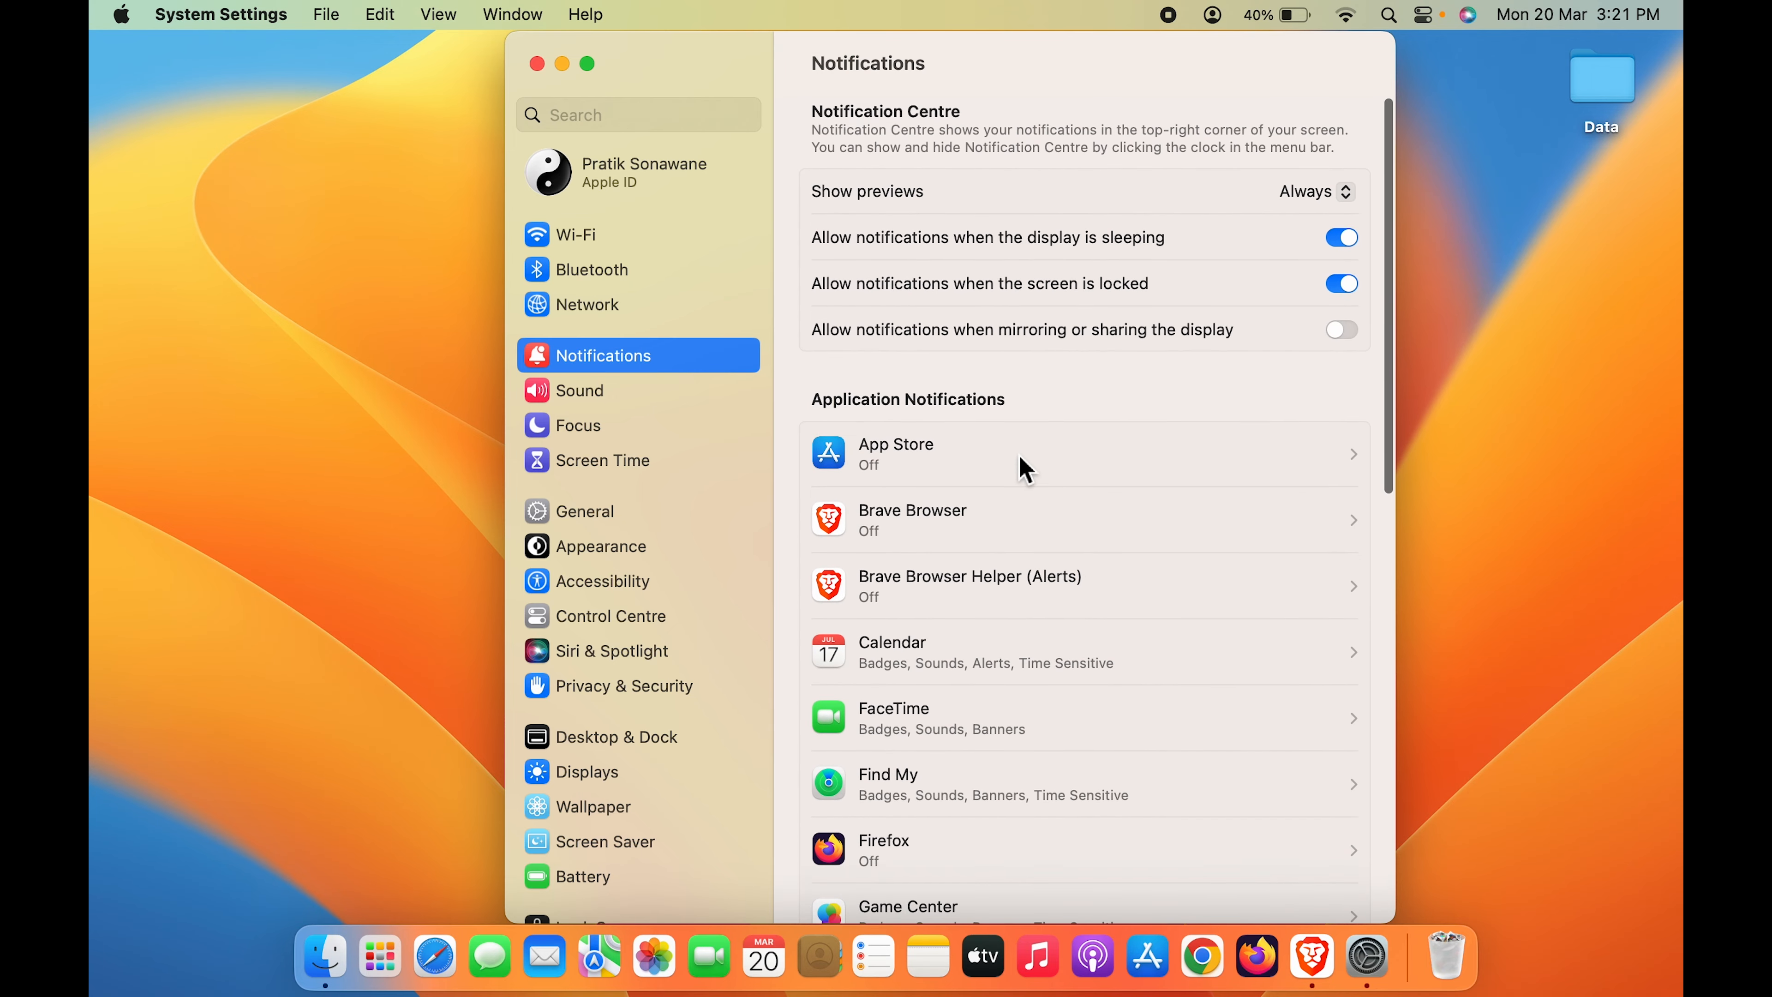
left_click(535, 63)
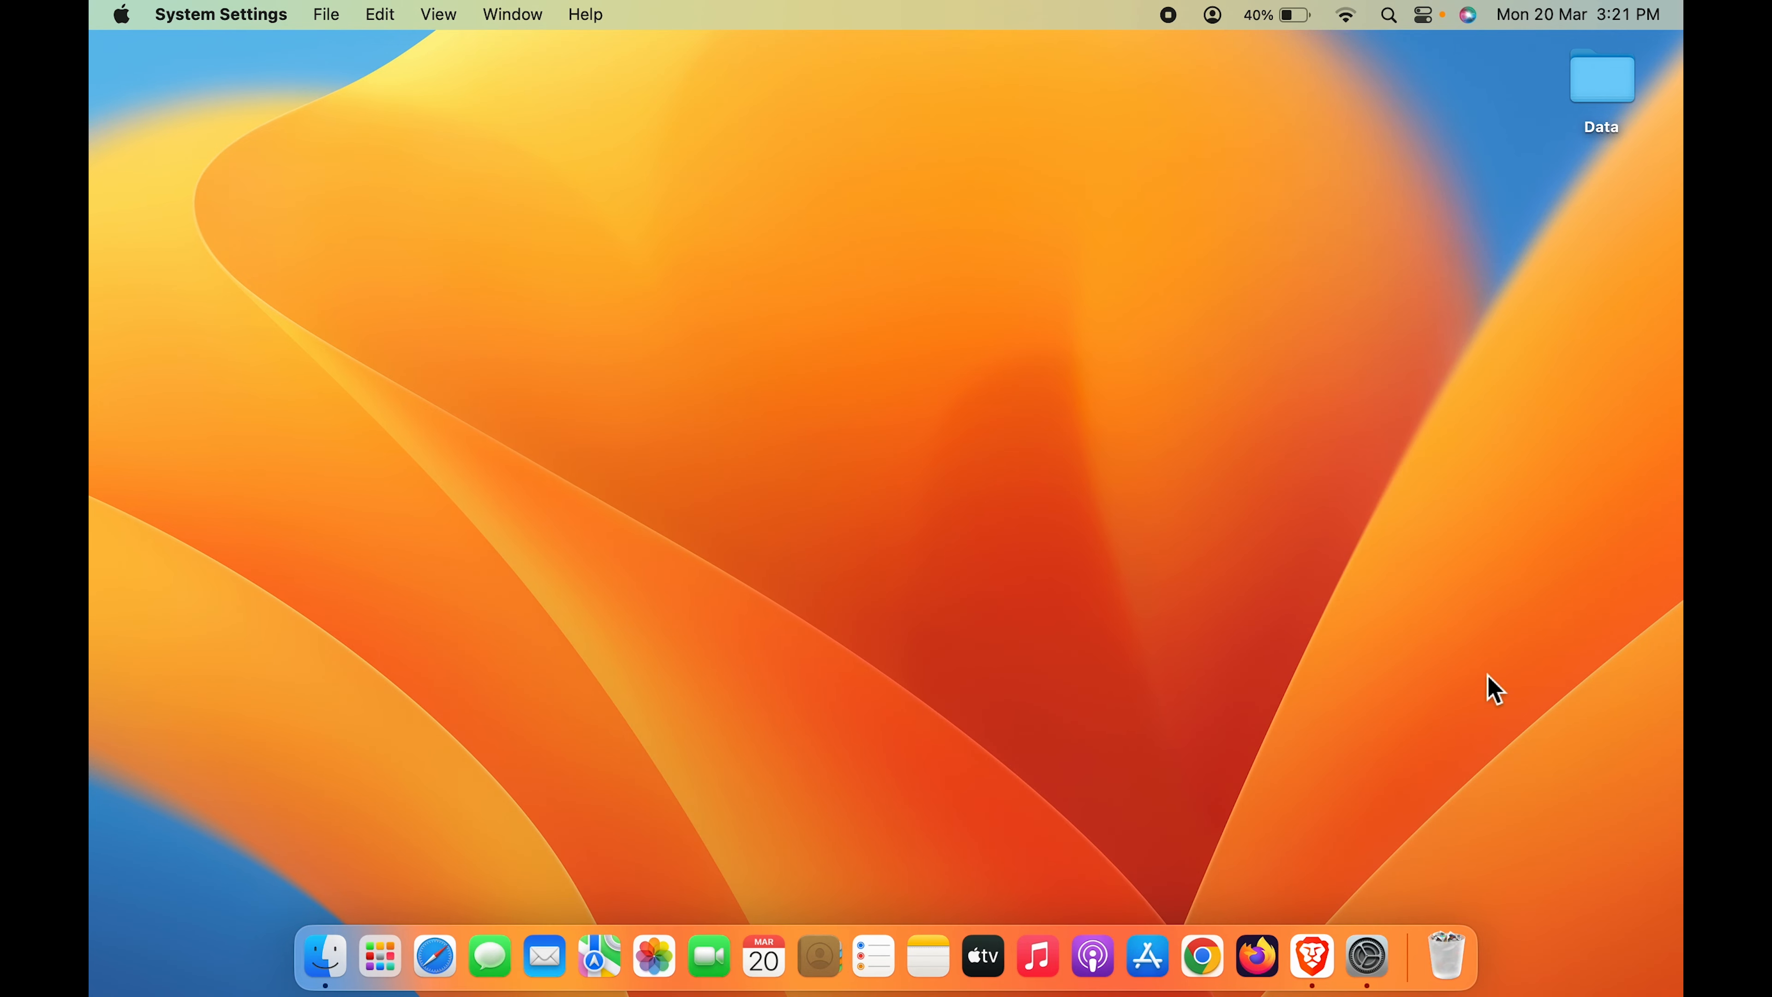